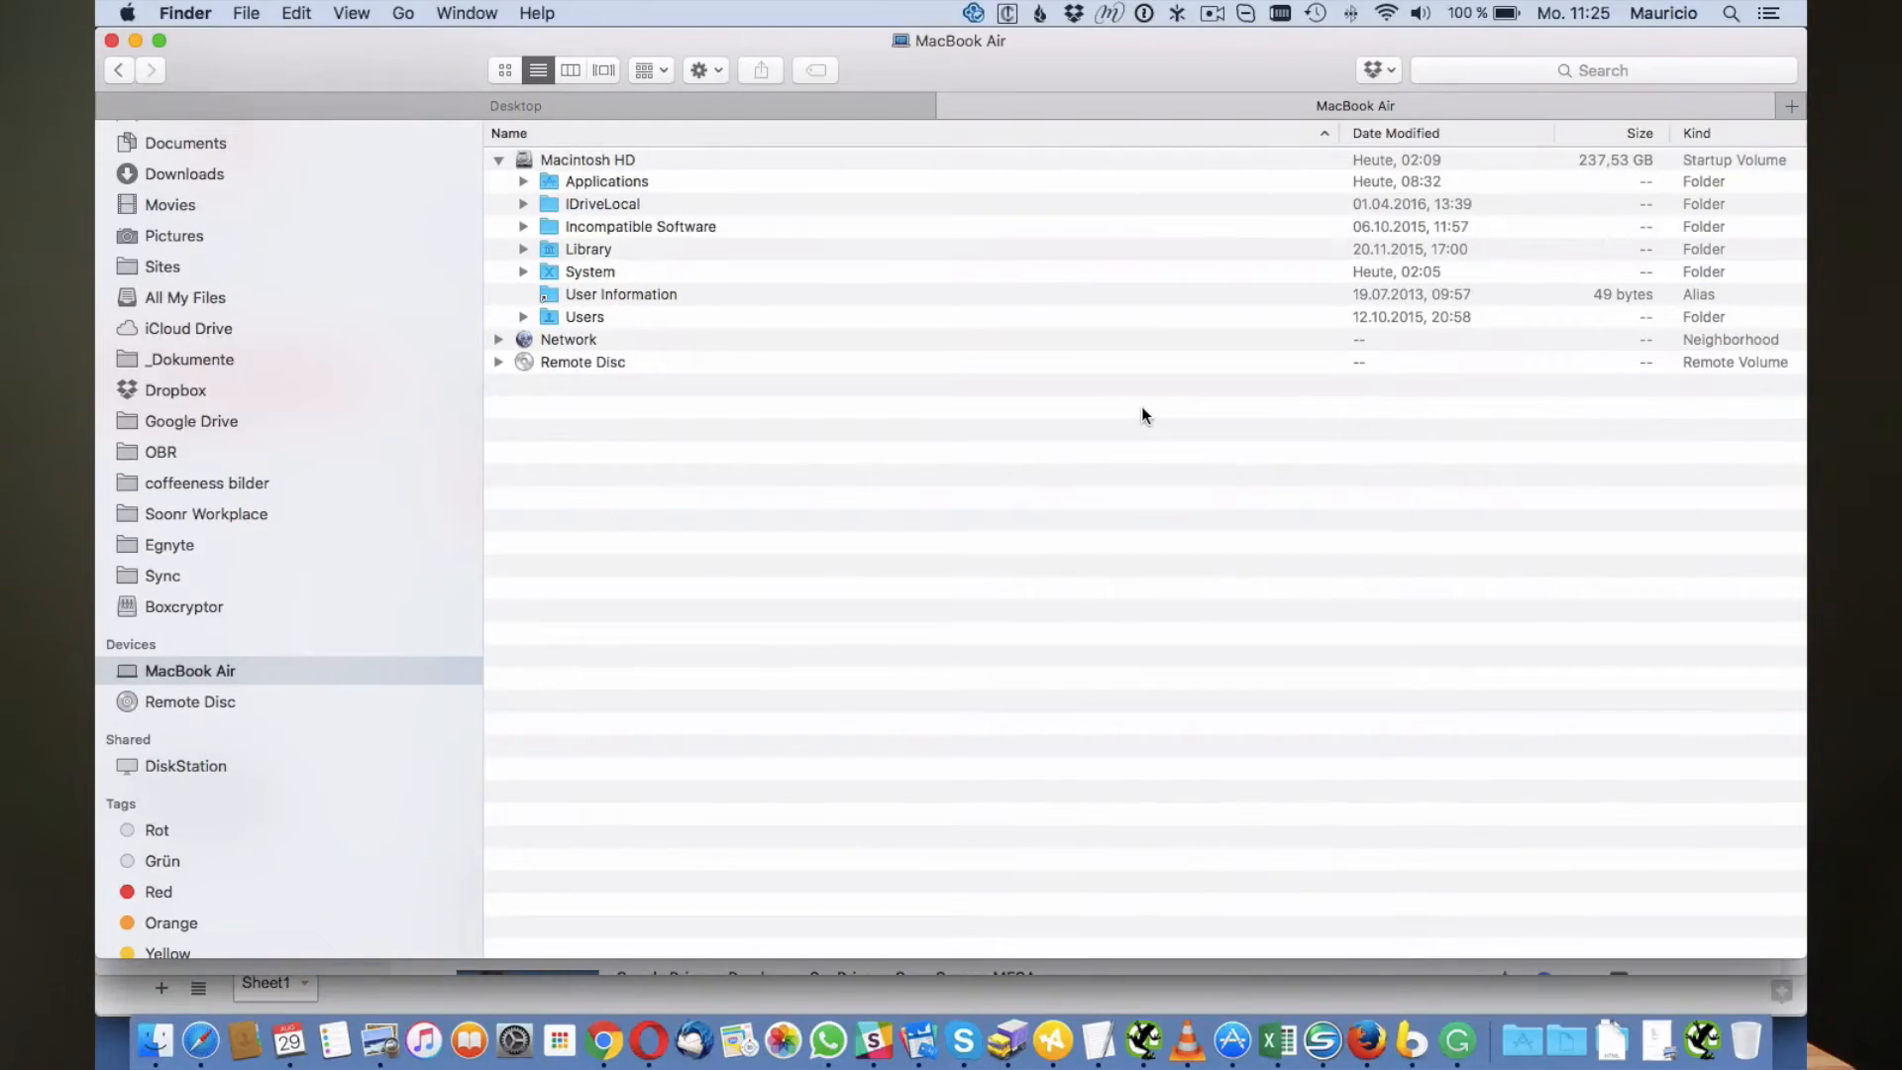
{"action": "mouse_move", "coordinate": [777, 353]}
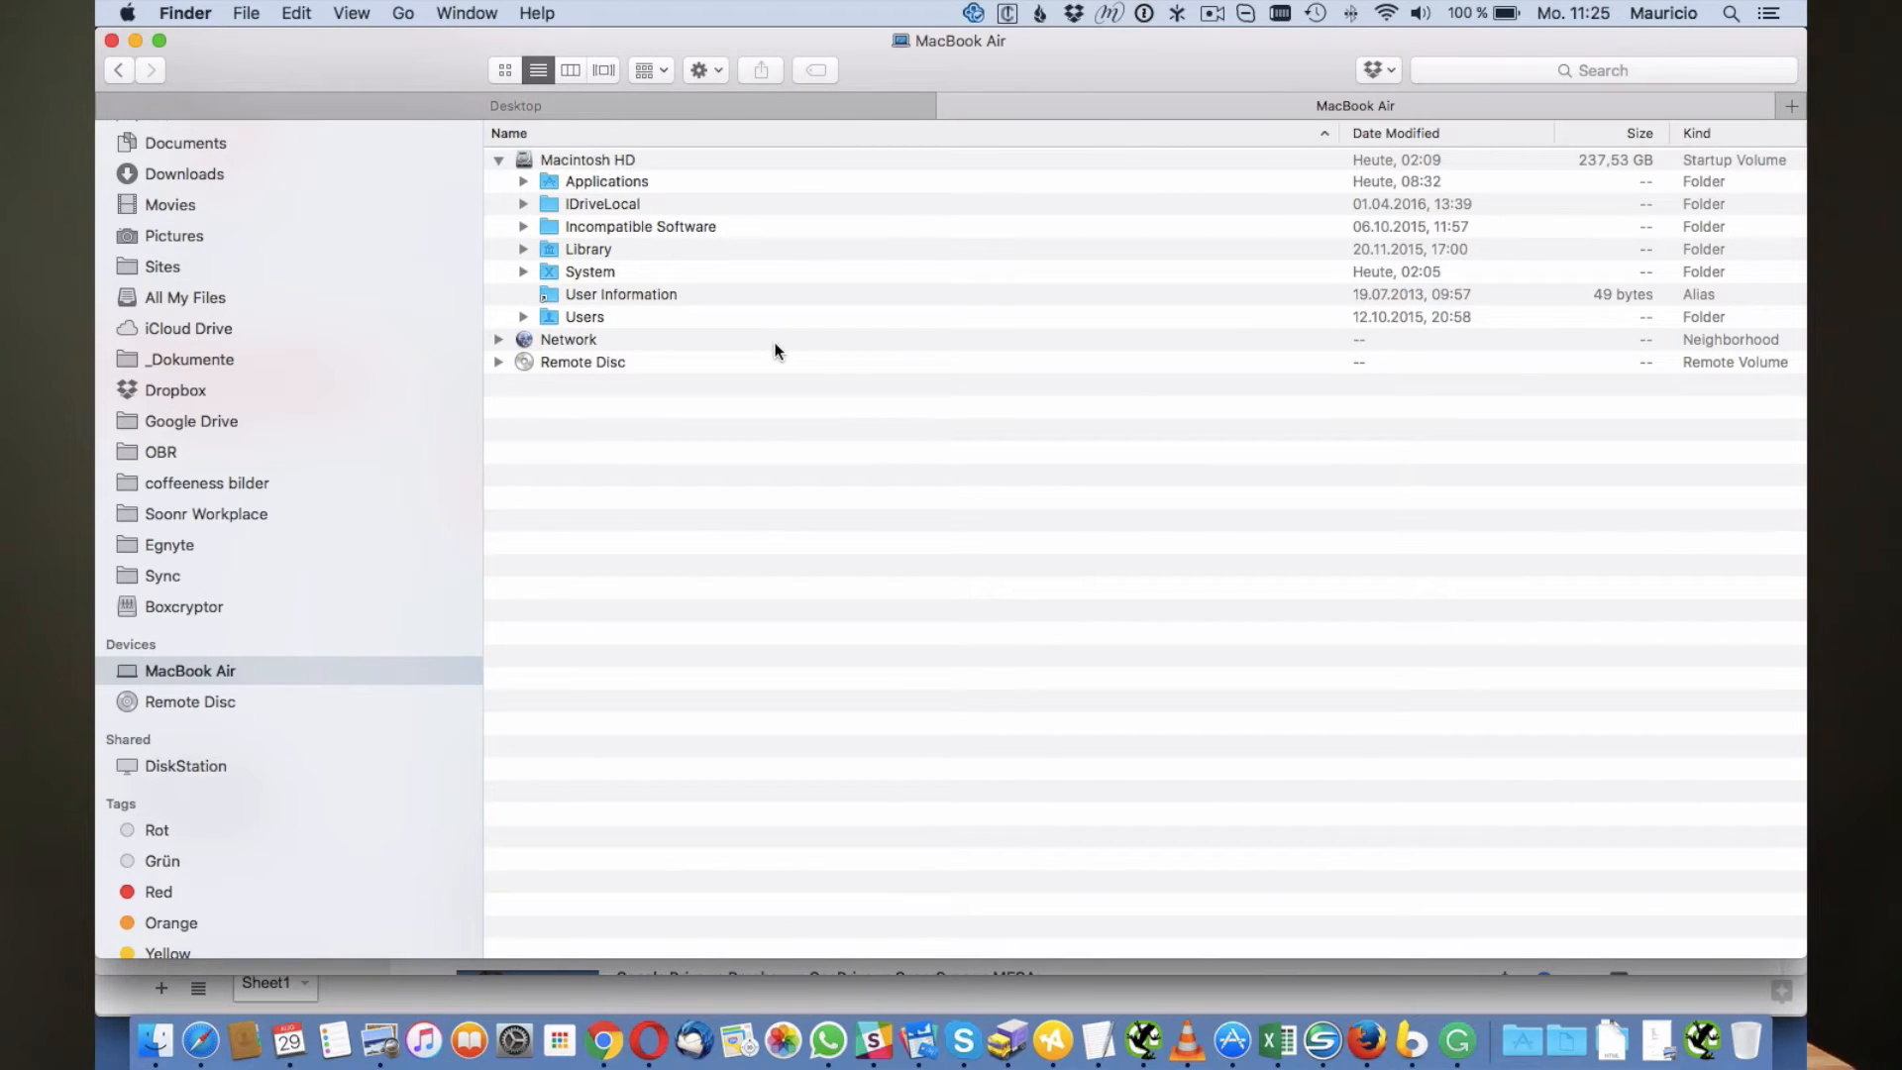
{"action": "mouse_move", "coordinate": [378, 360]}
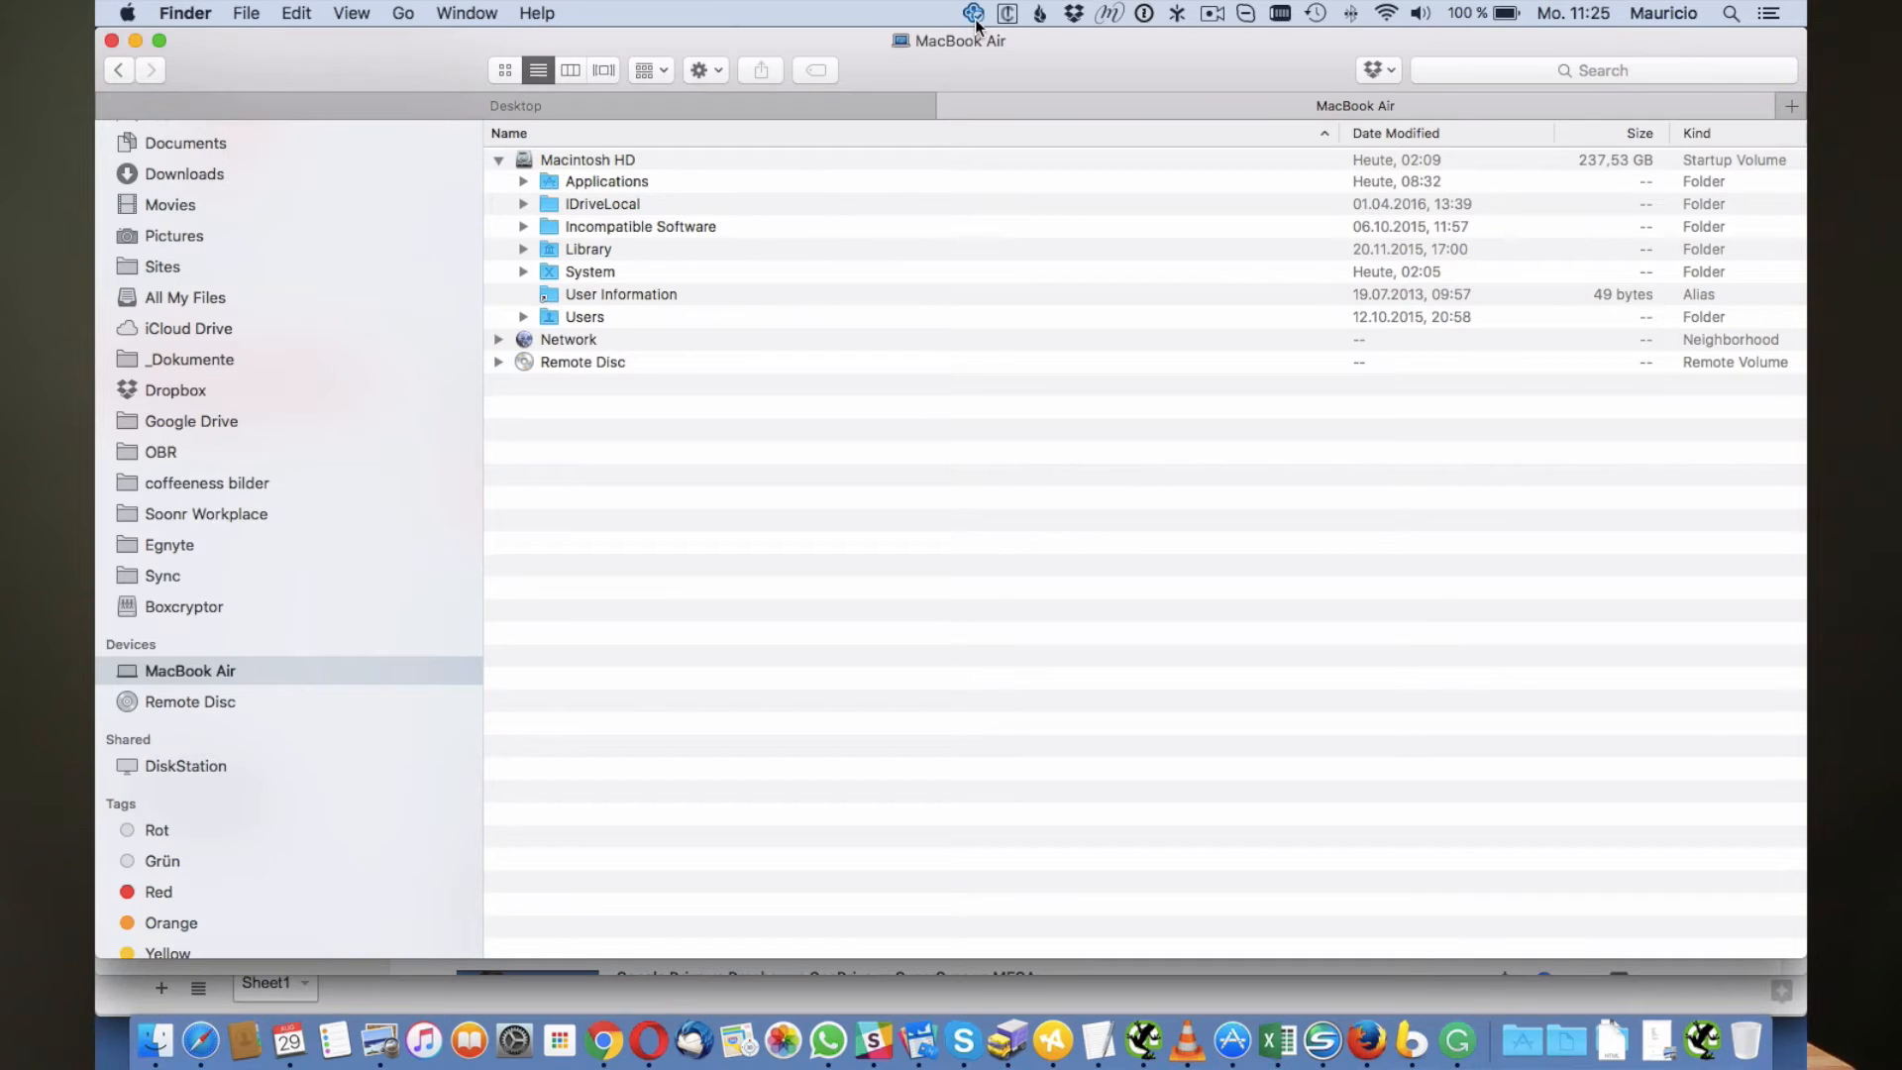
Check the Sync.com menu-bar status, then show the Sync folder's synced contents in Finder
{"action": "left_click", "coordinate": [973, 14]}
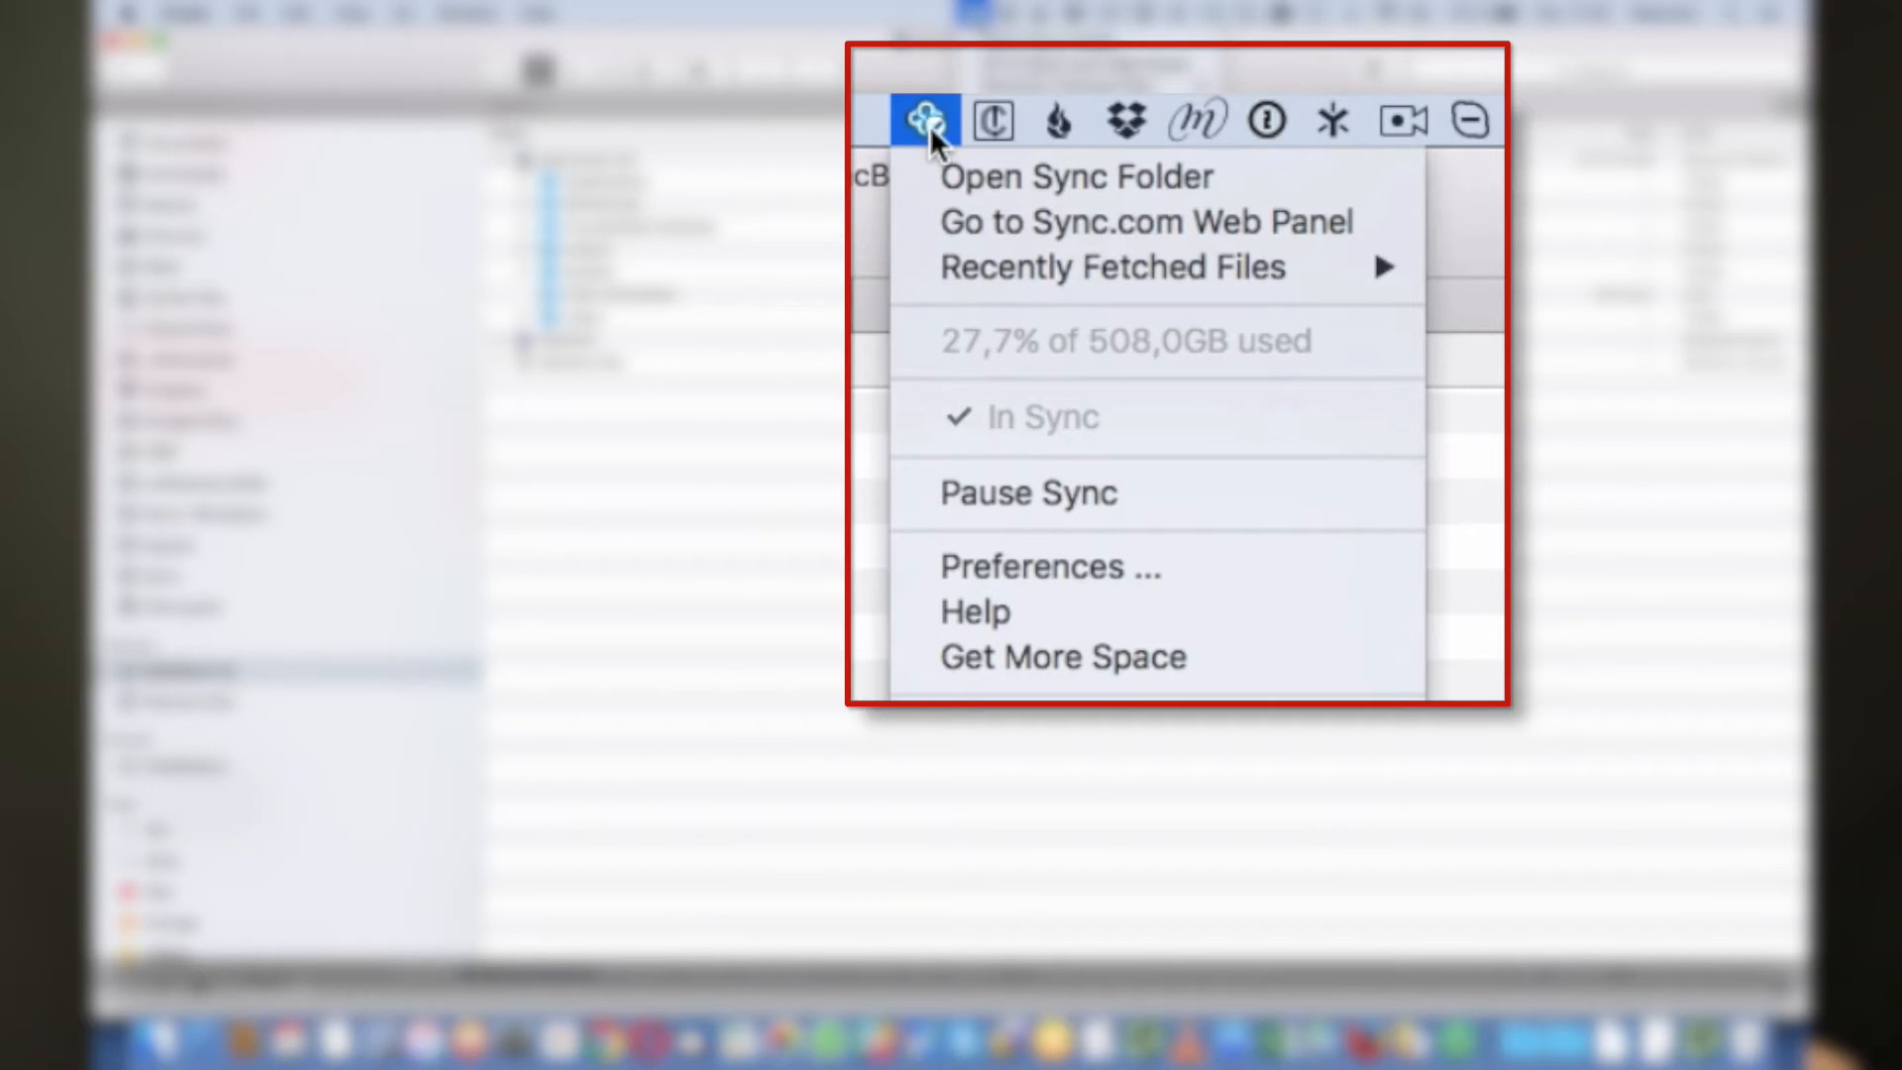
{"action": "mouse_move", "coordinate": [939, 145]}
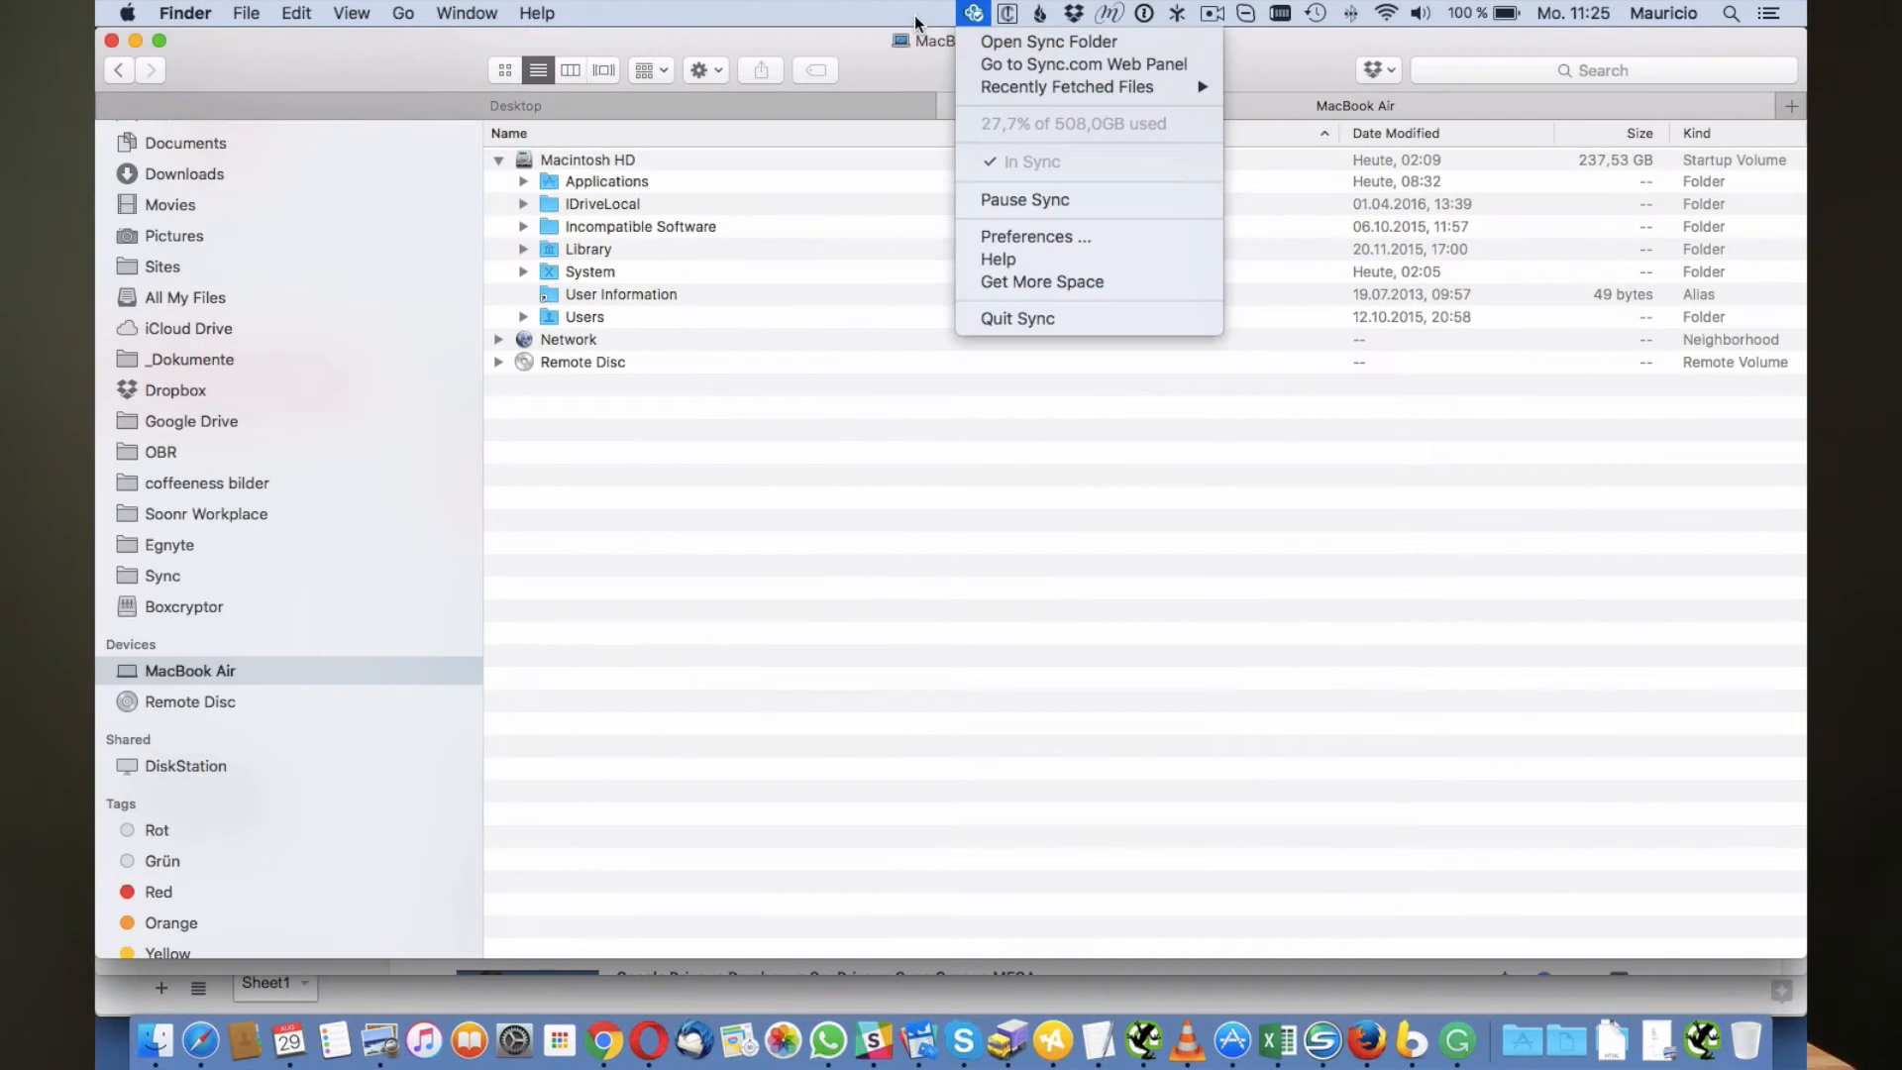
{"action": "mouse_move", "coordinate": [977, 14]}
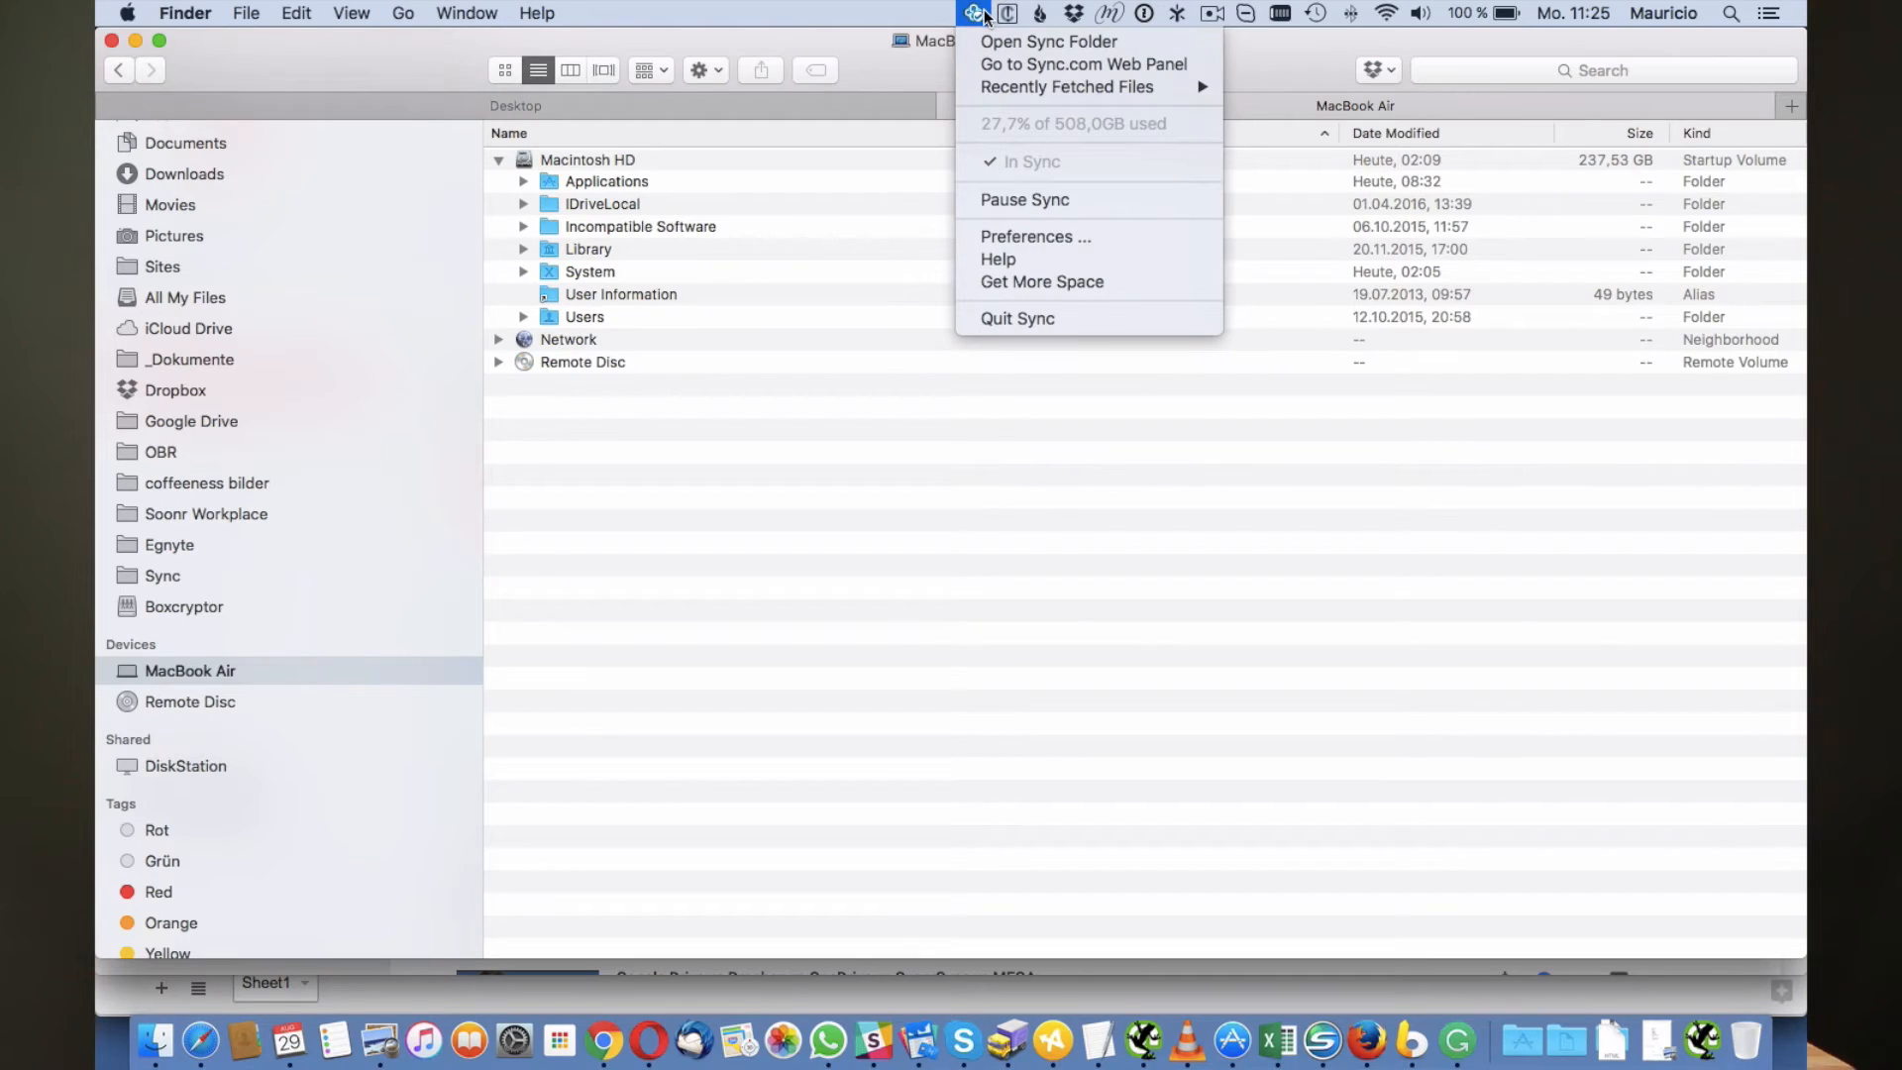
{"action": "mouse_move", "coordinate": [1082, 63]}
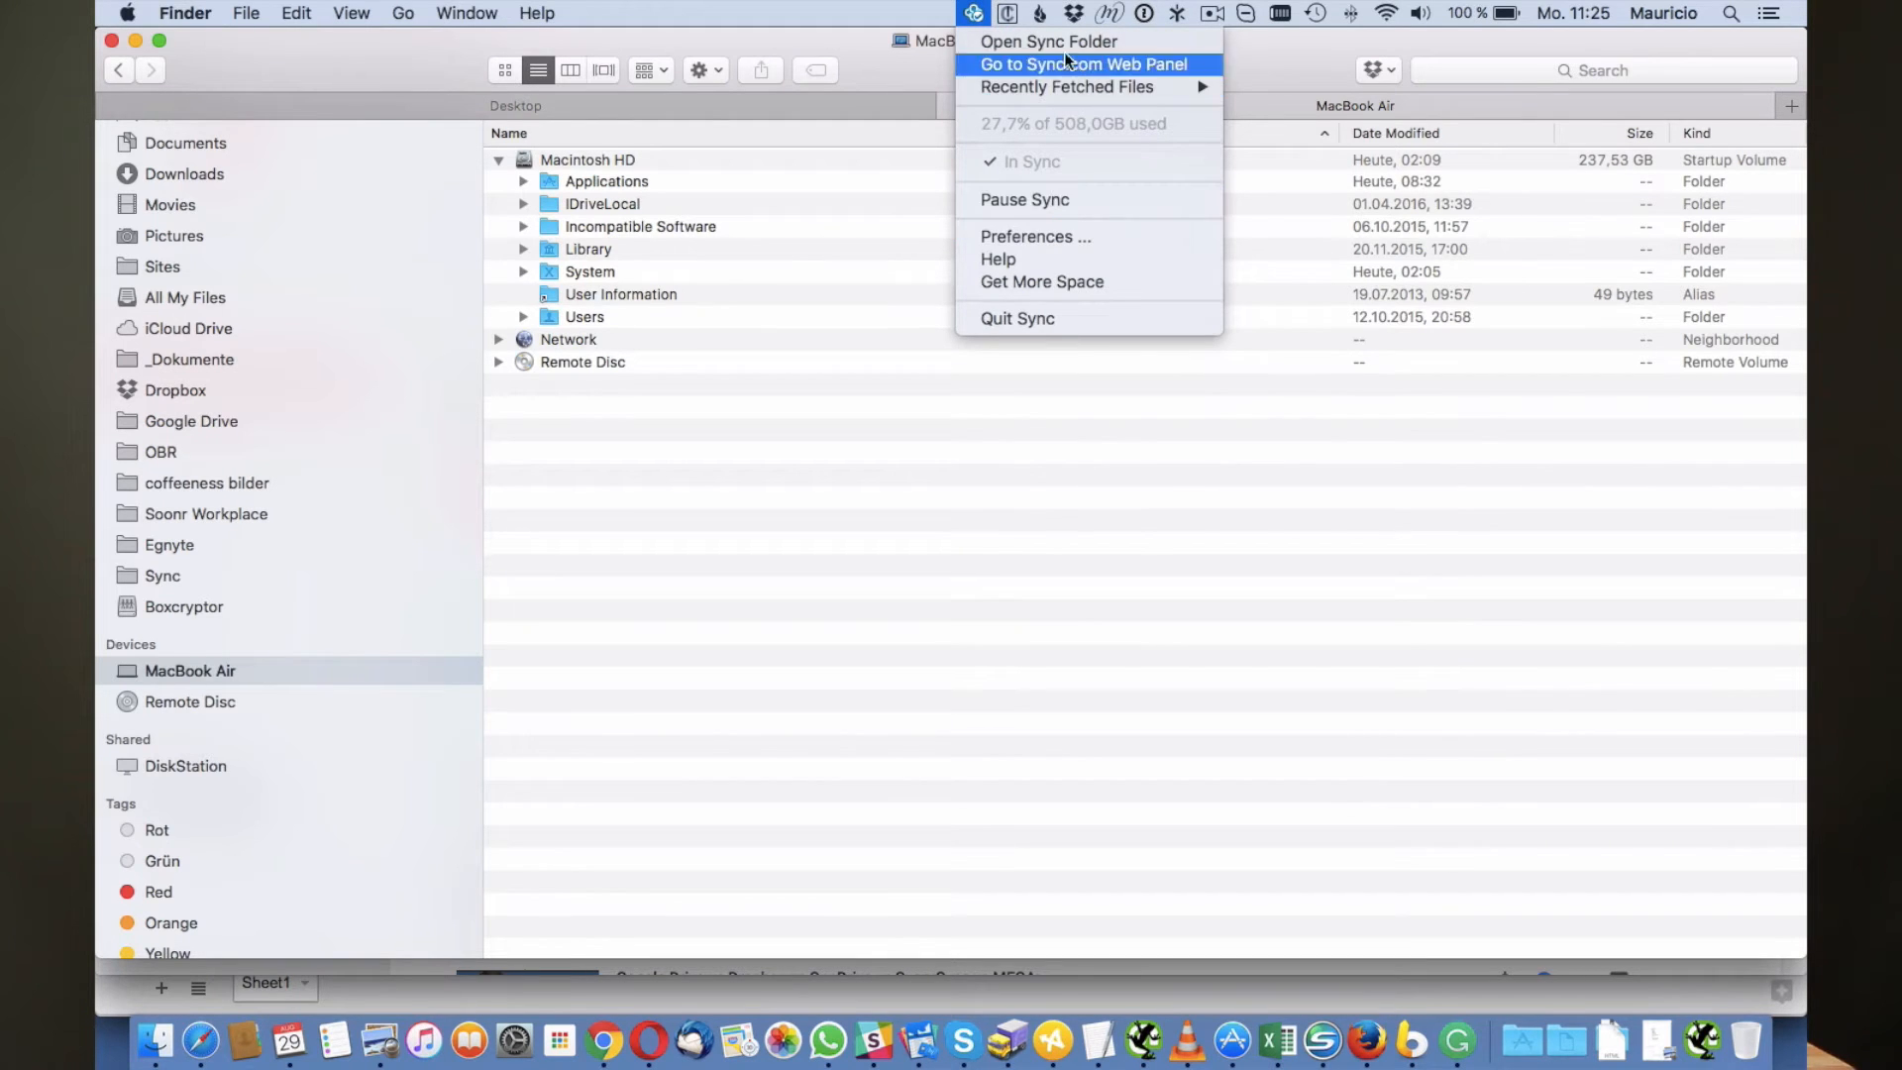
{"action": "left_click", "coordinate": [747, 469]}
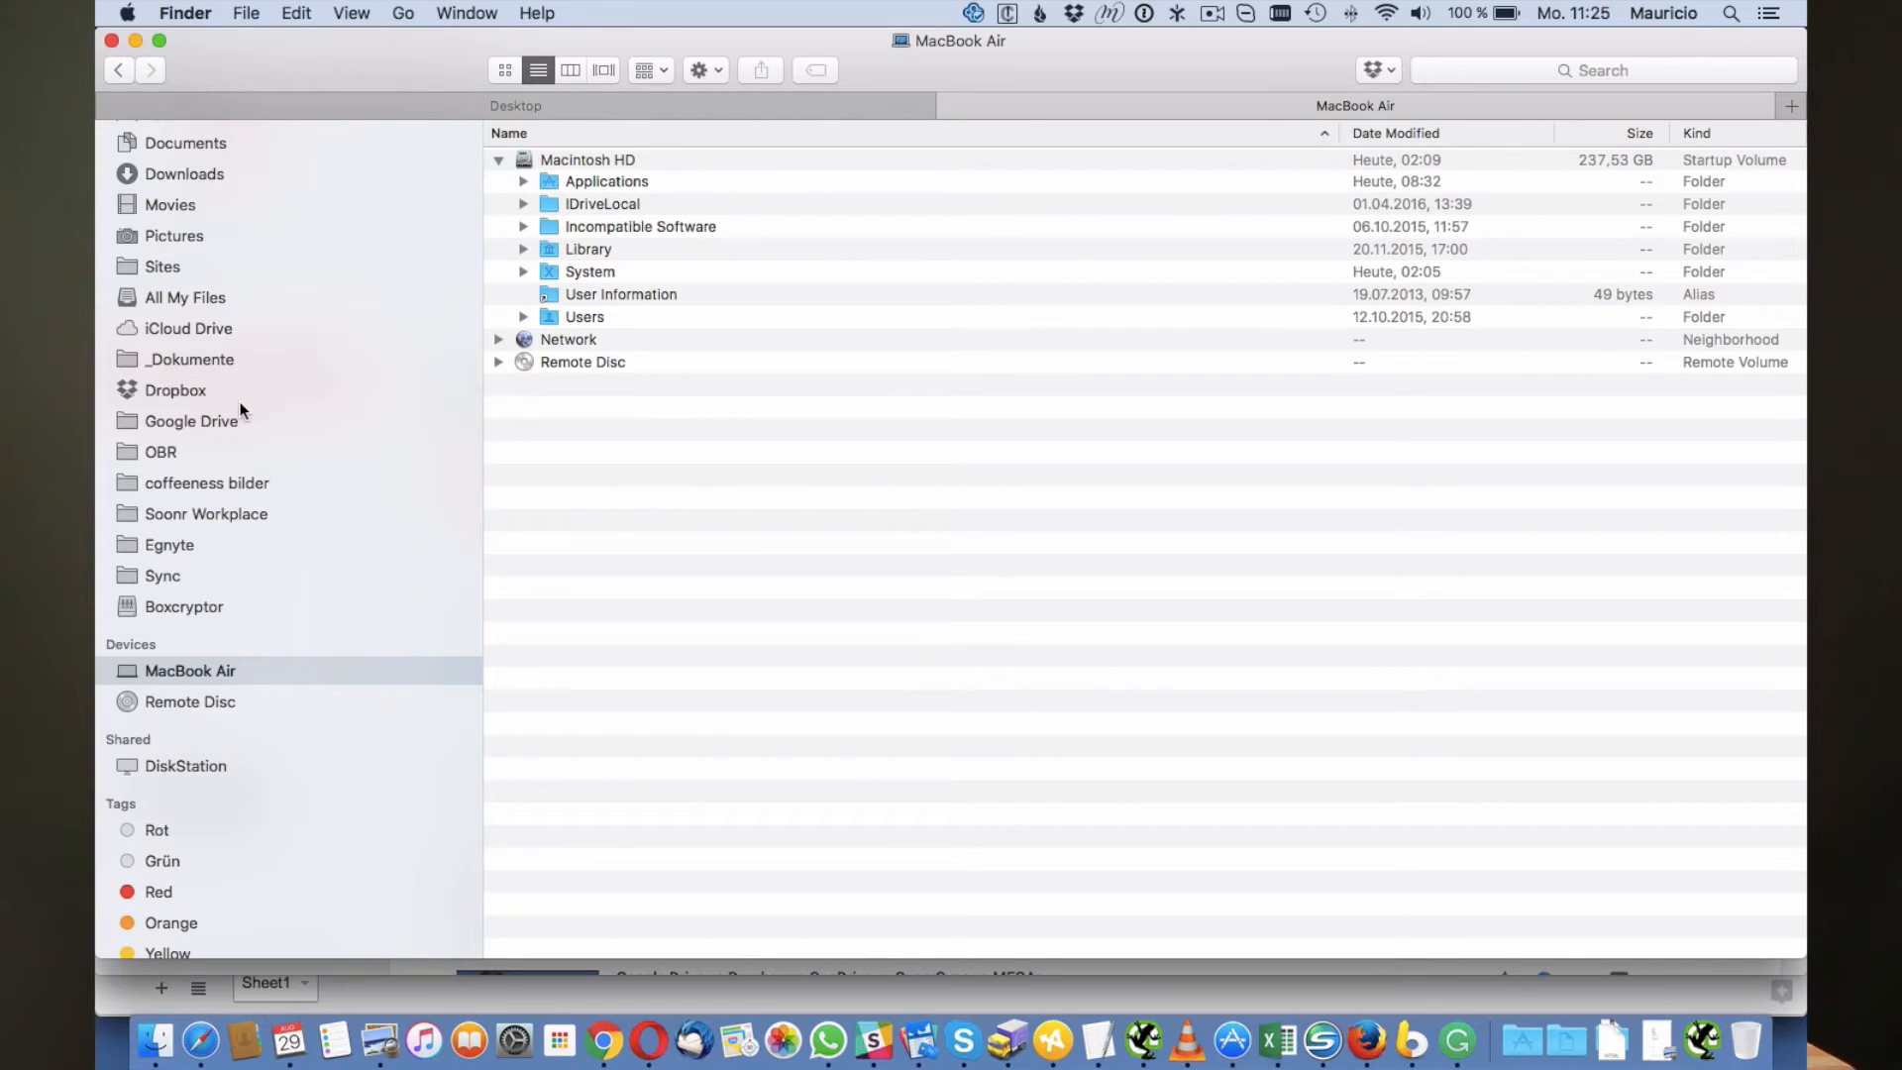
{"action": "left_click", "coordinate": [160, 575]}
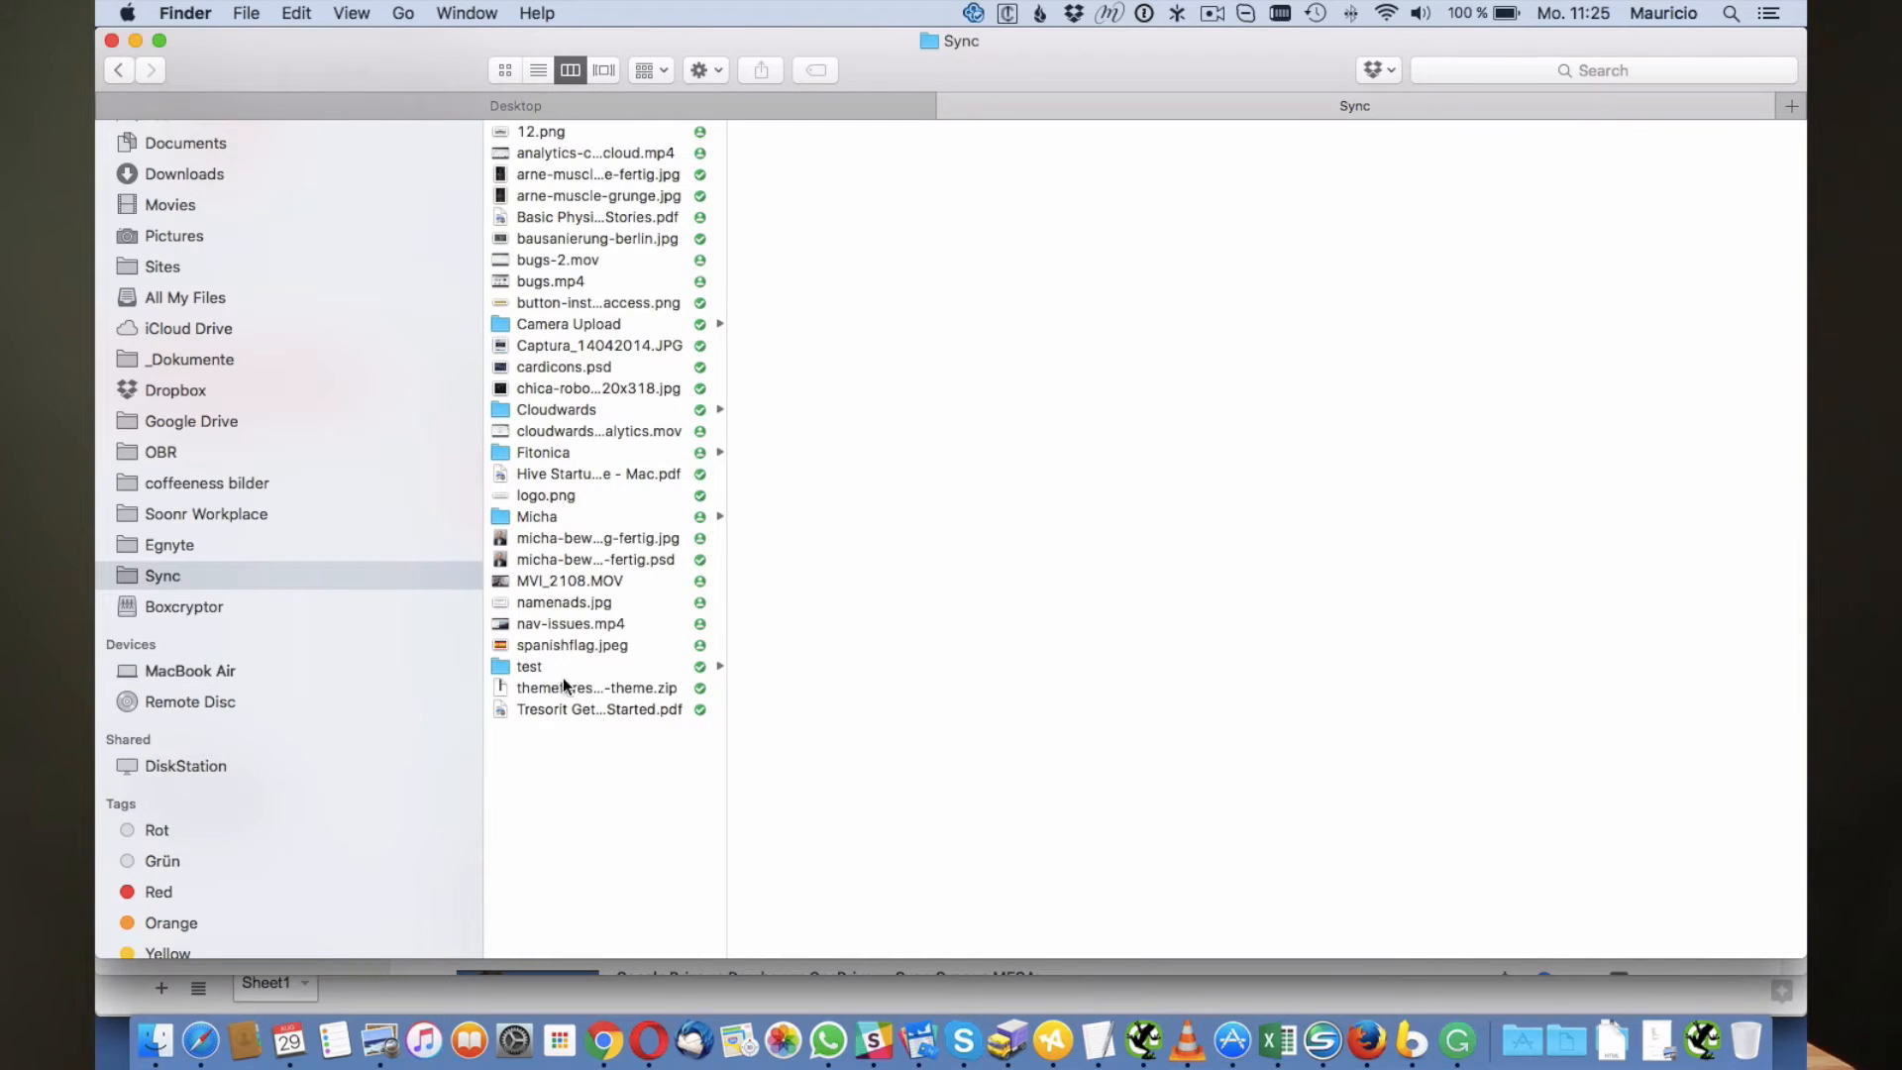
{"action": "mouse_move", "coordinate": [590, 317]}
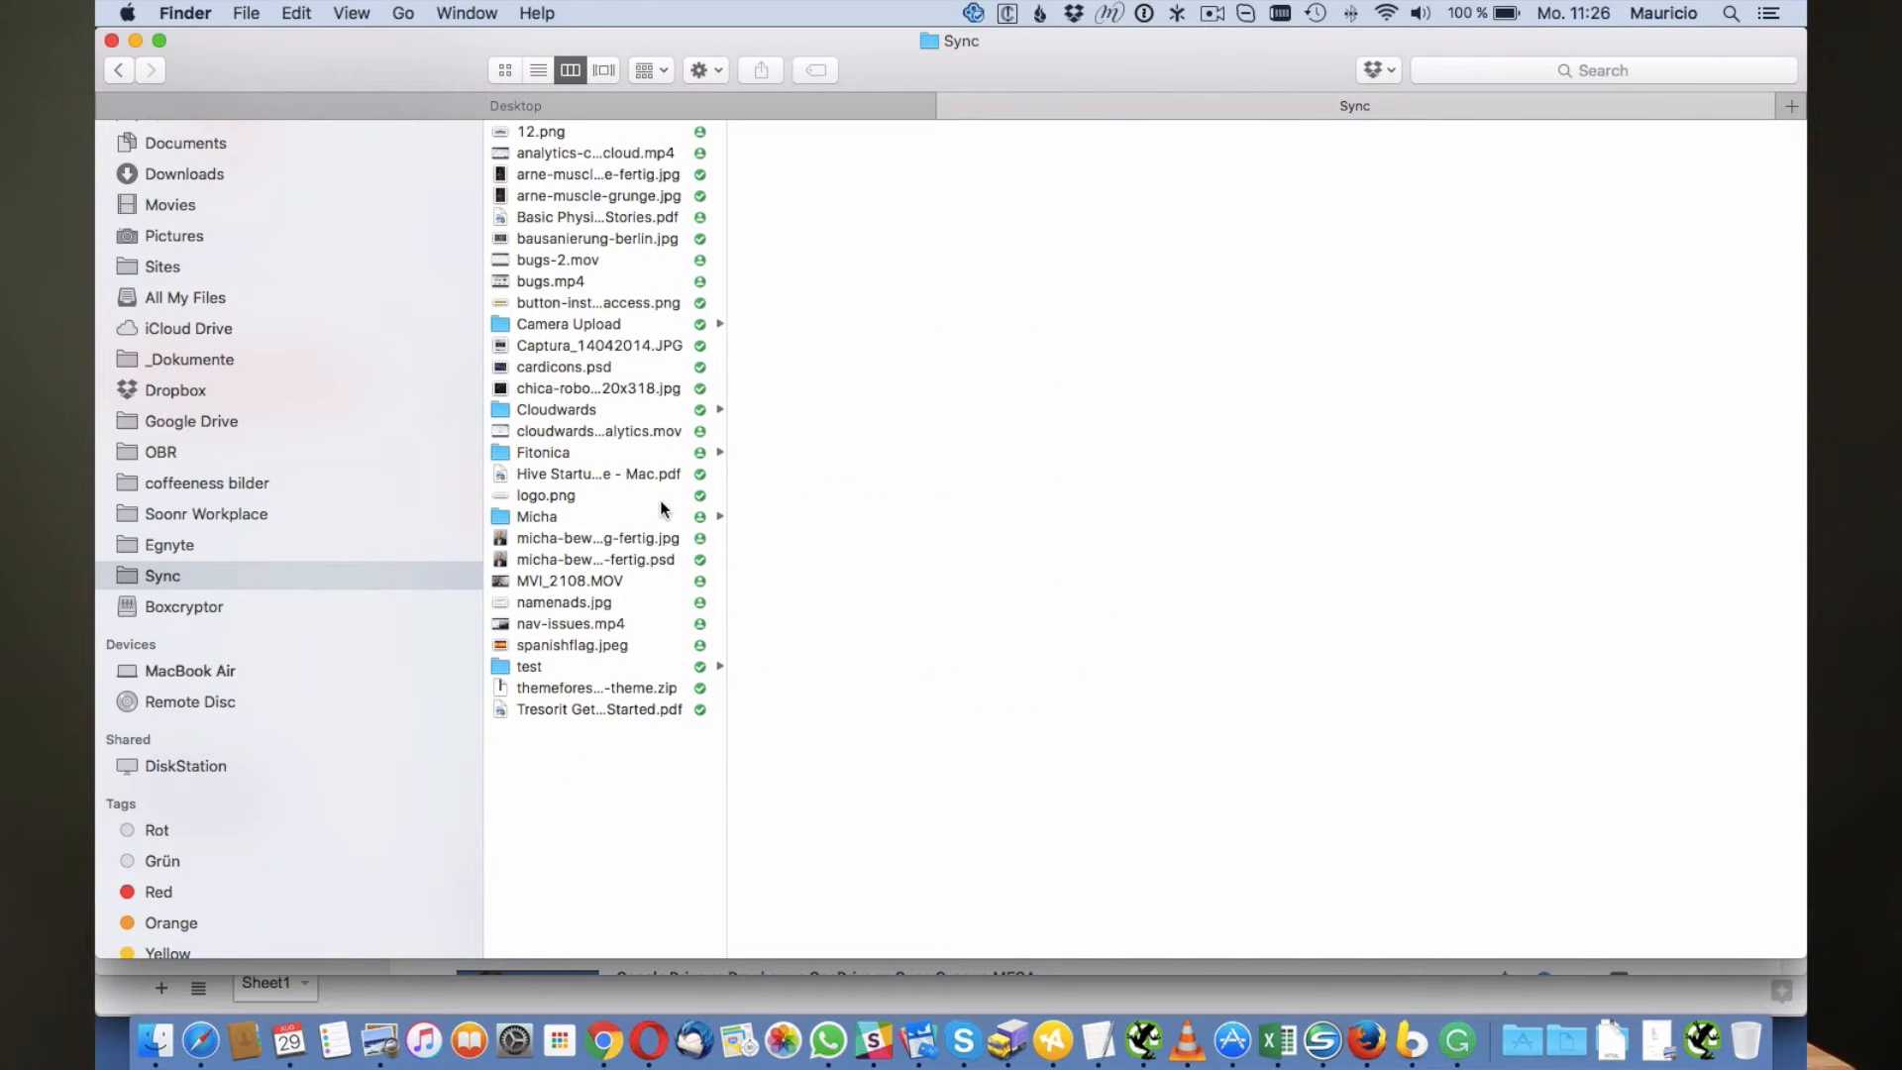
{"action": "mouse_move", "coordinate": [602, 537]}
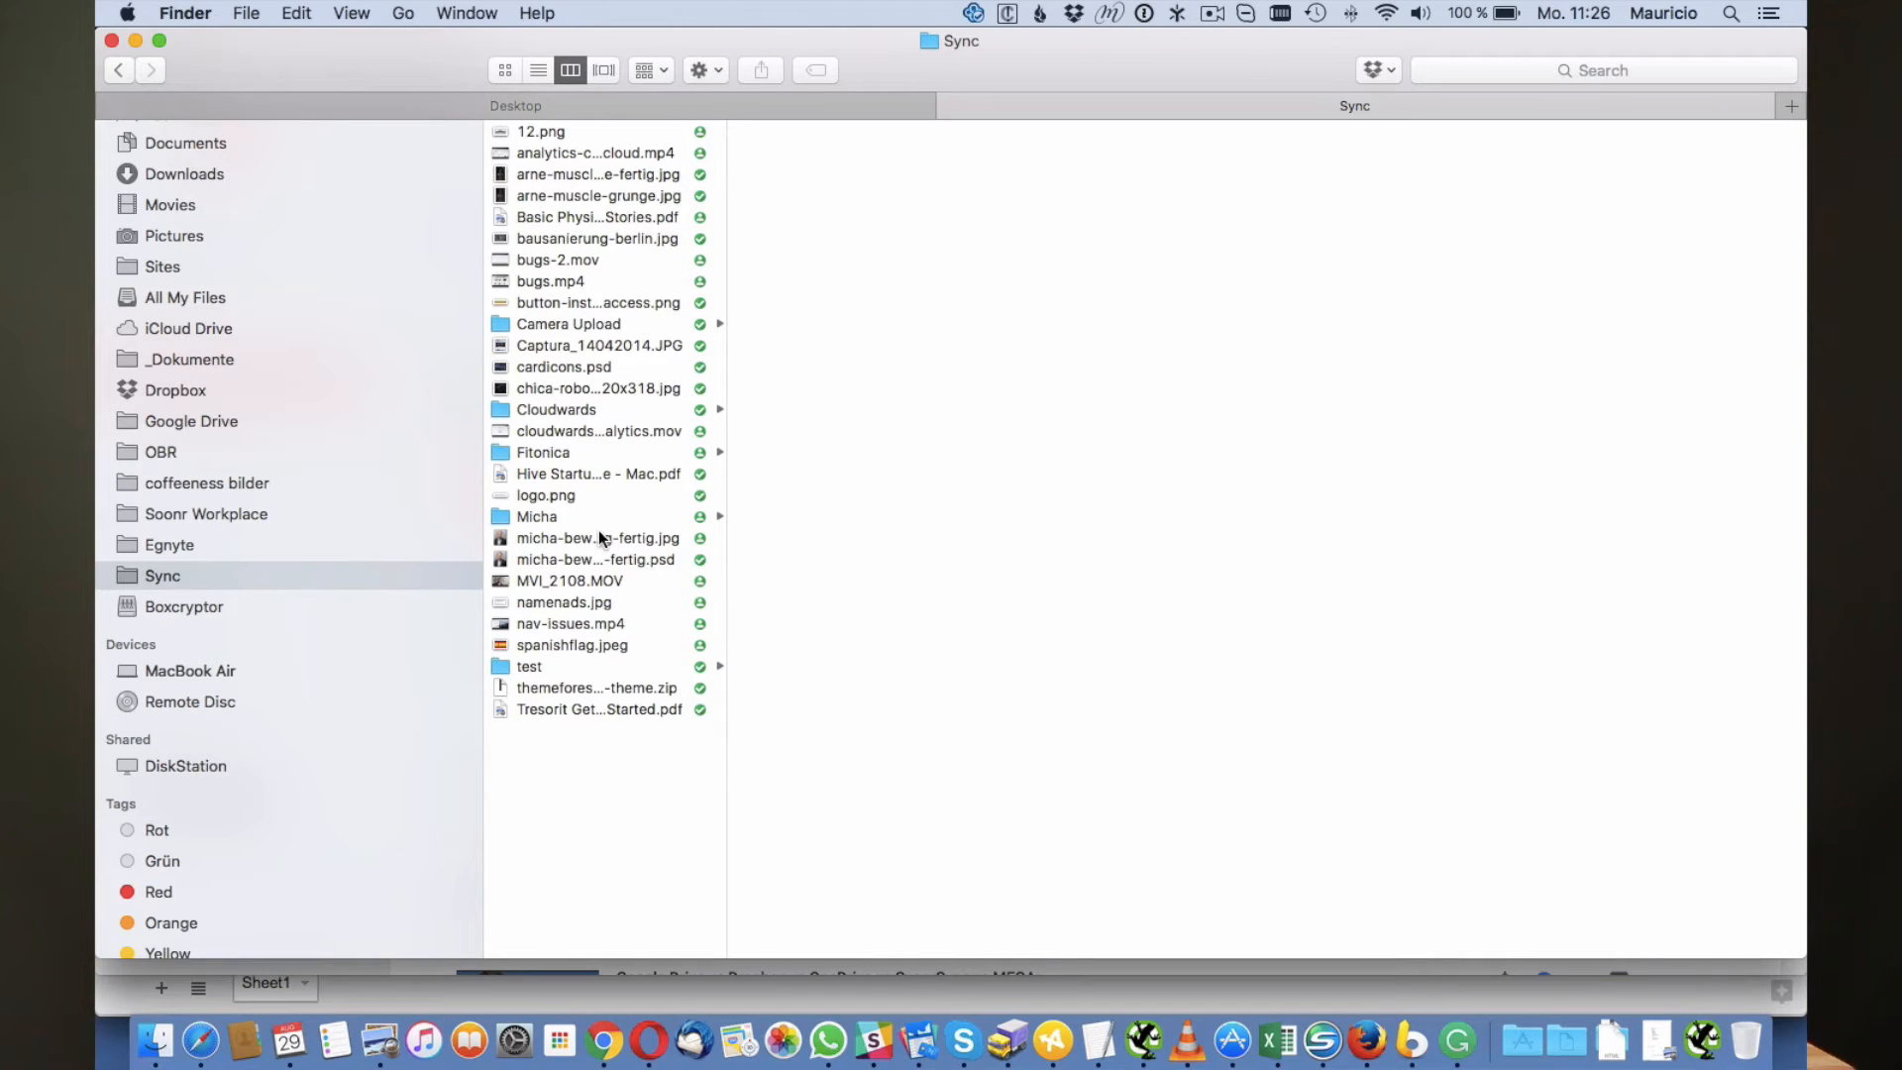
Select micha-bewerbung-fertig.jpg among the synced files in column view
{"action": "left_click", "coordinate": [597, 537]}
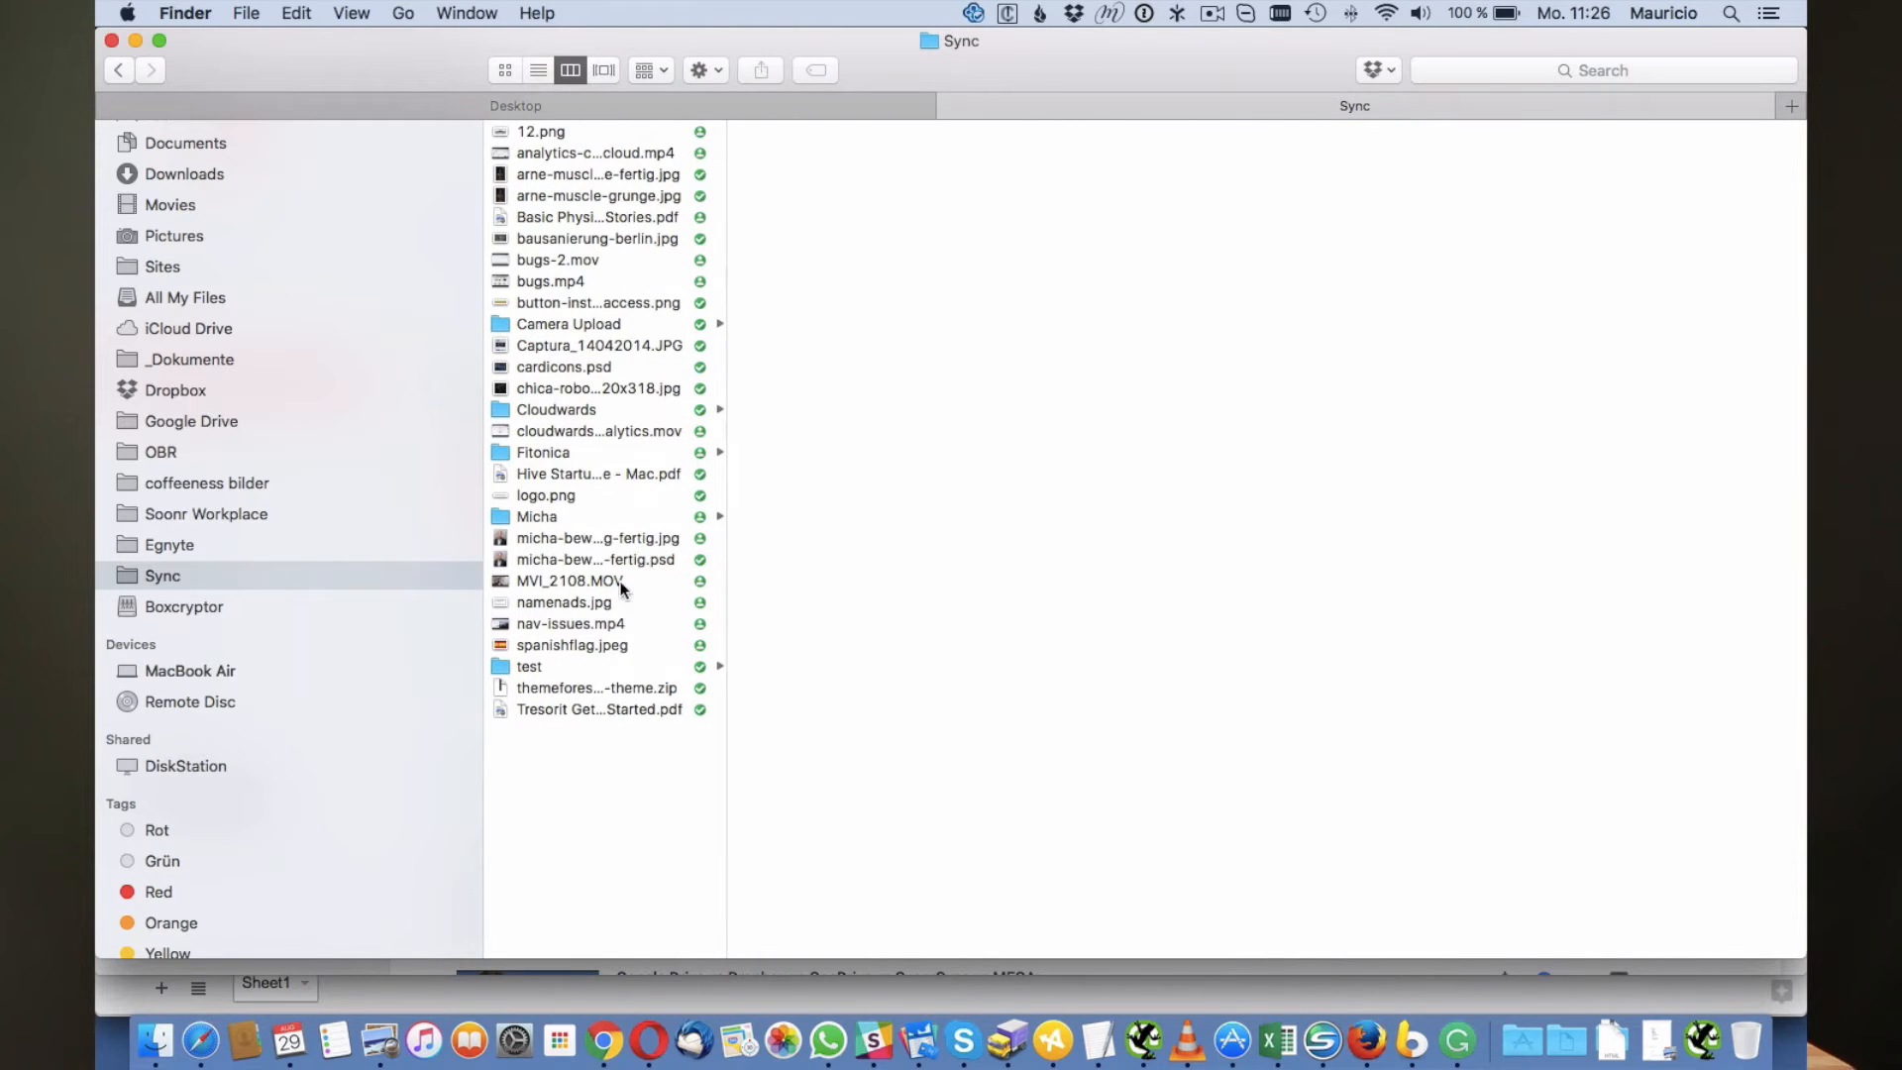
{"action": "left_click", "coordinate": [596, 537]}
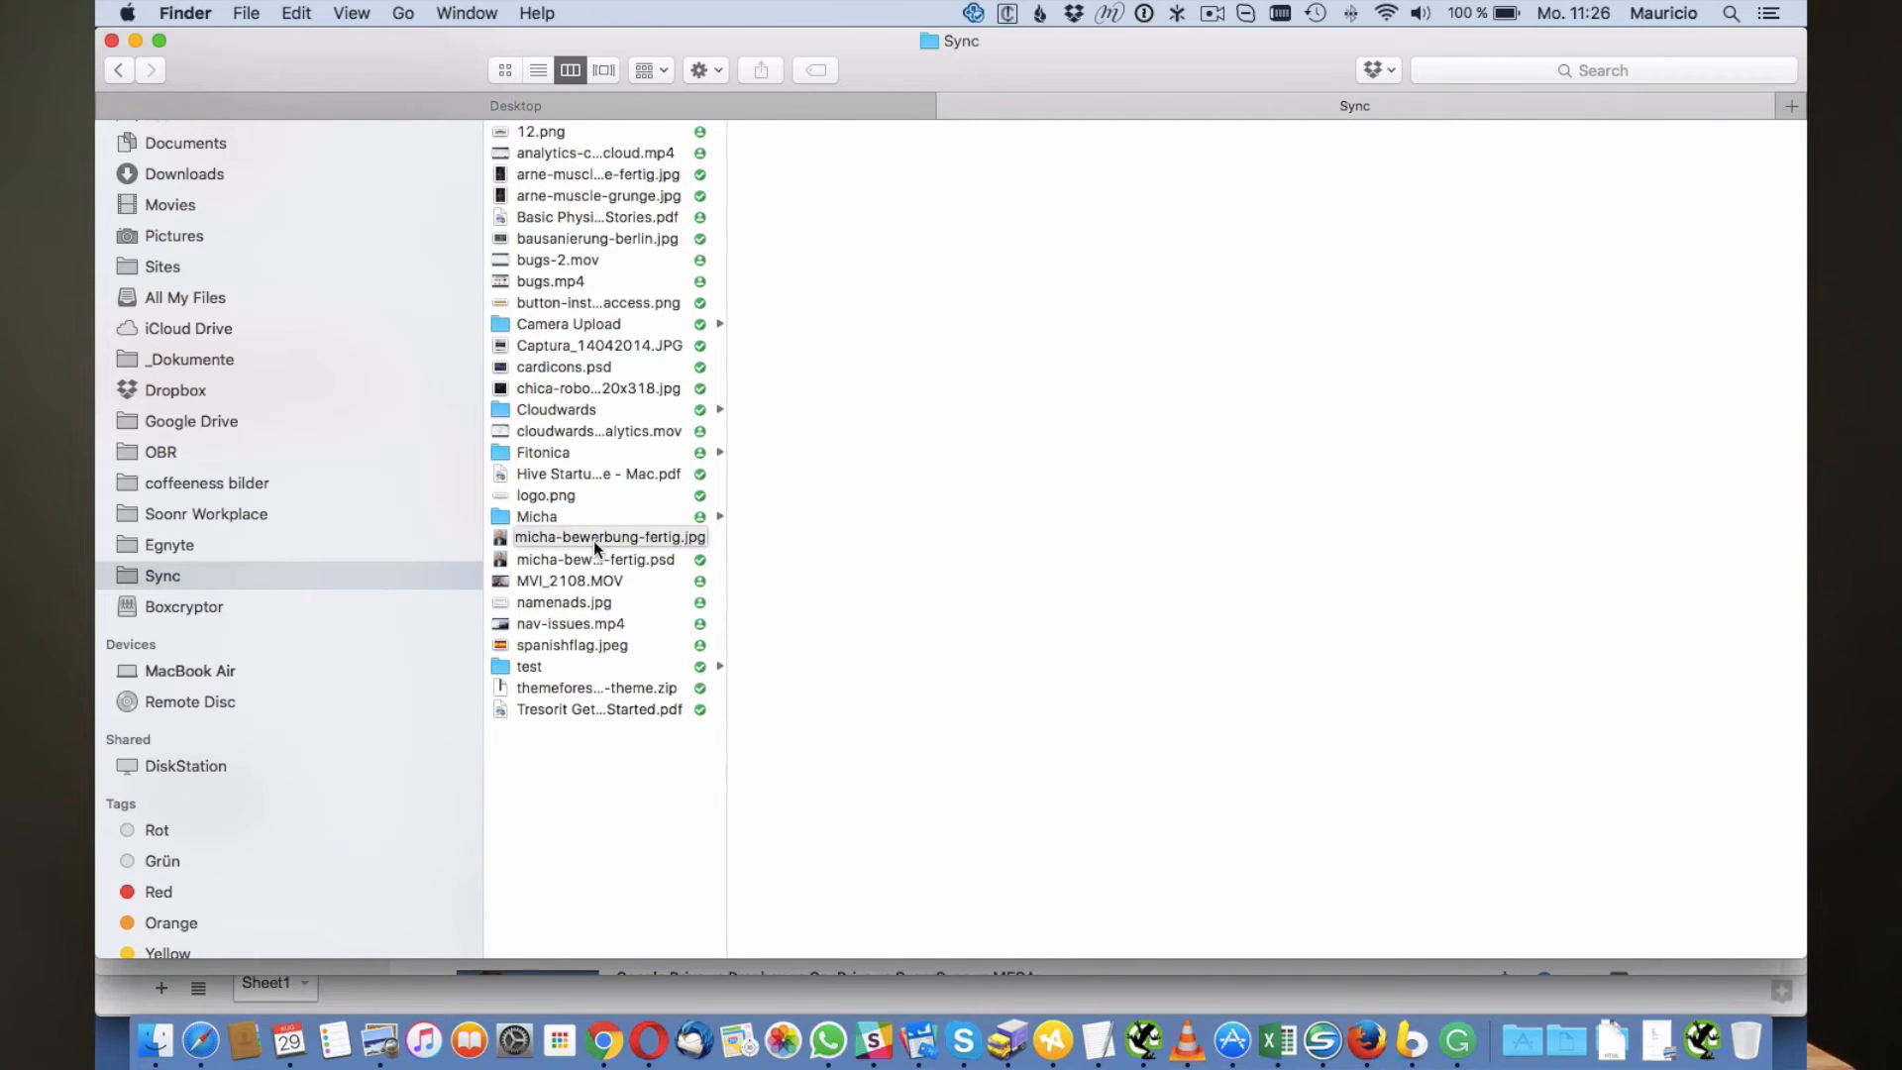
{"action": "left_click", "coordinate": [610, 537]}
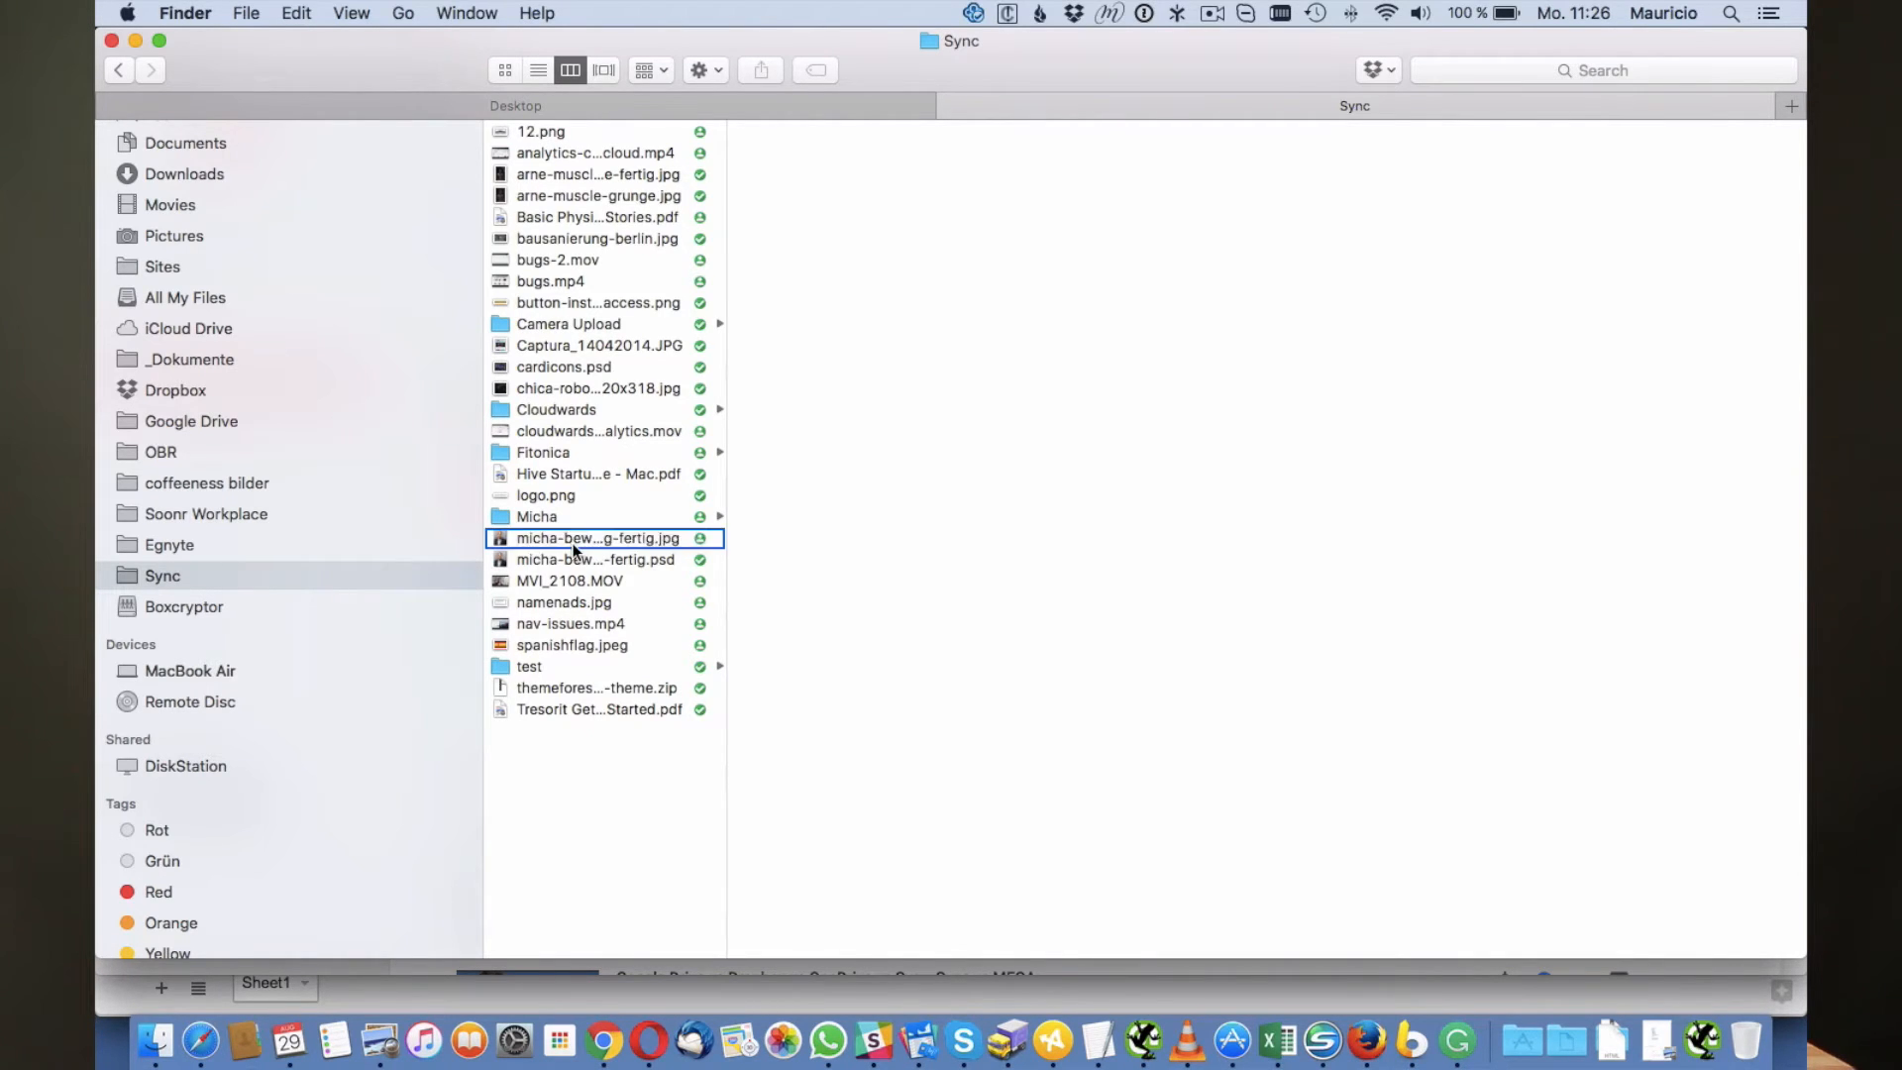
{"action": "right_click", "coordinate": [596, 537]}
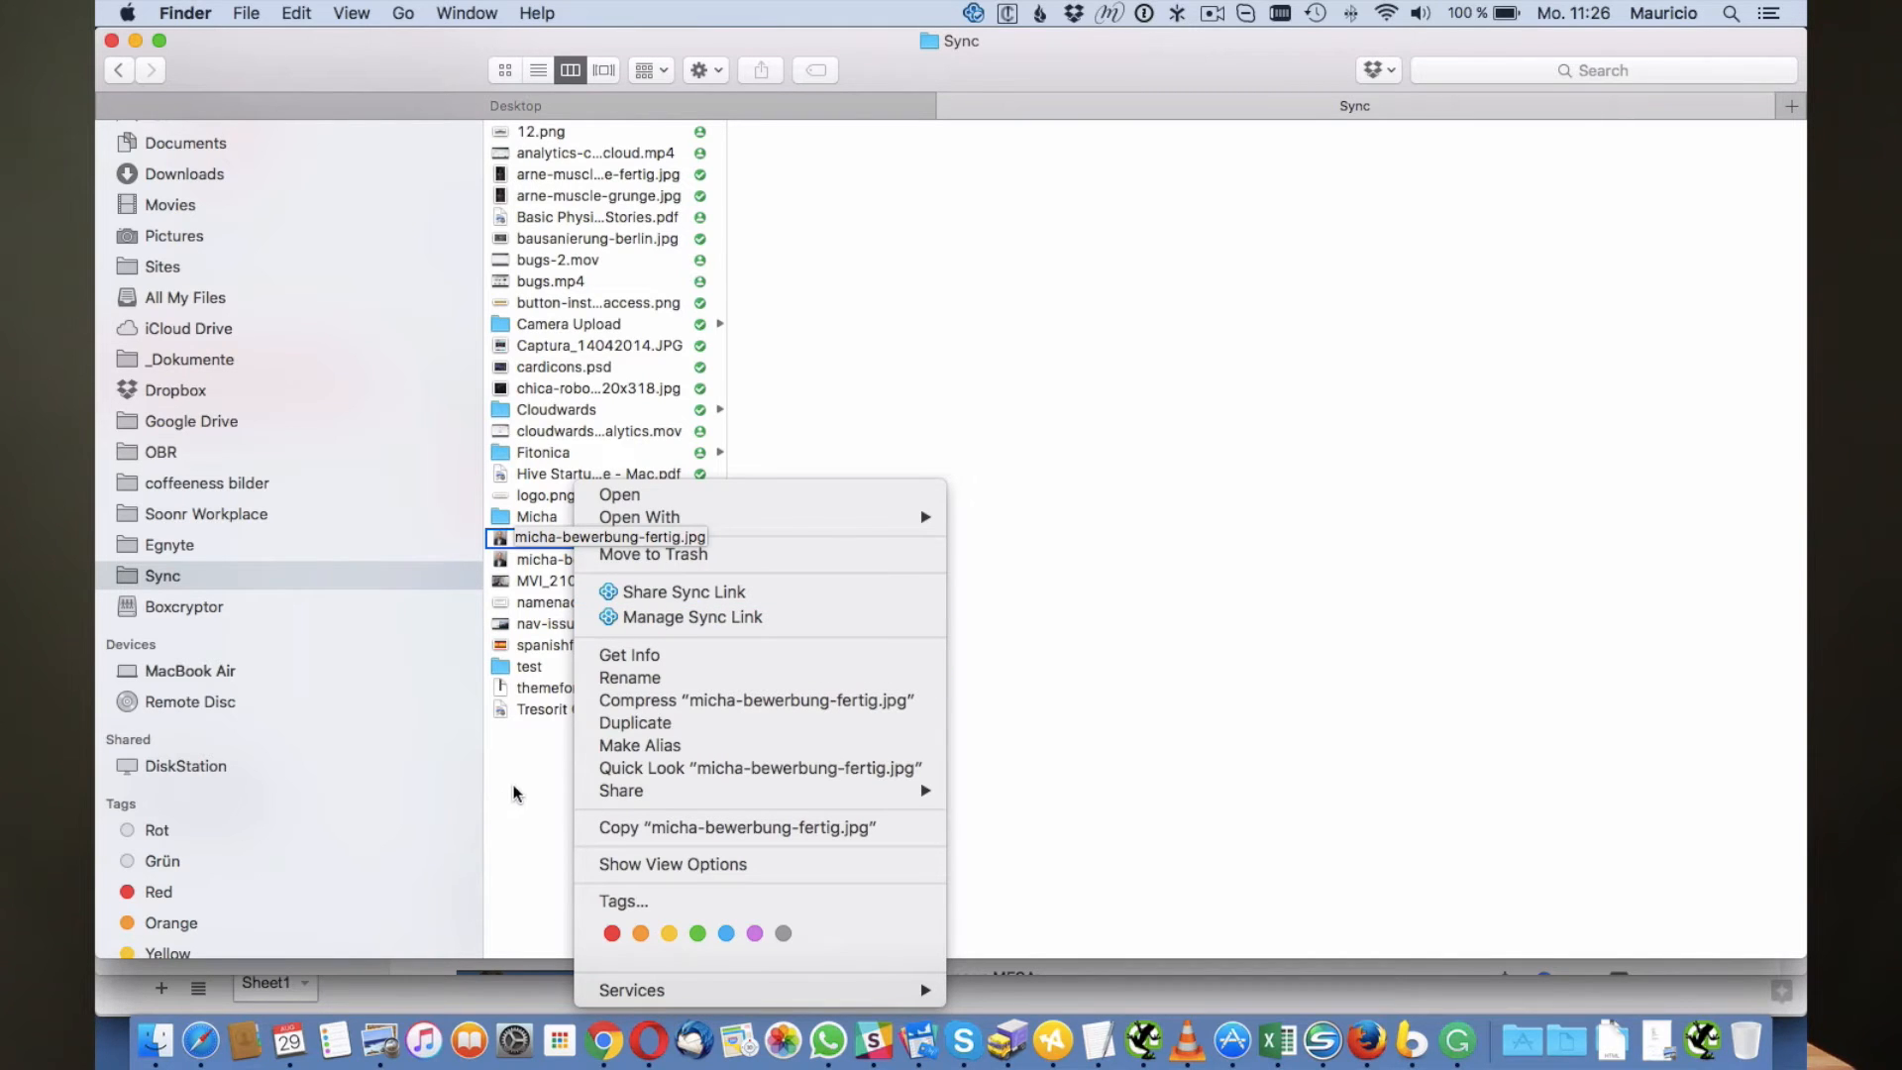
{"action": "left_click", "coordinate": [515, 793]}
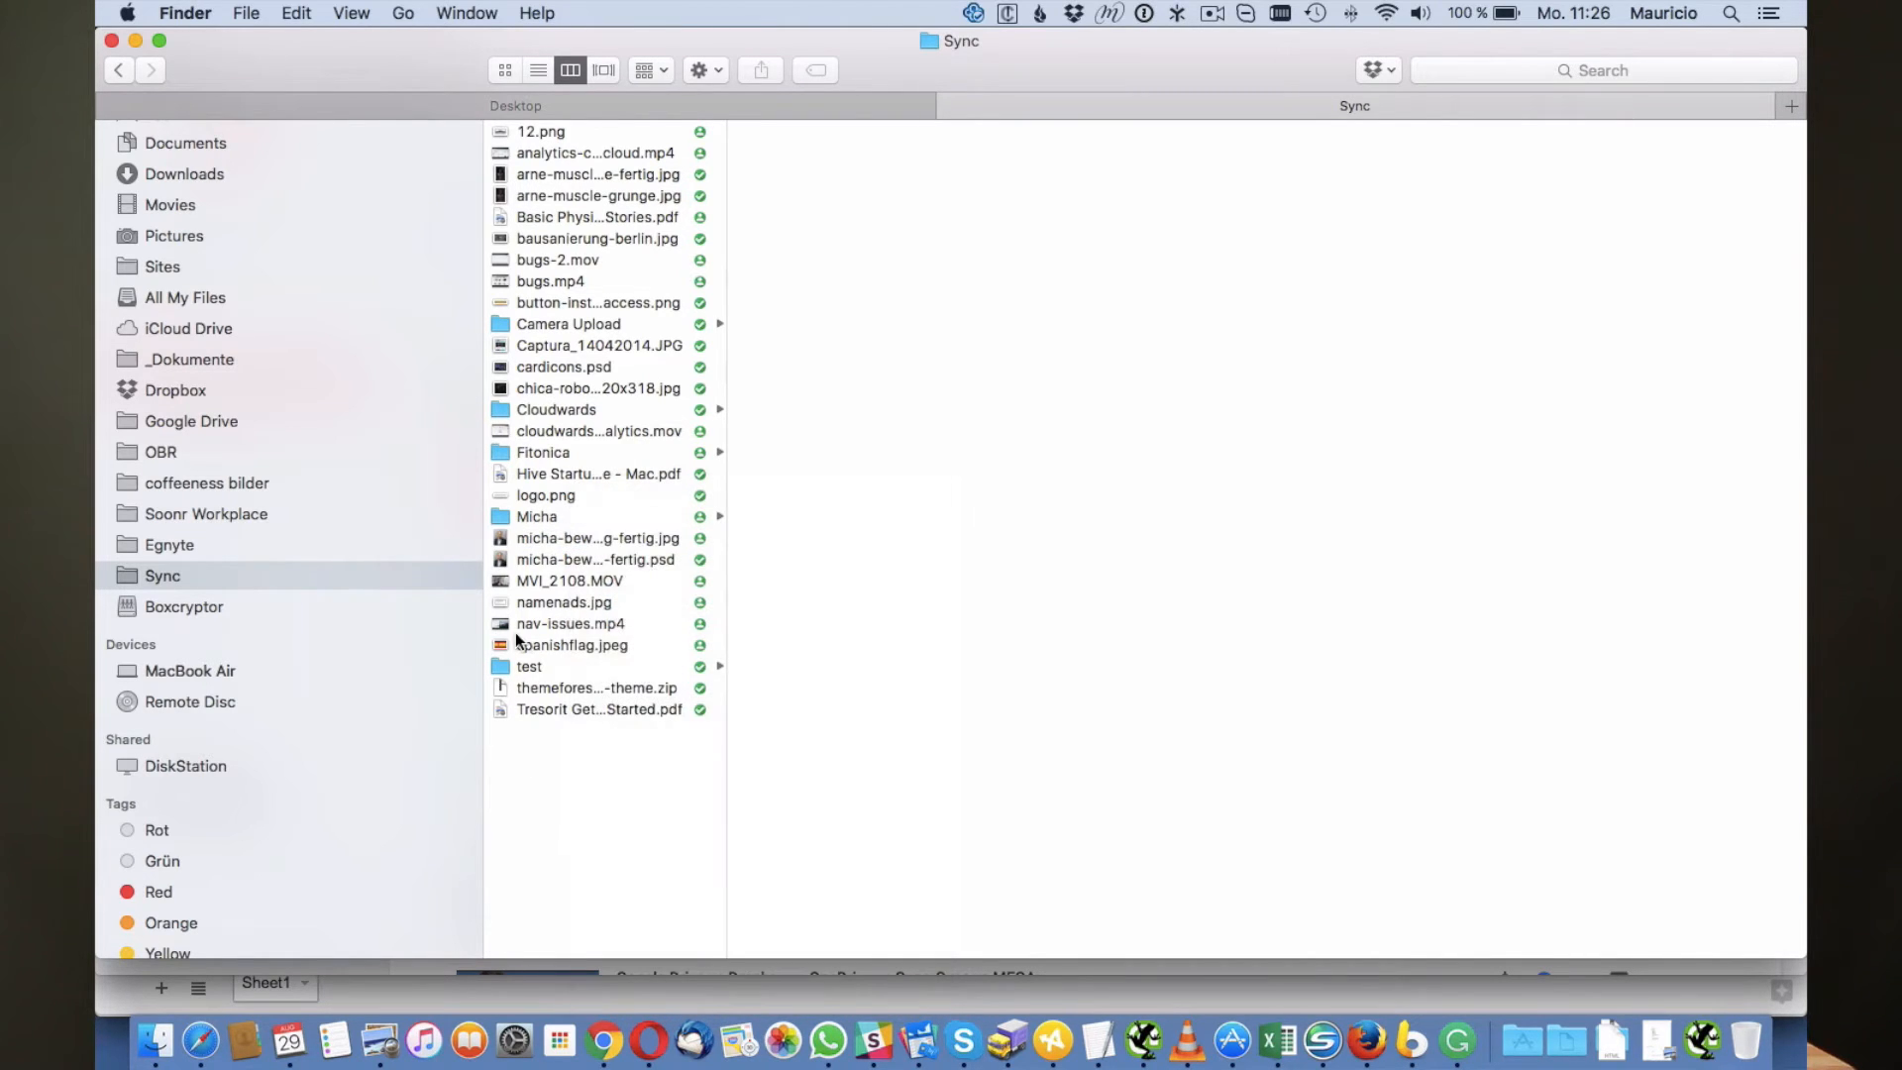
{"action": "mouse_move", "coordinate": [595, 402]}
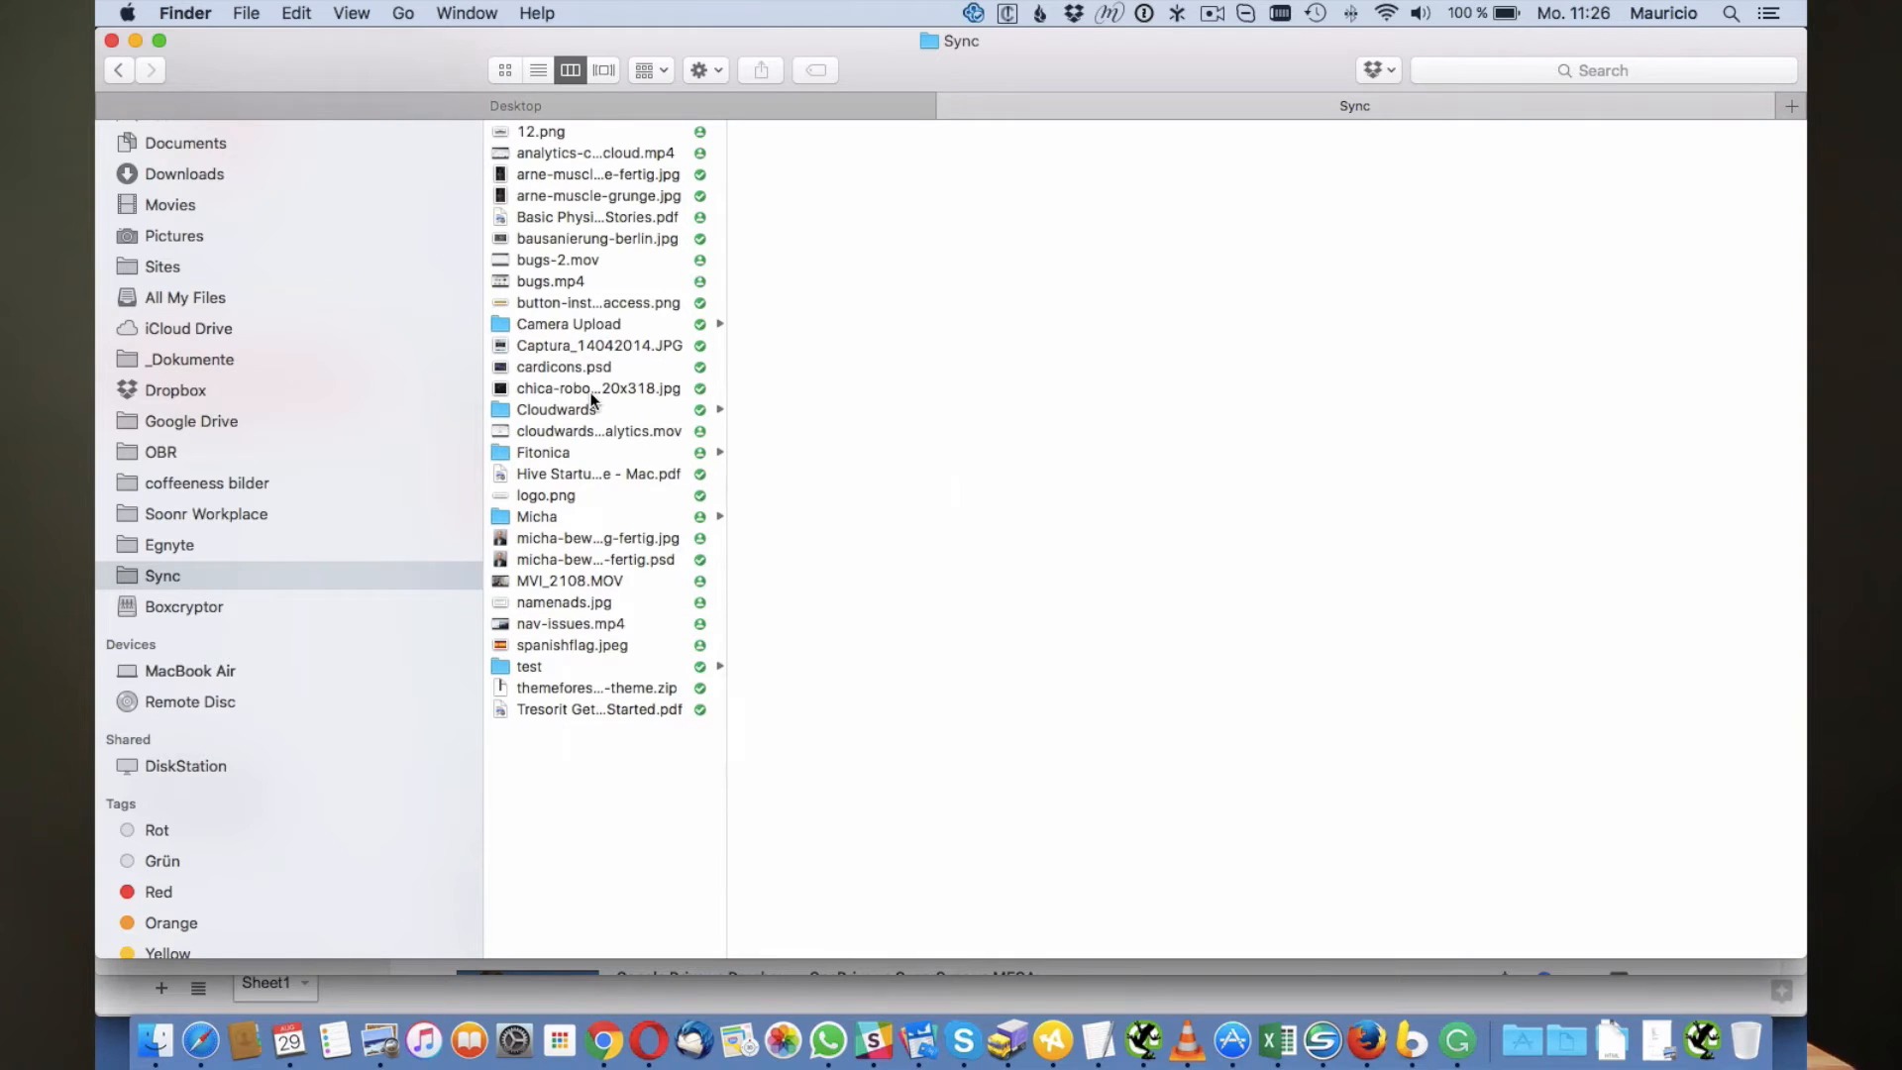
{"action": "mouse_move", "coordinate": [636, 289]}
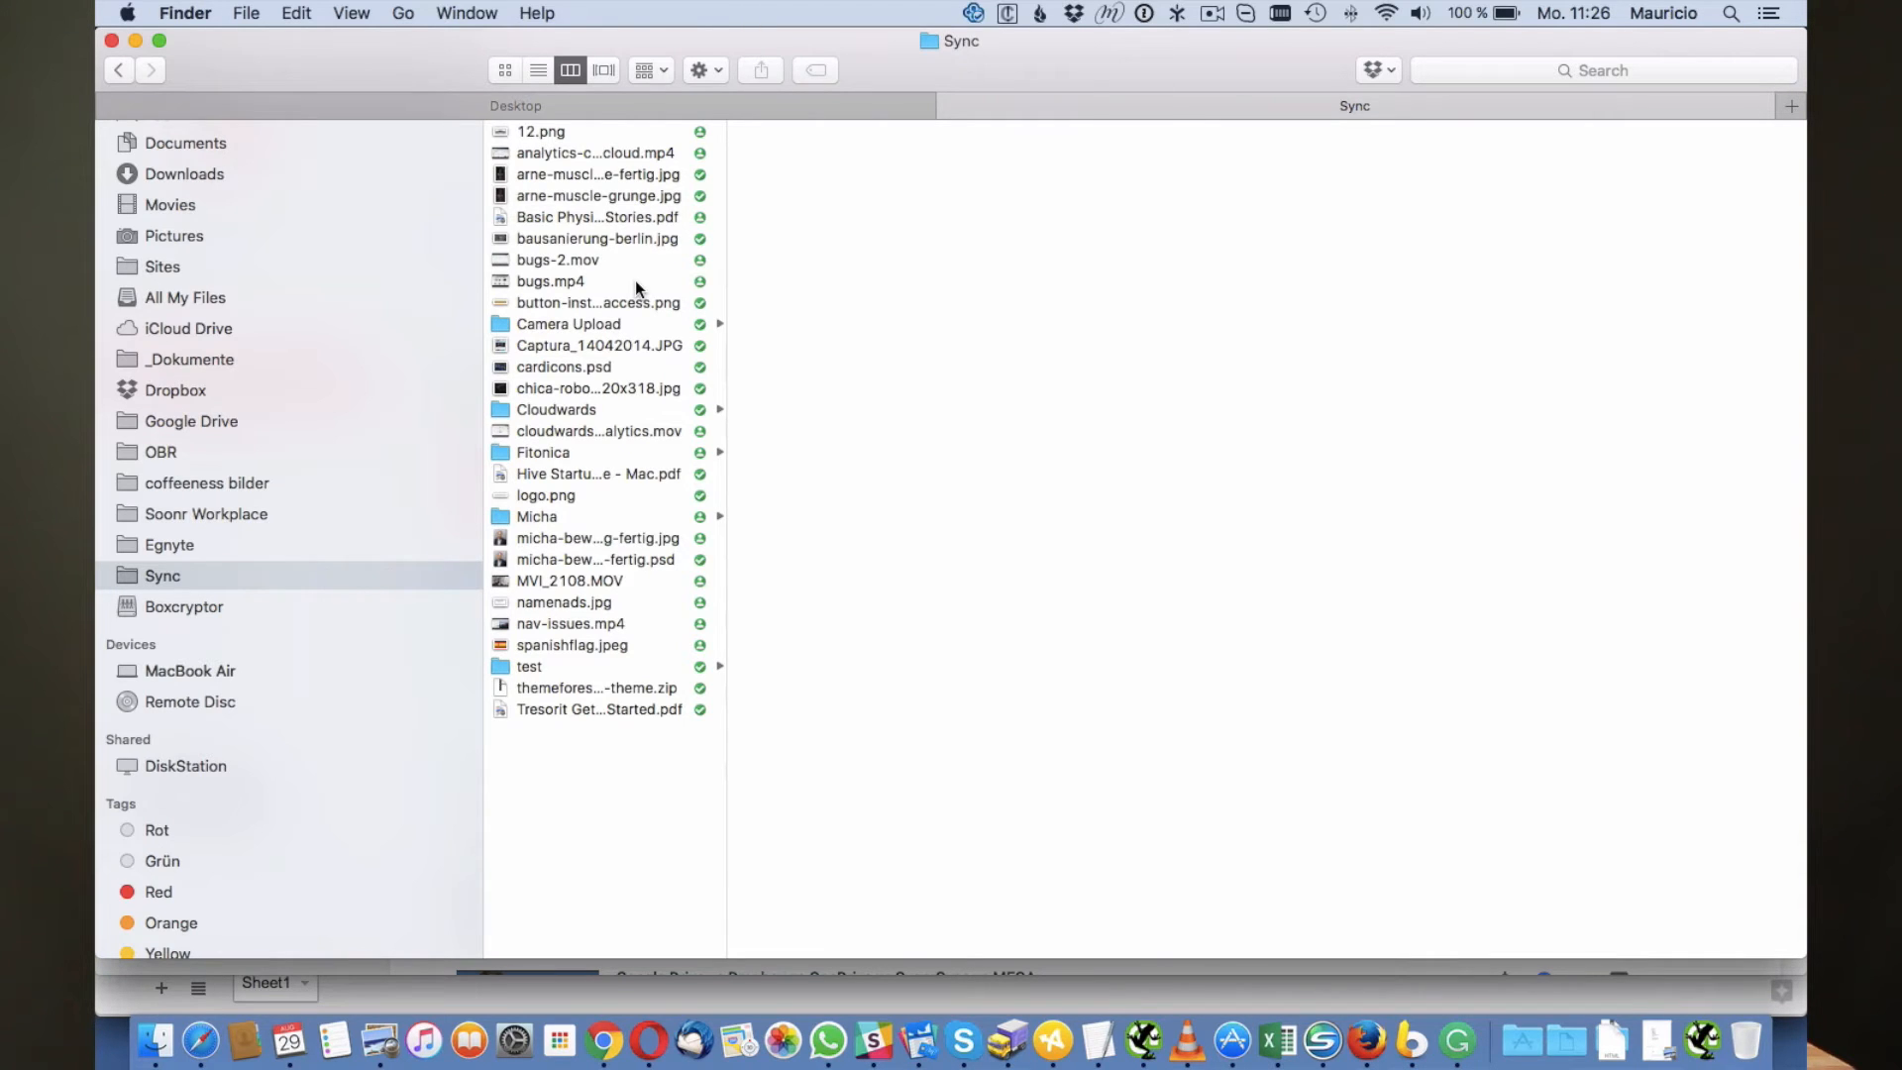
{"action": "mouse_move", "coordinate": [737, 341]}
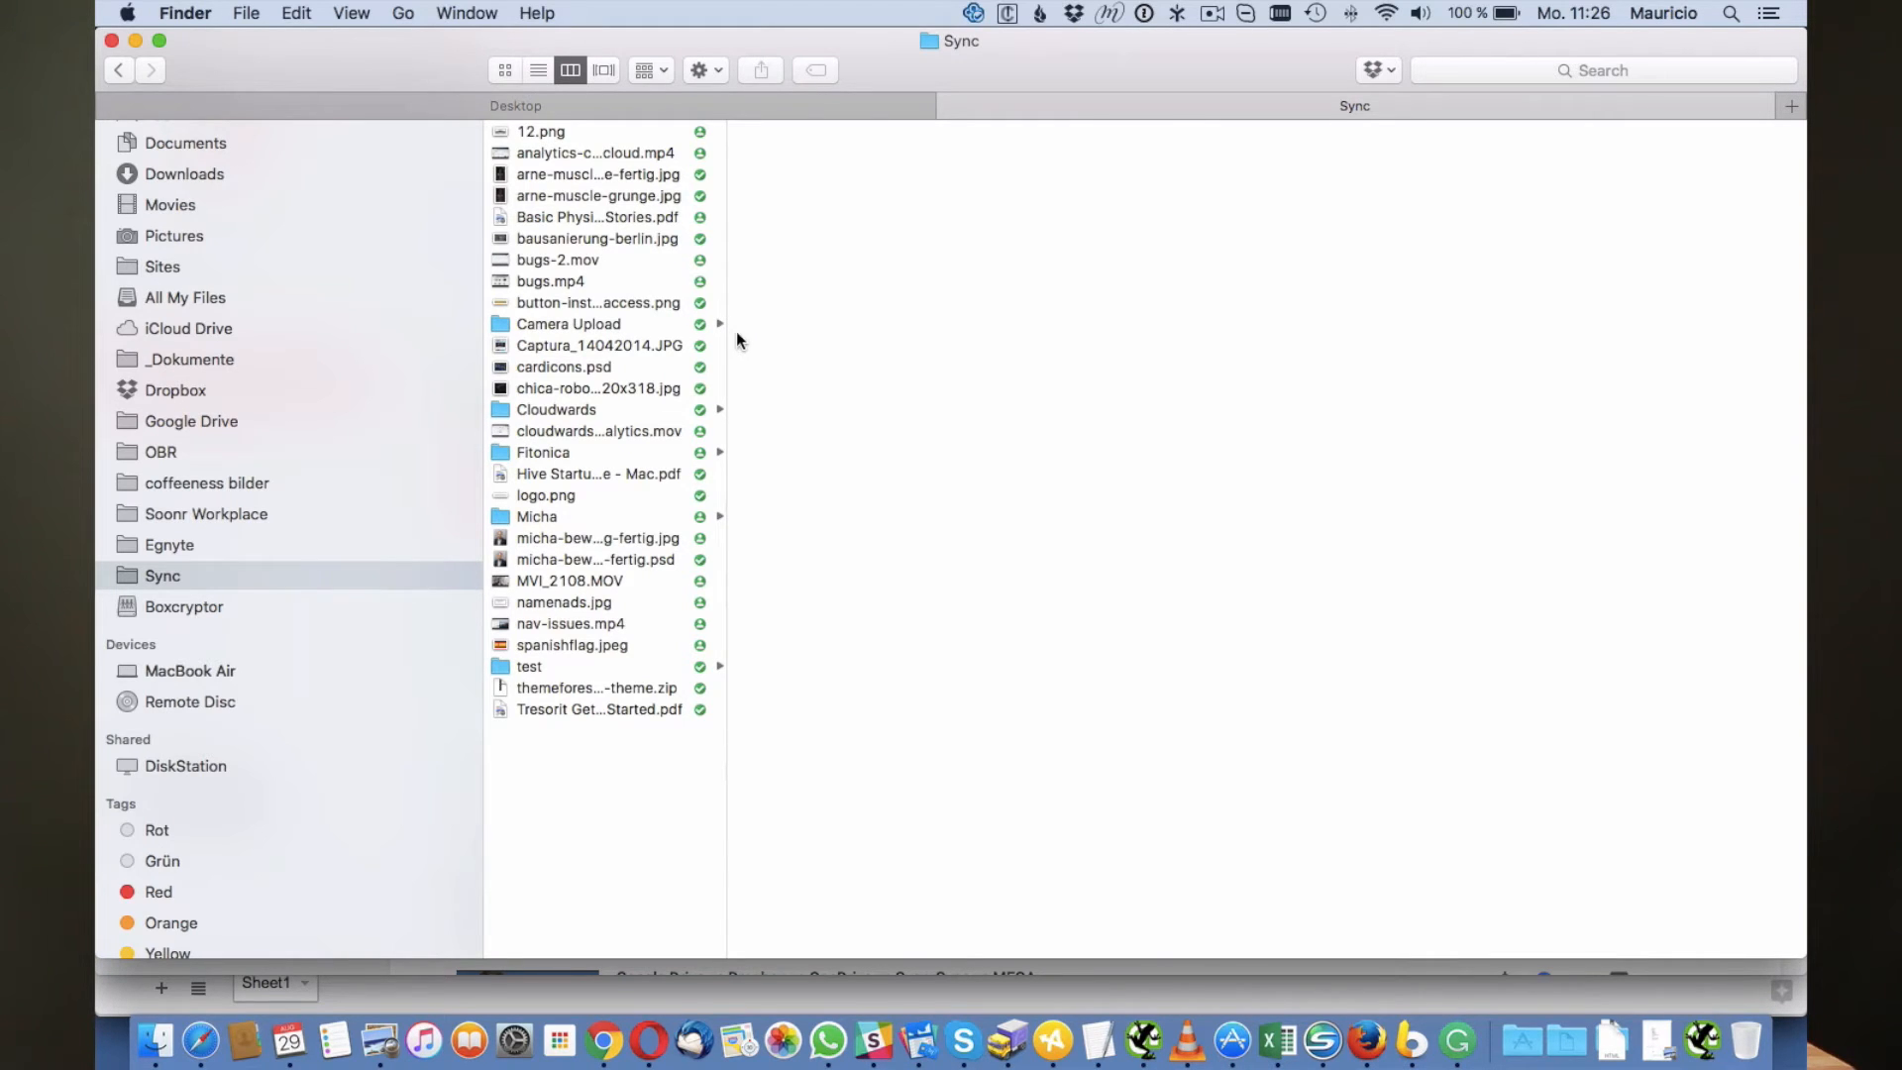
{"action": "mouse_move", "coordinate": [801, 252]}
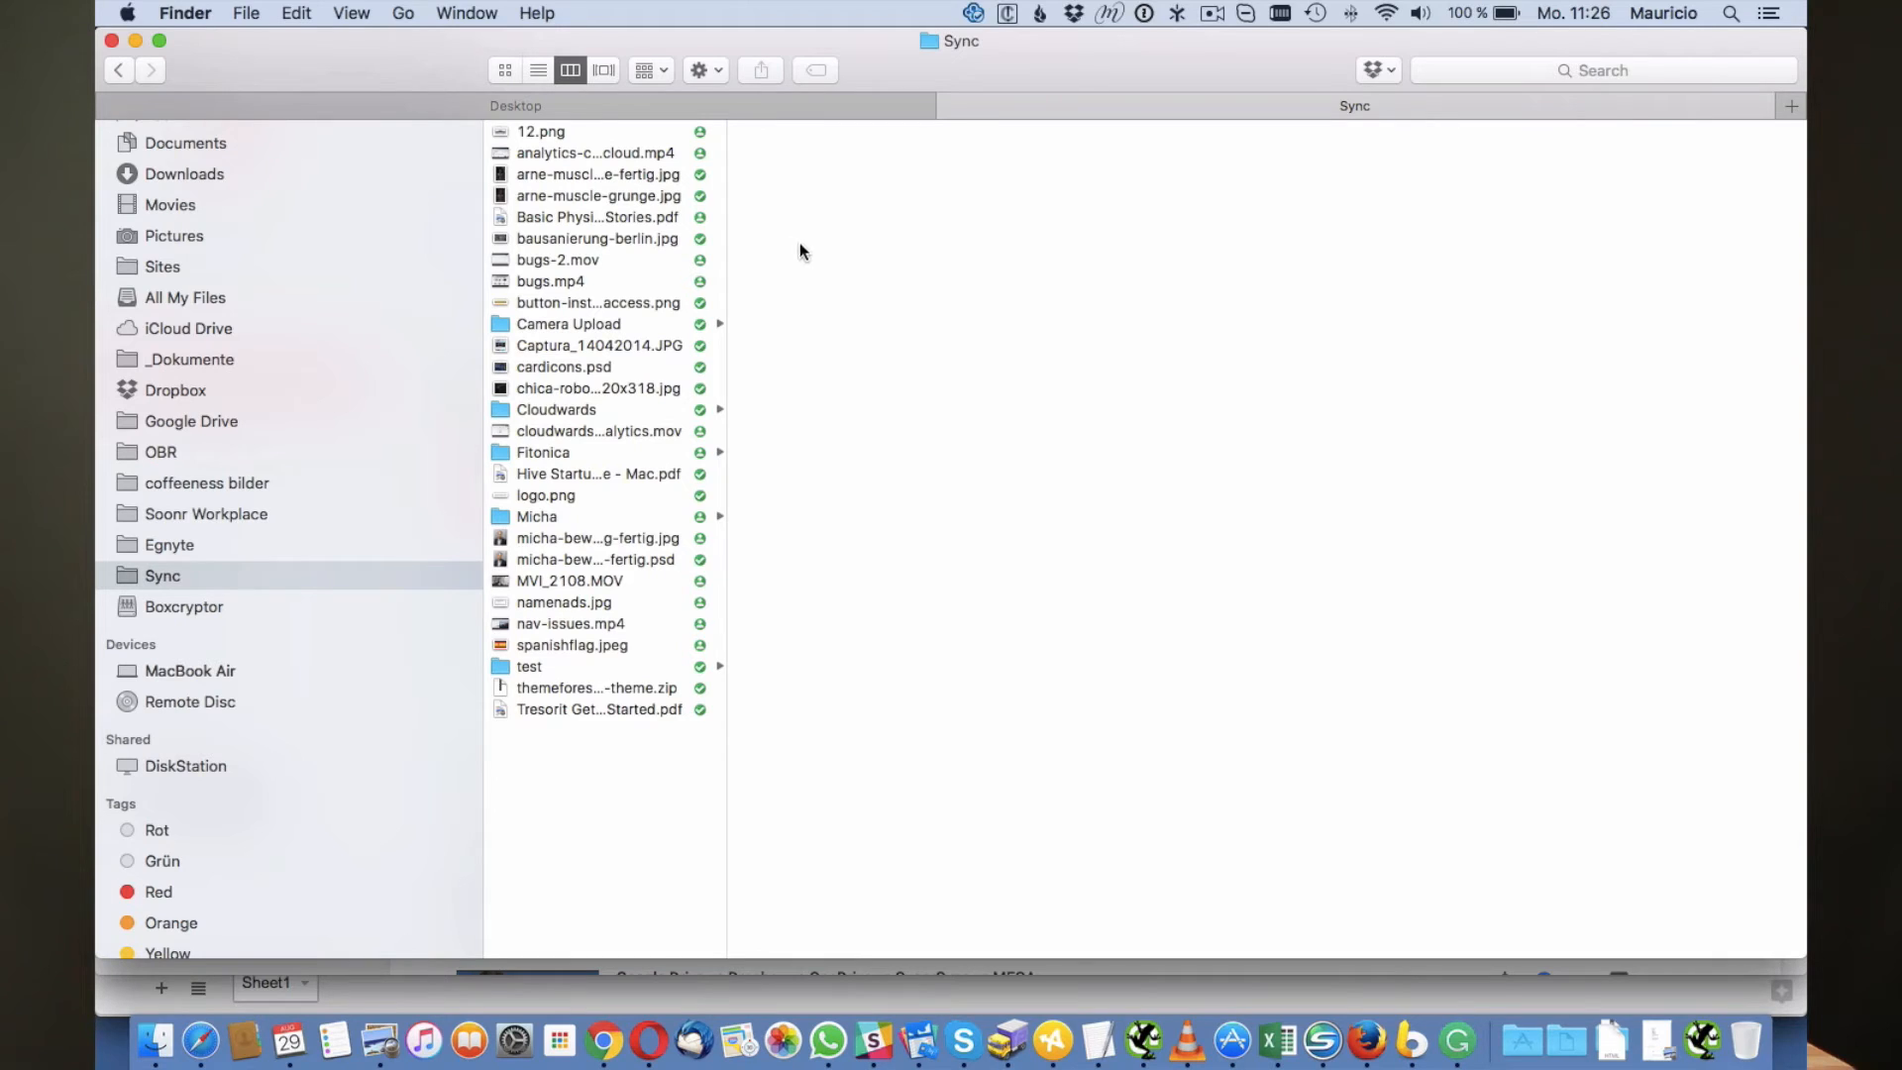
Go to the Sync.com web panel from the menu-bar app
{"action": "left_click", "coordinate": [973, 14]}
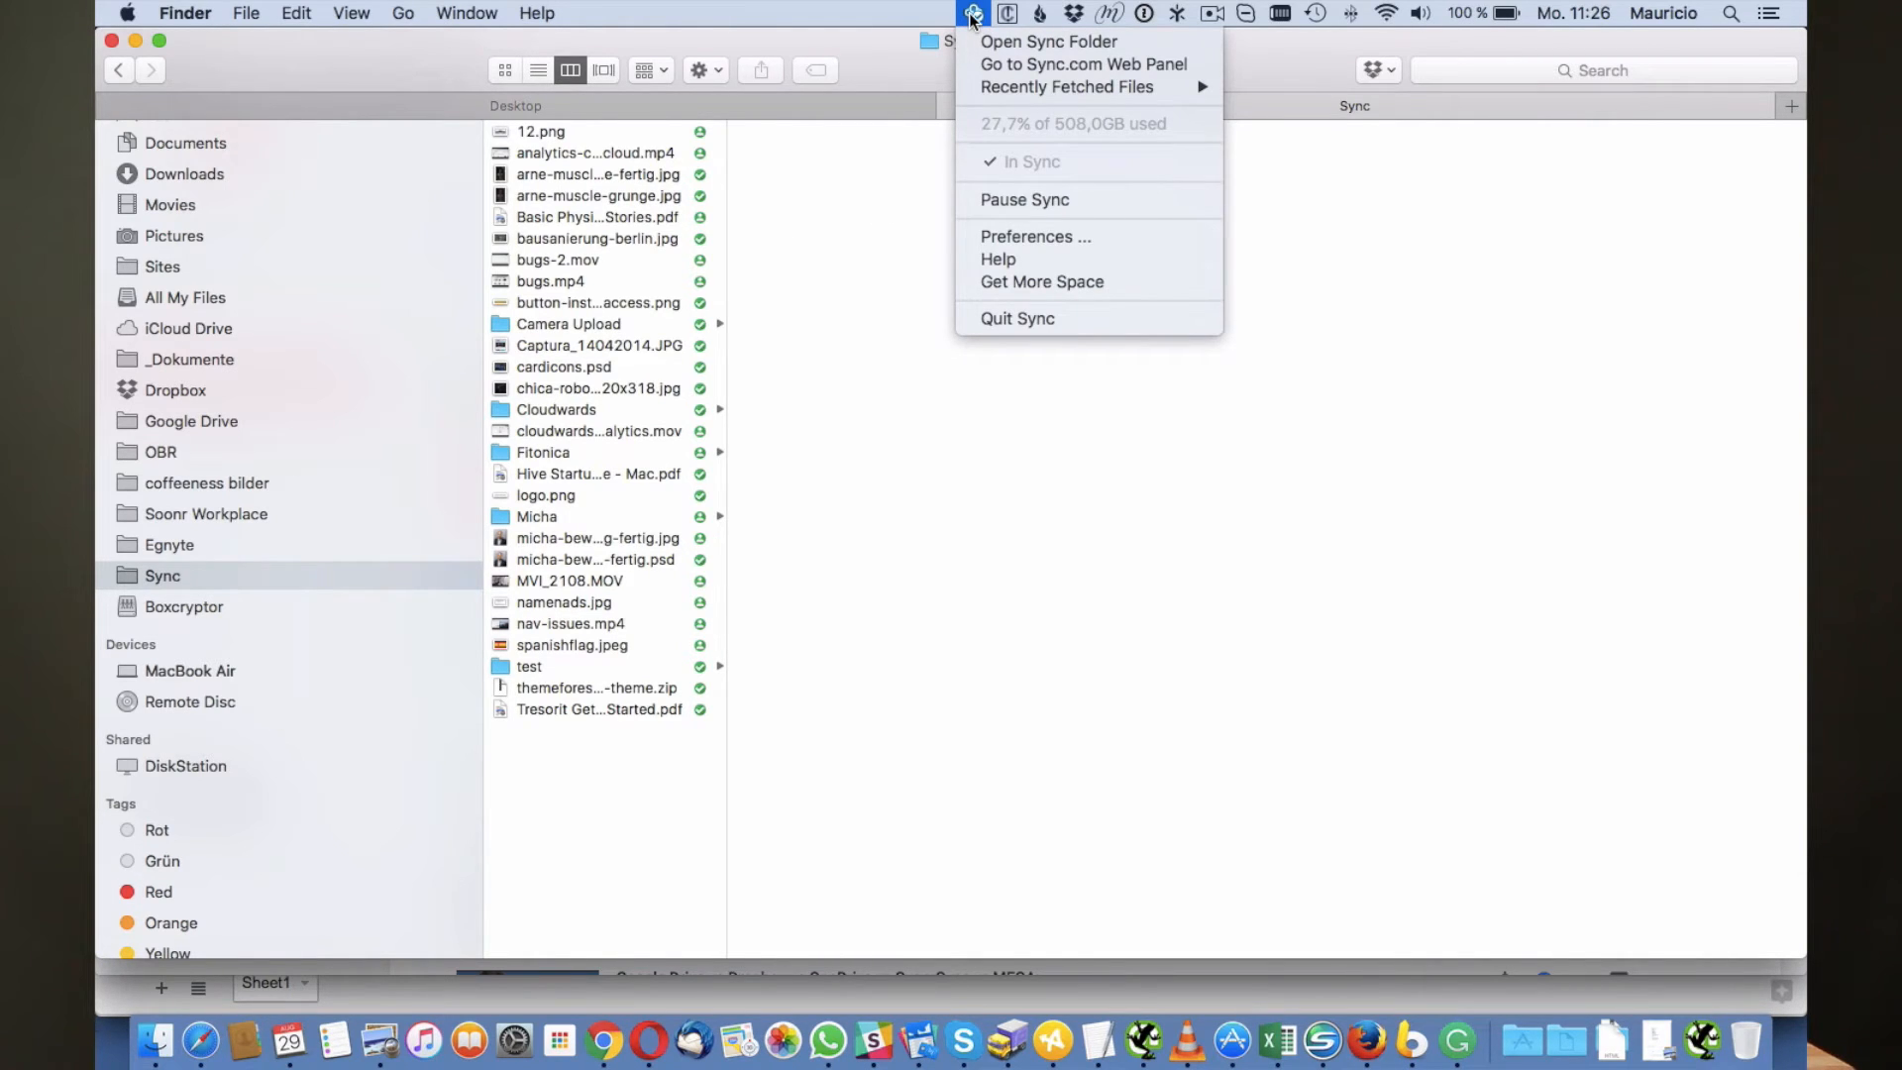
{"action": "mouse_move", "coordinate": [1048, 42]}
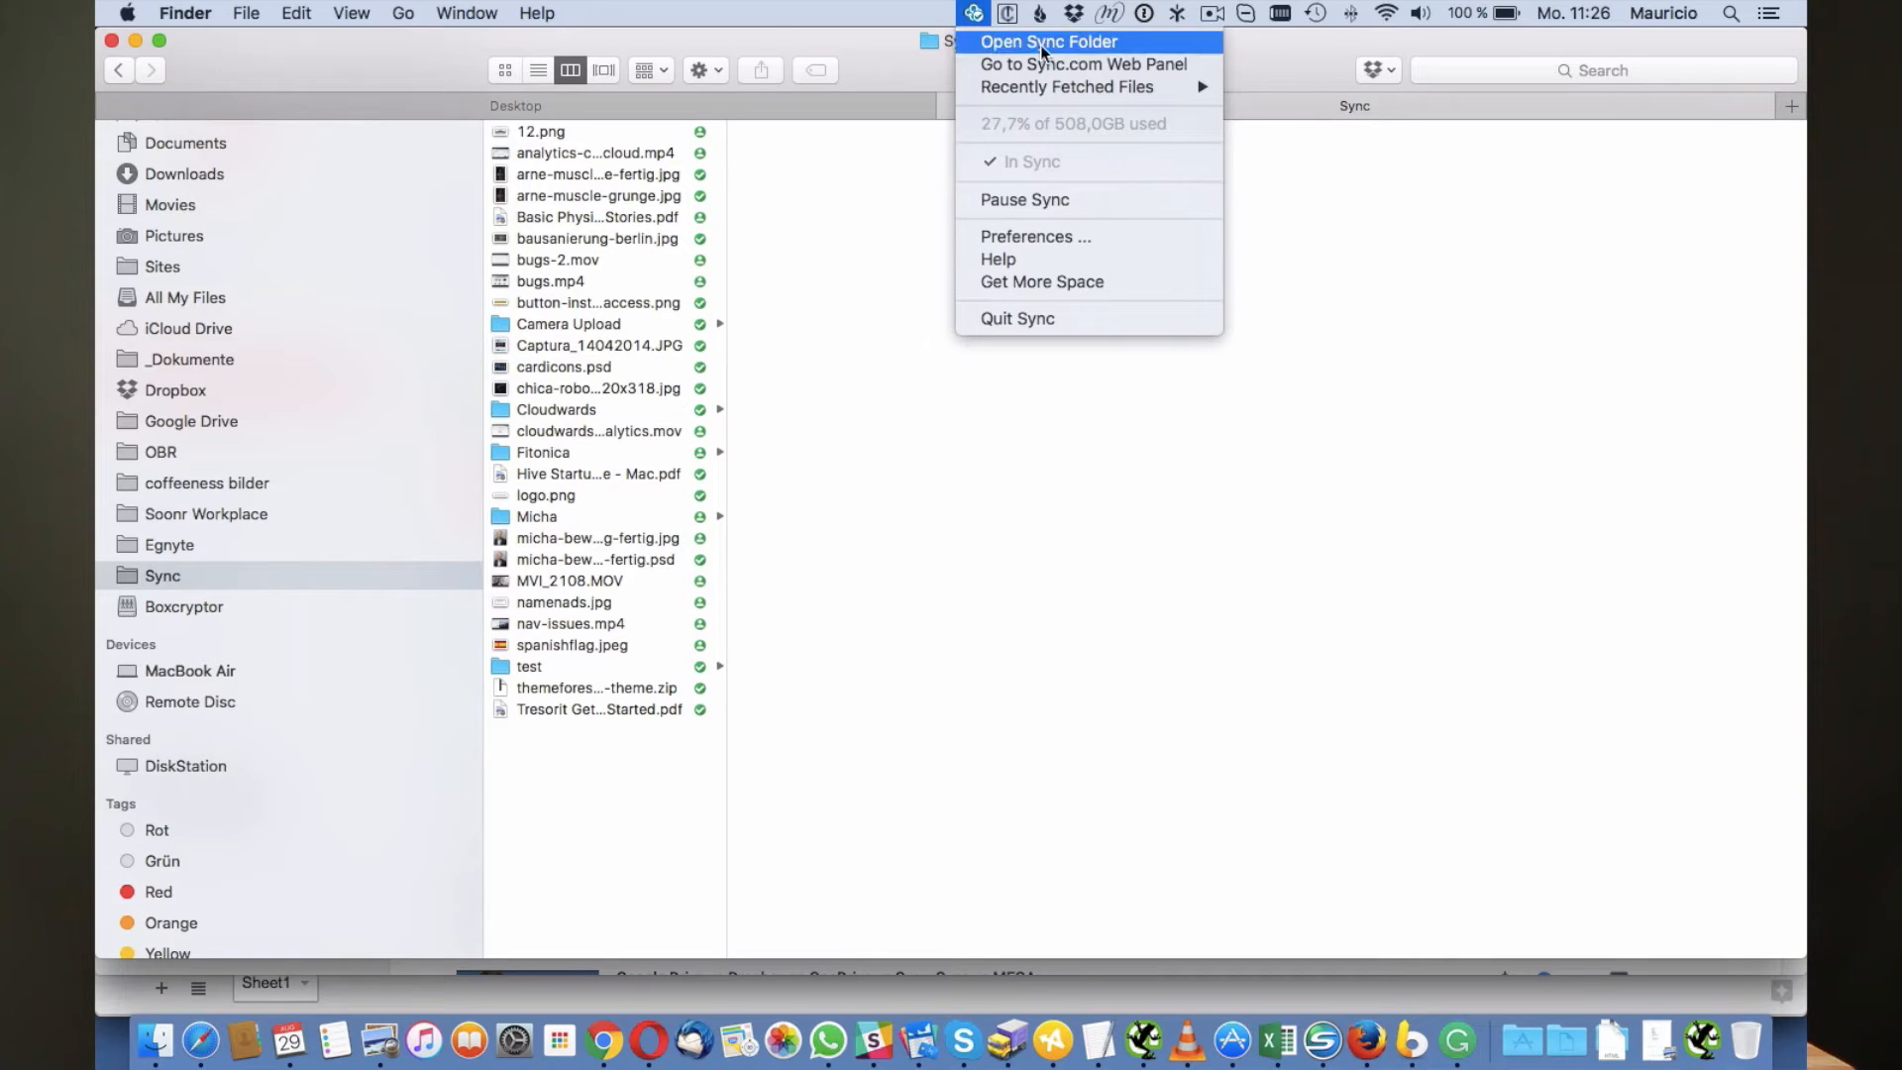
{"action": "mouse_move", "coordinate": [1082, 63]}
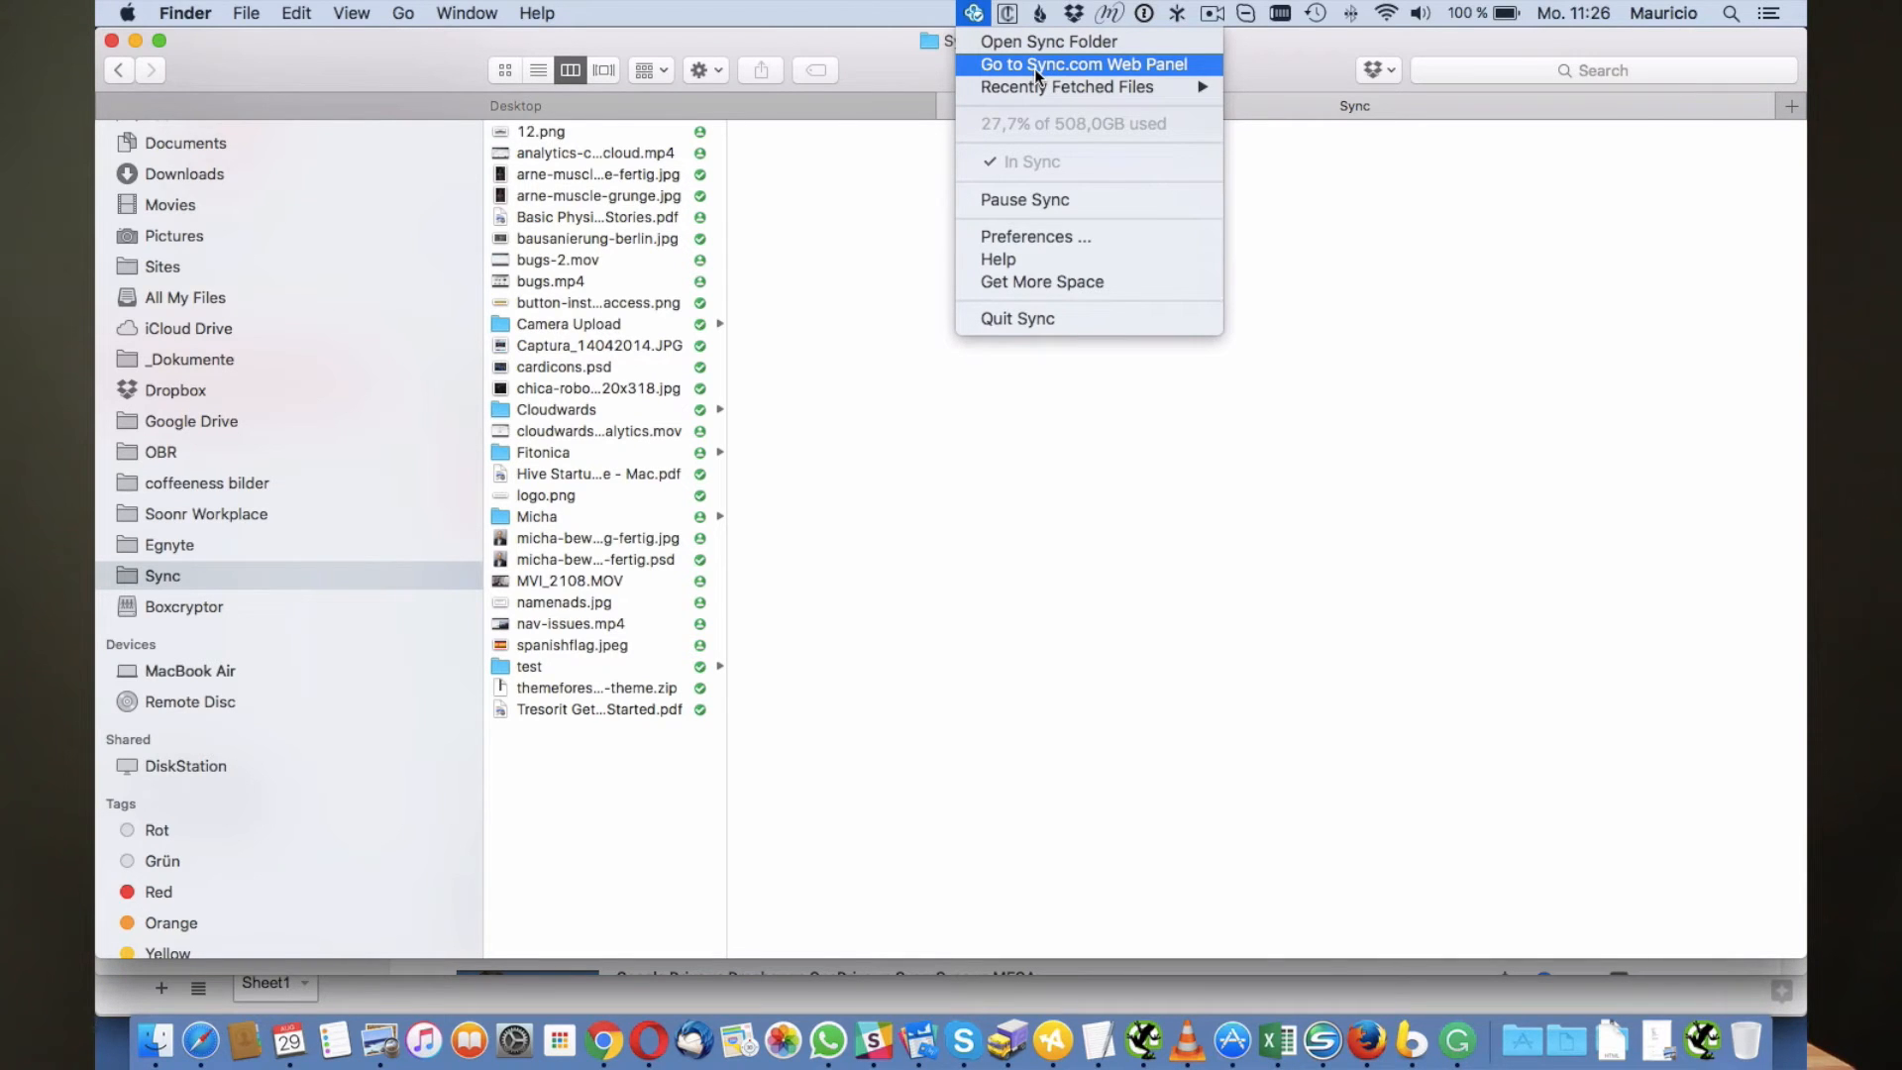
{"action": "left_click", "coordinate": [1082, 63]}
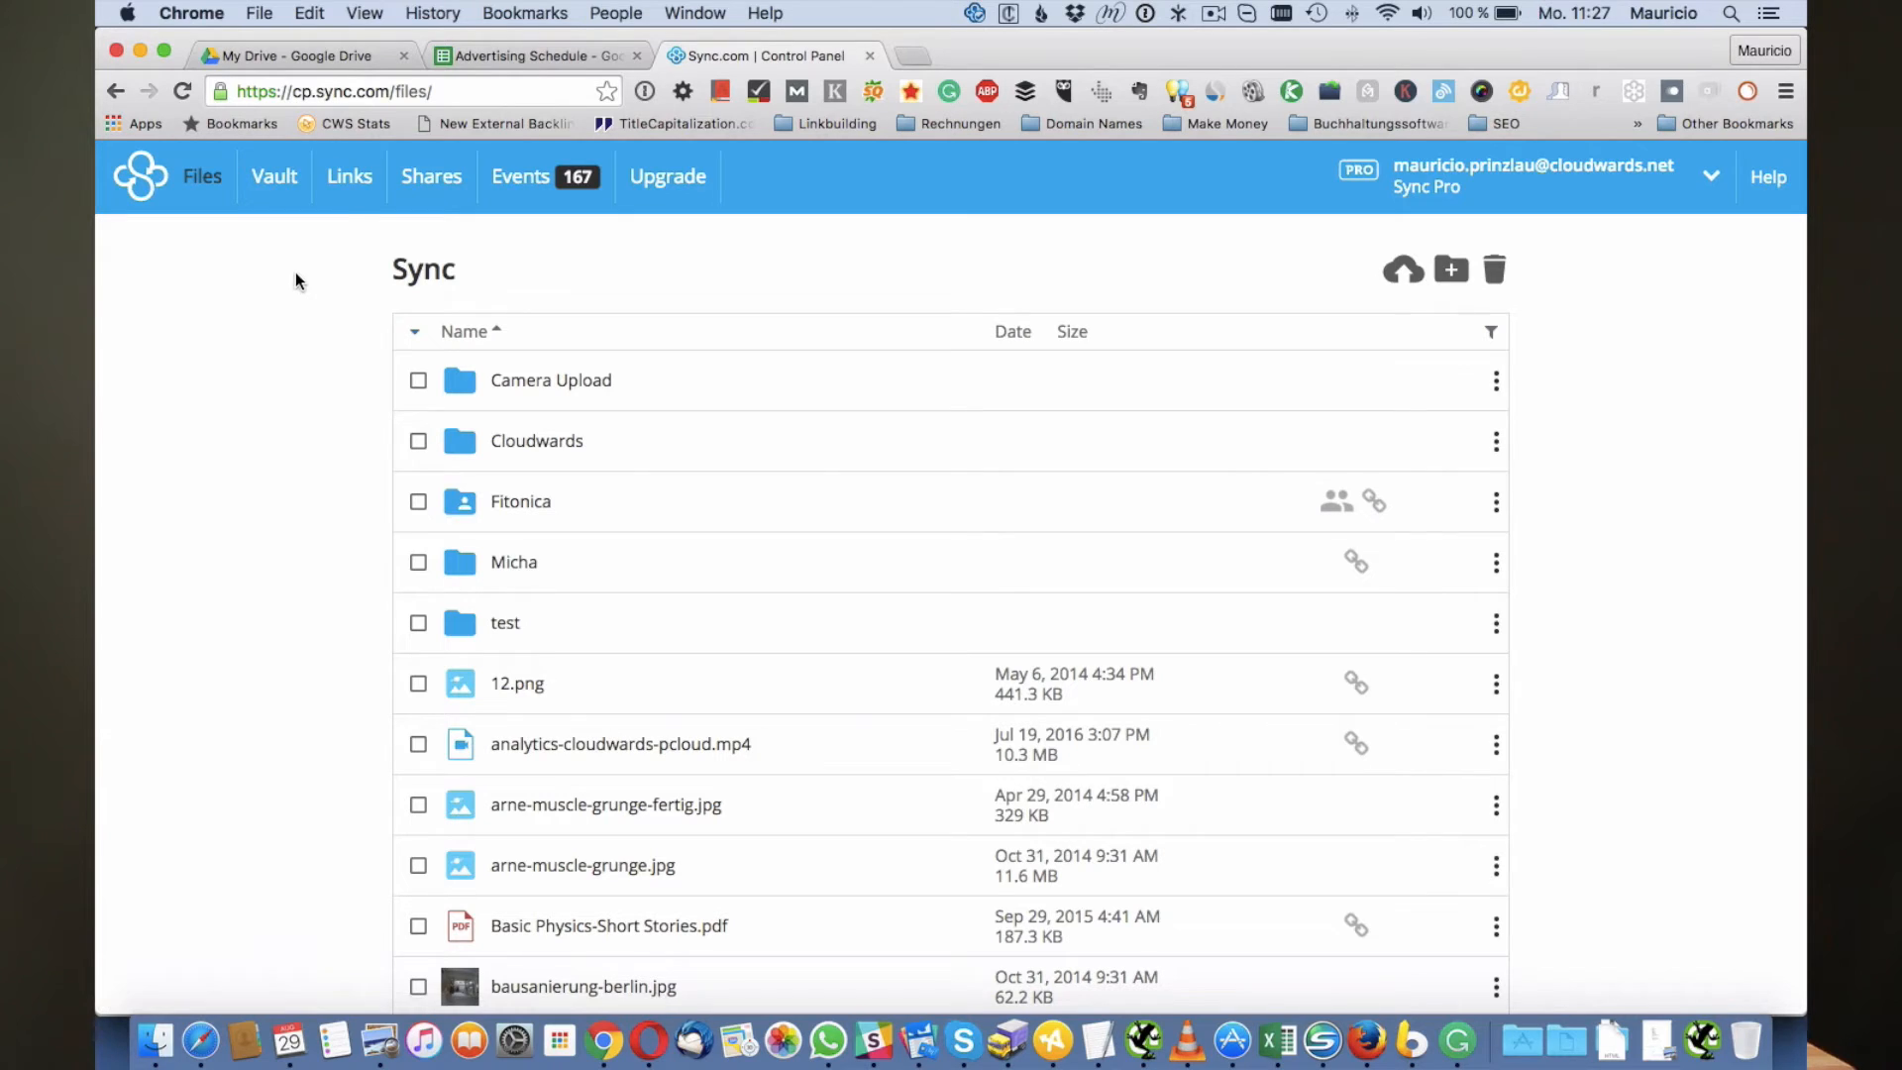
{"action": "mouse_move", "coordinate": [348, 176]}
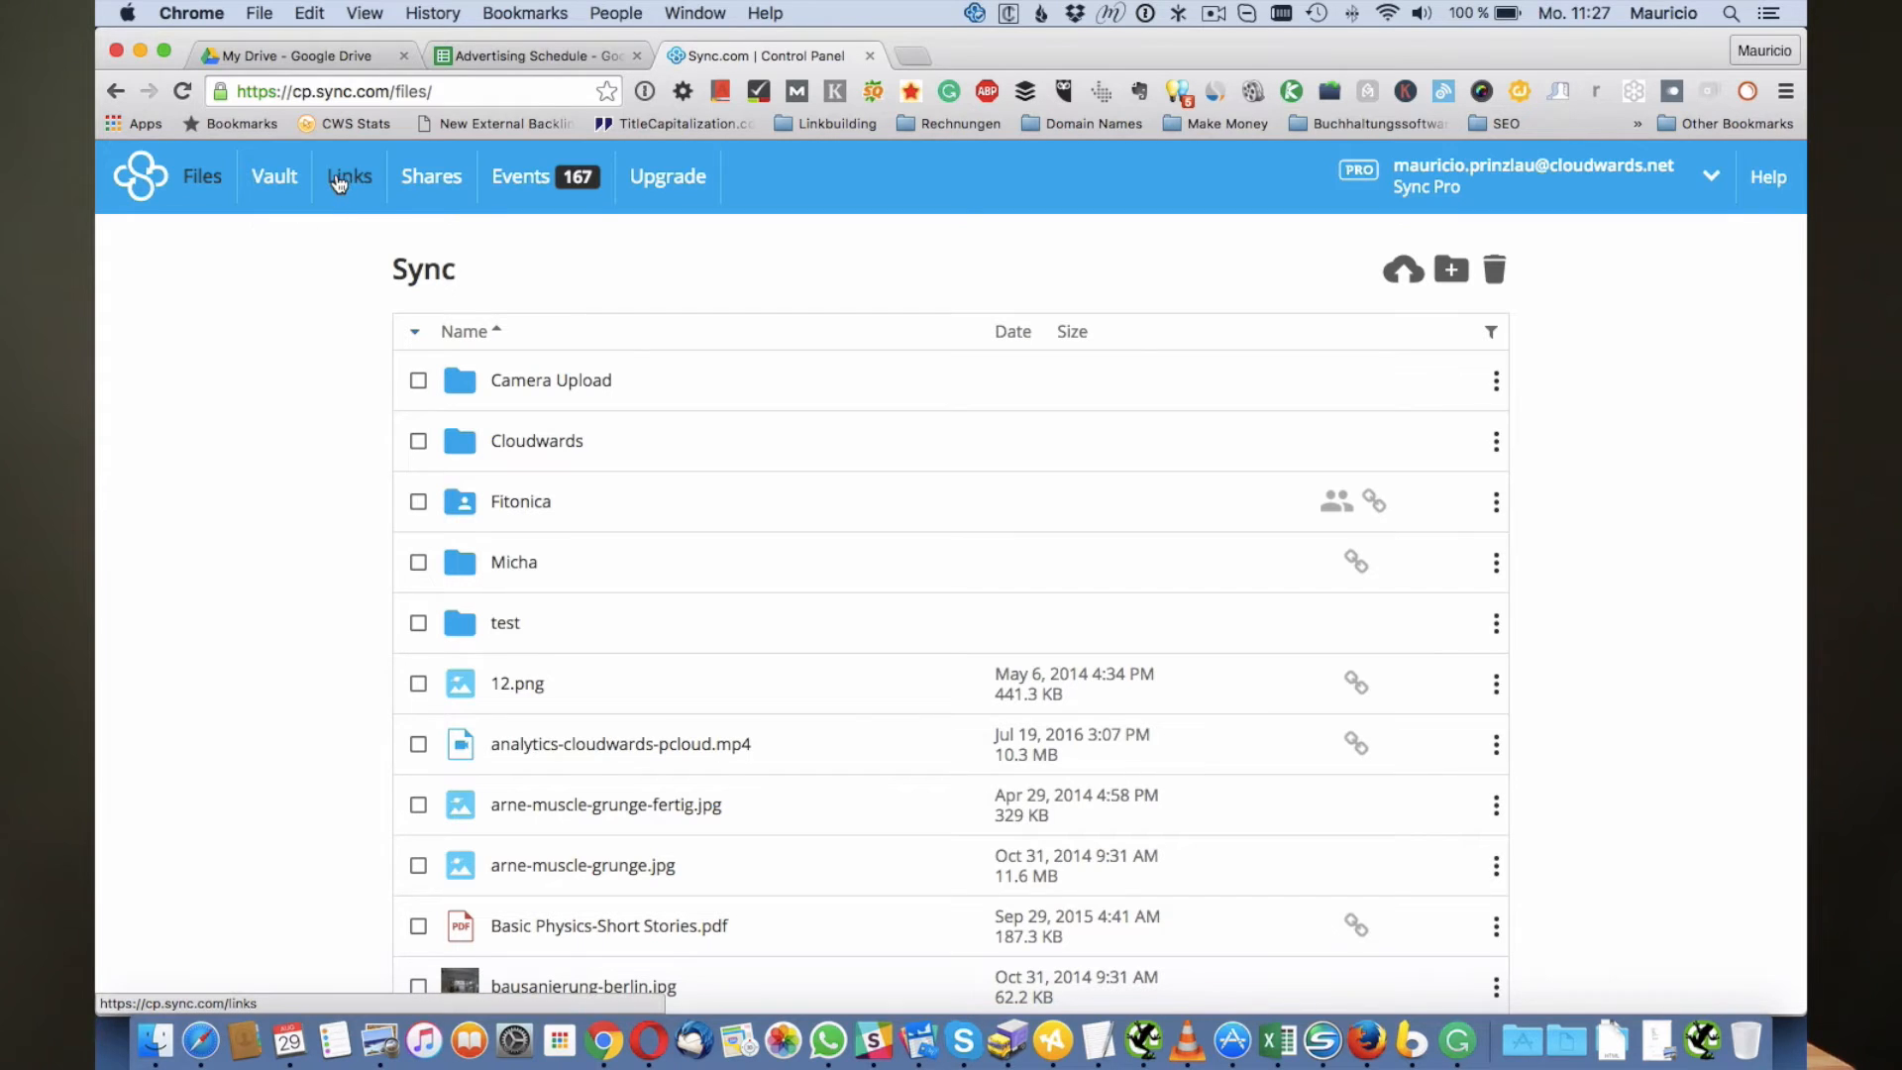
{"action": "mouse_move", "coordinate": [252, 265]}
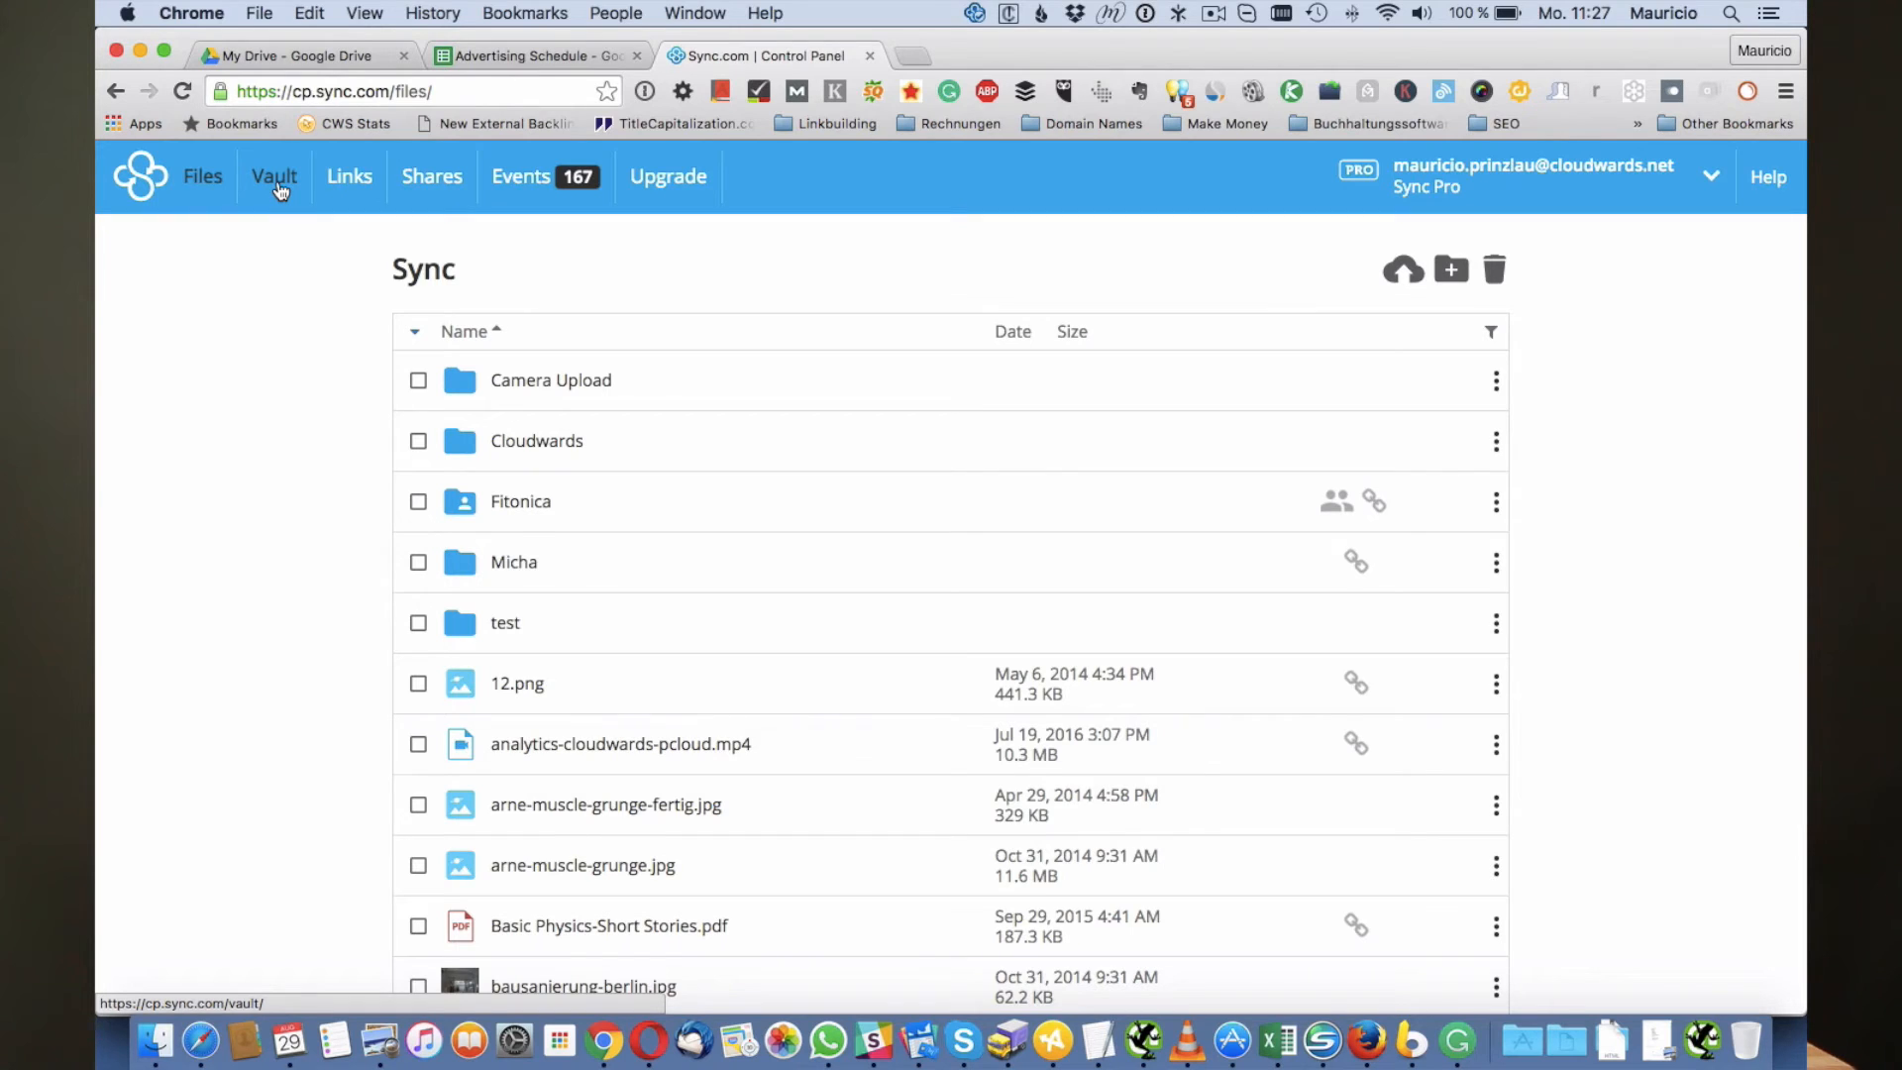
{"action": "left_click", "coordinate": [273, 177]}
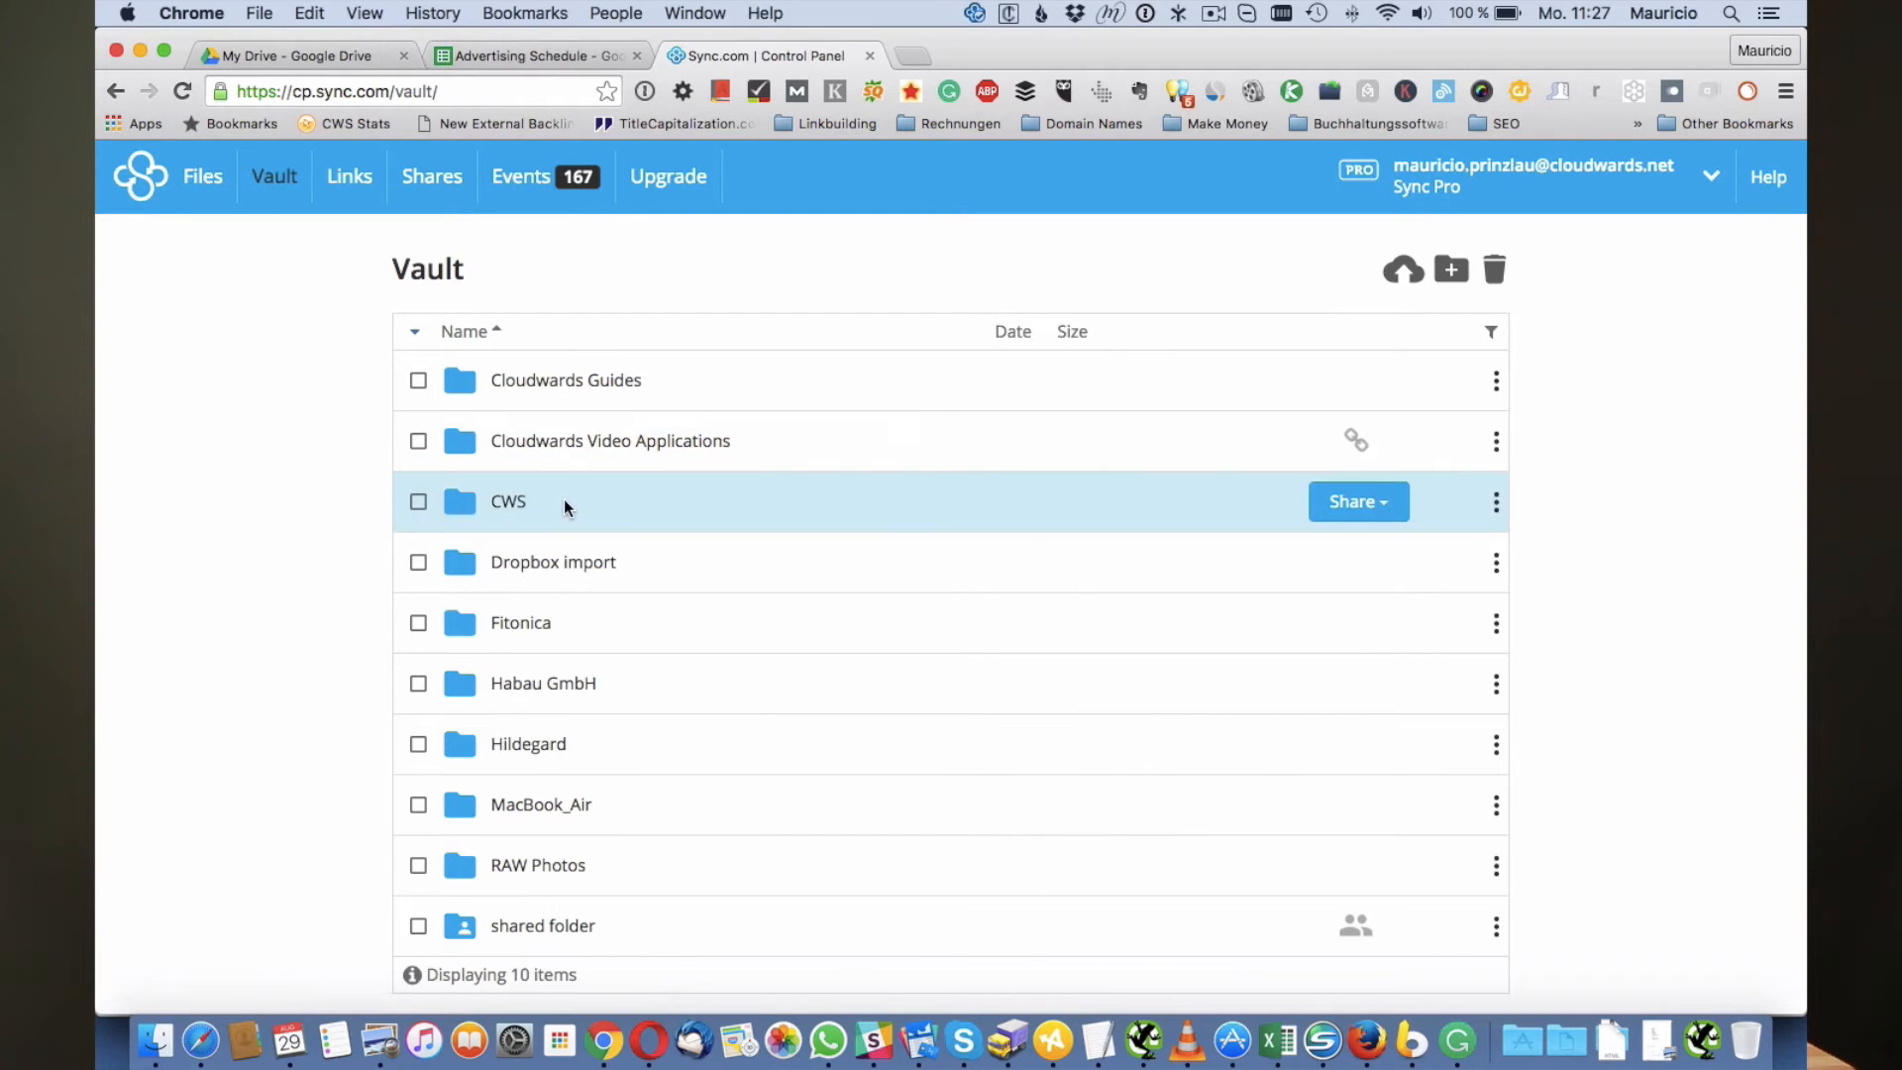
{"action": "scroll", "scroll_direction": "down", "scroll_amount": 3}
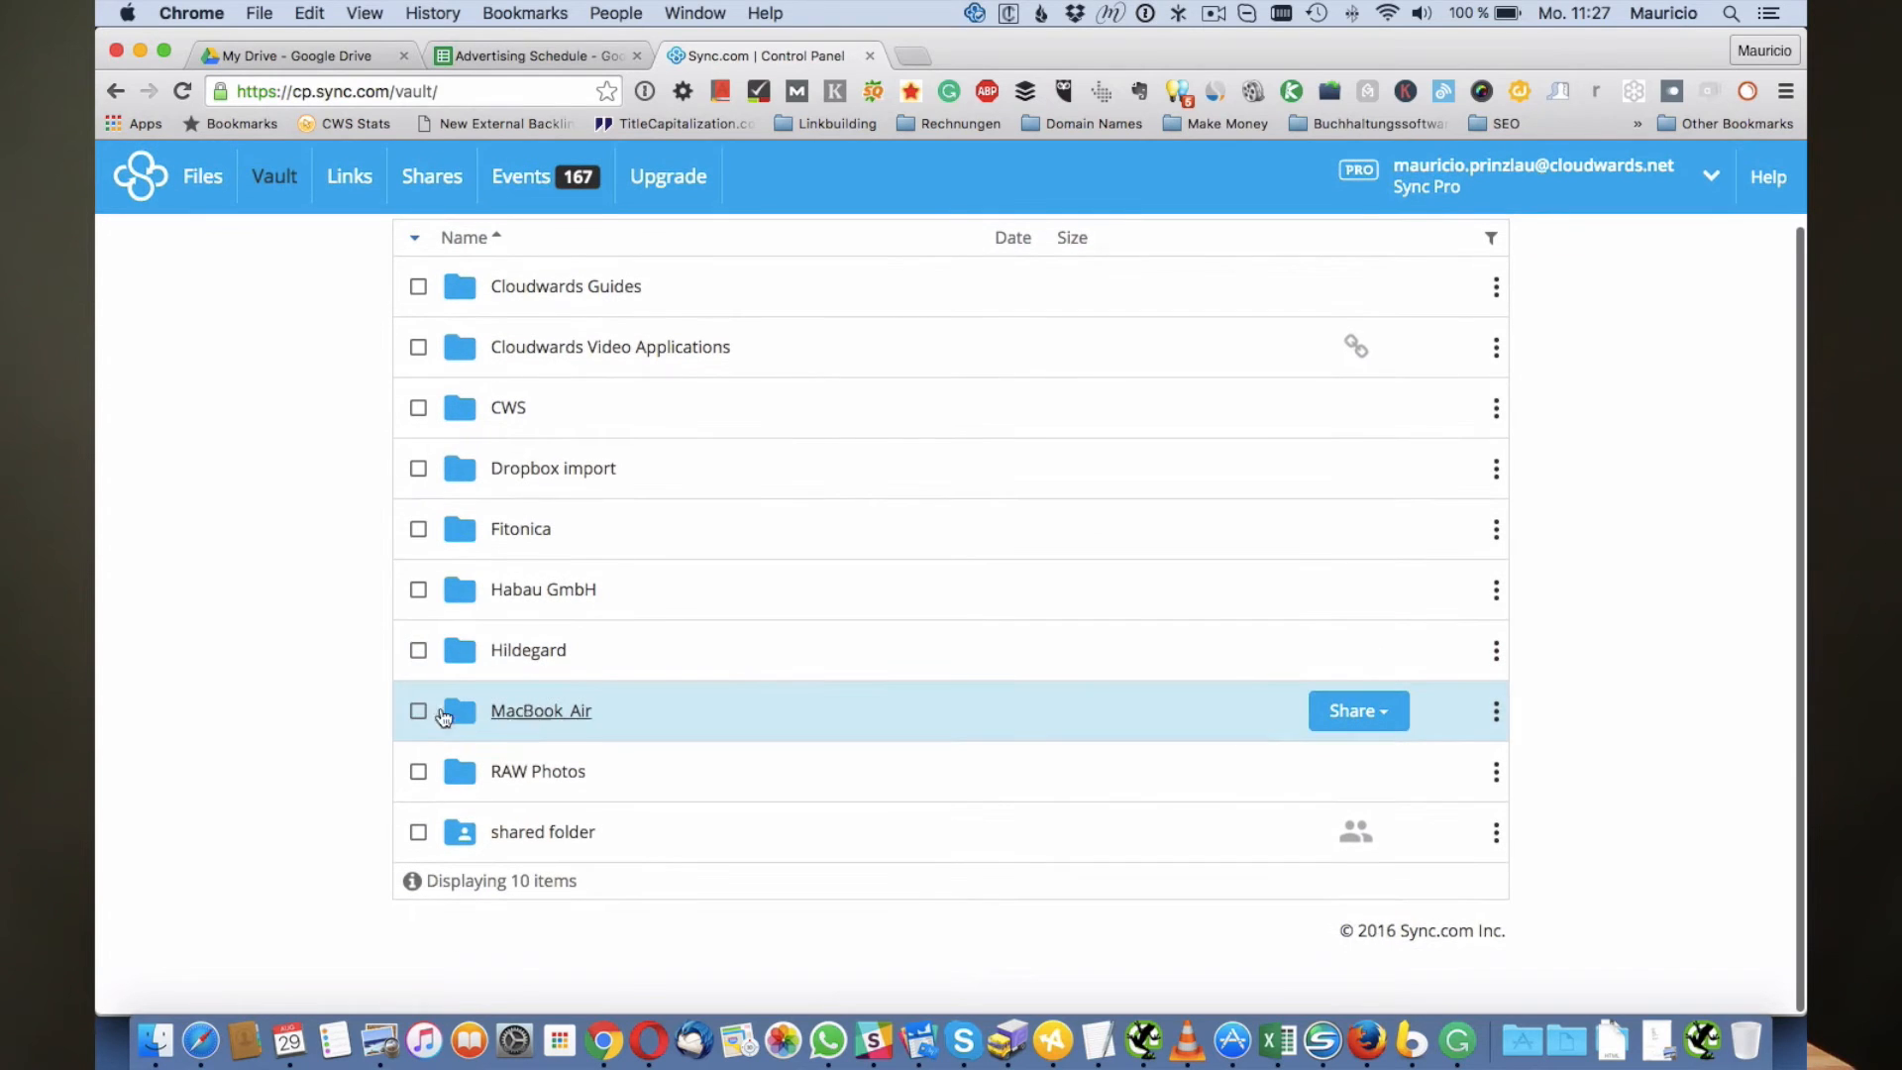
{"action": "mouse_move", "coordinate": [539, 711]}
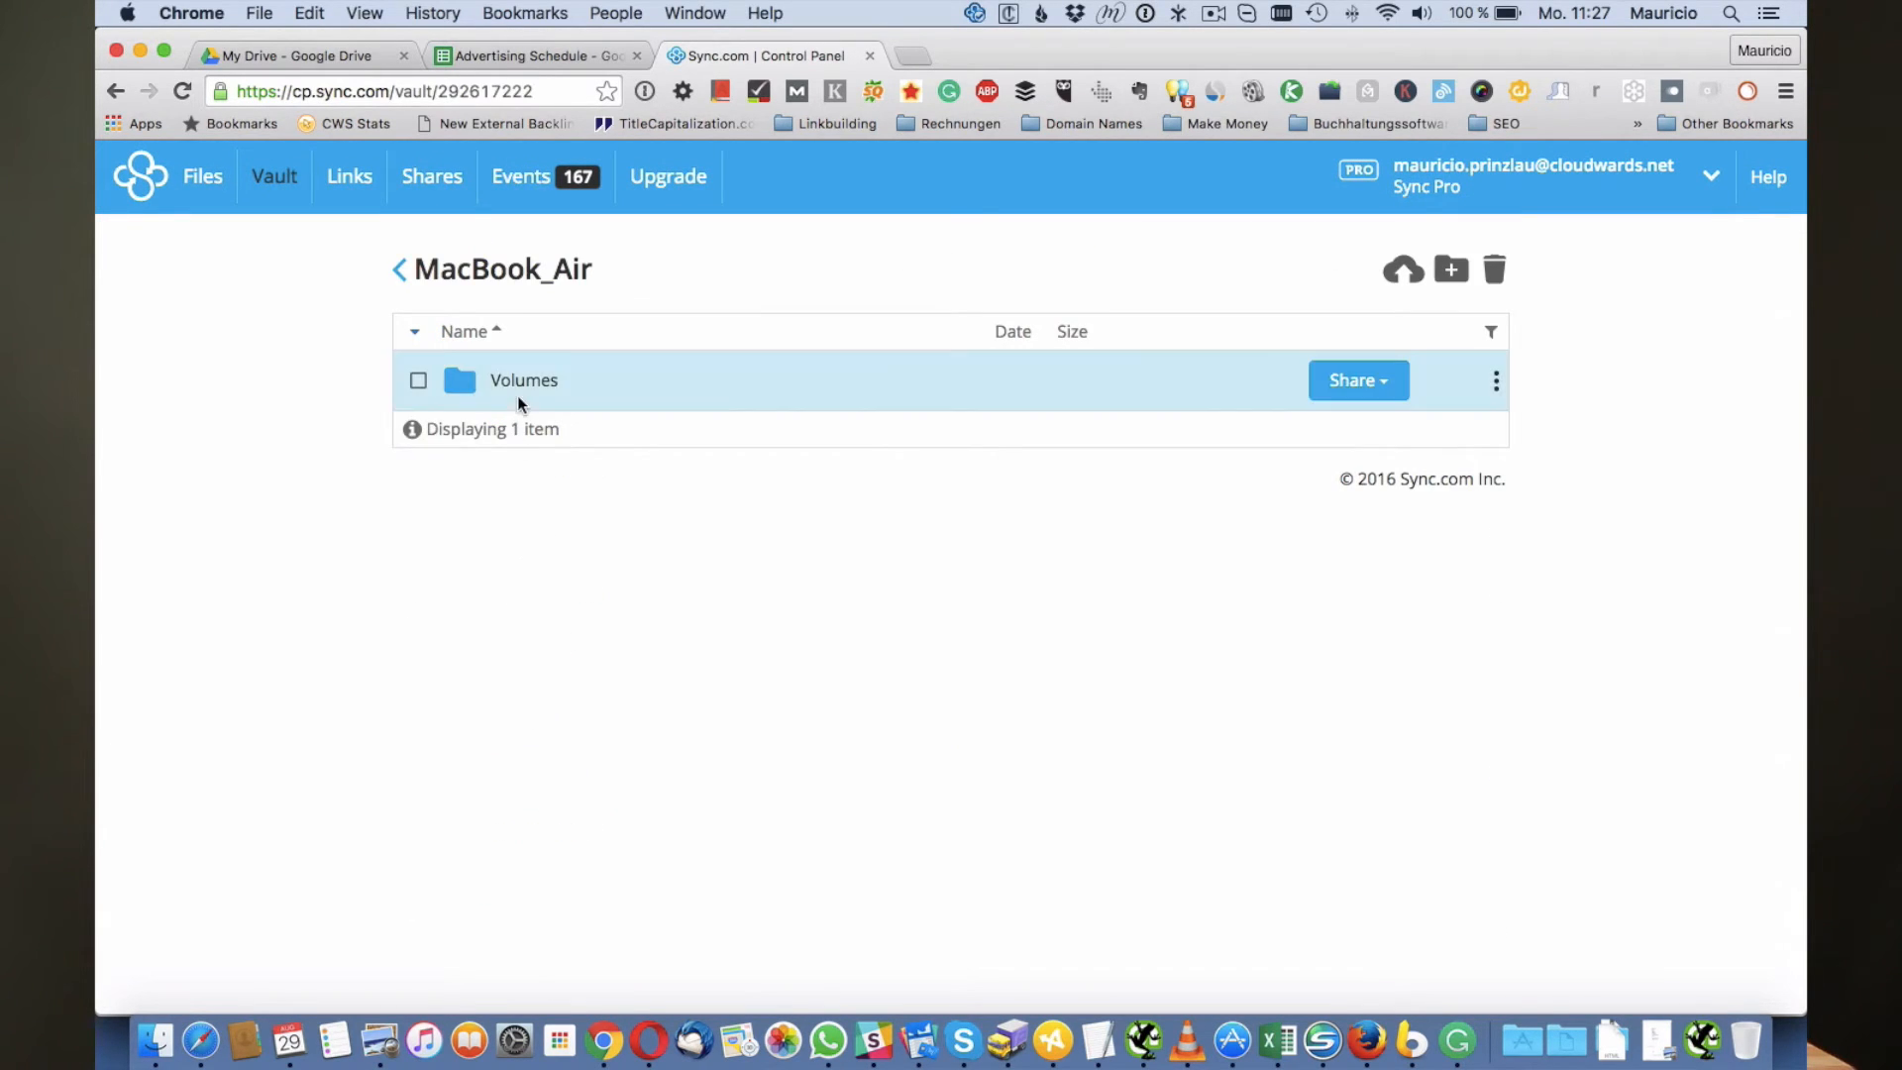
{"action": "left_click", "coordinate": [523, 381]}
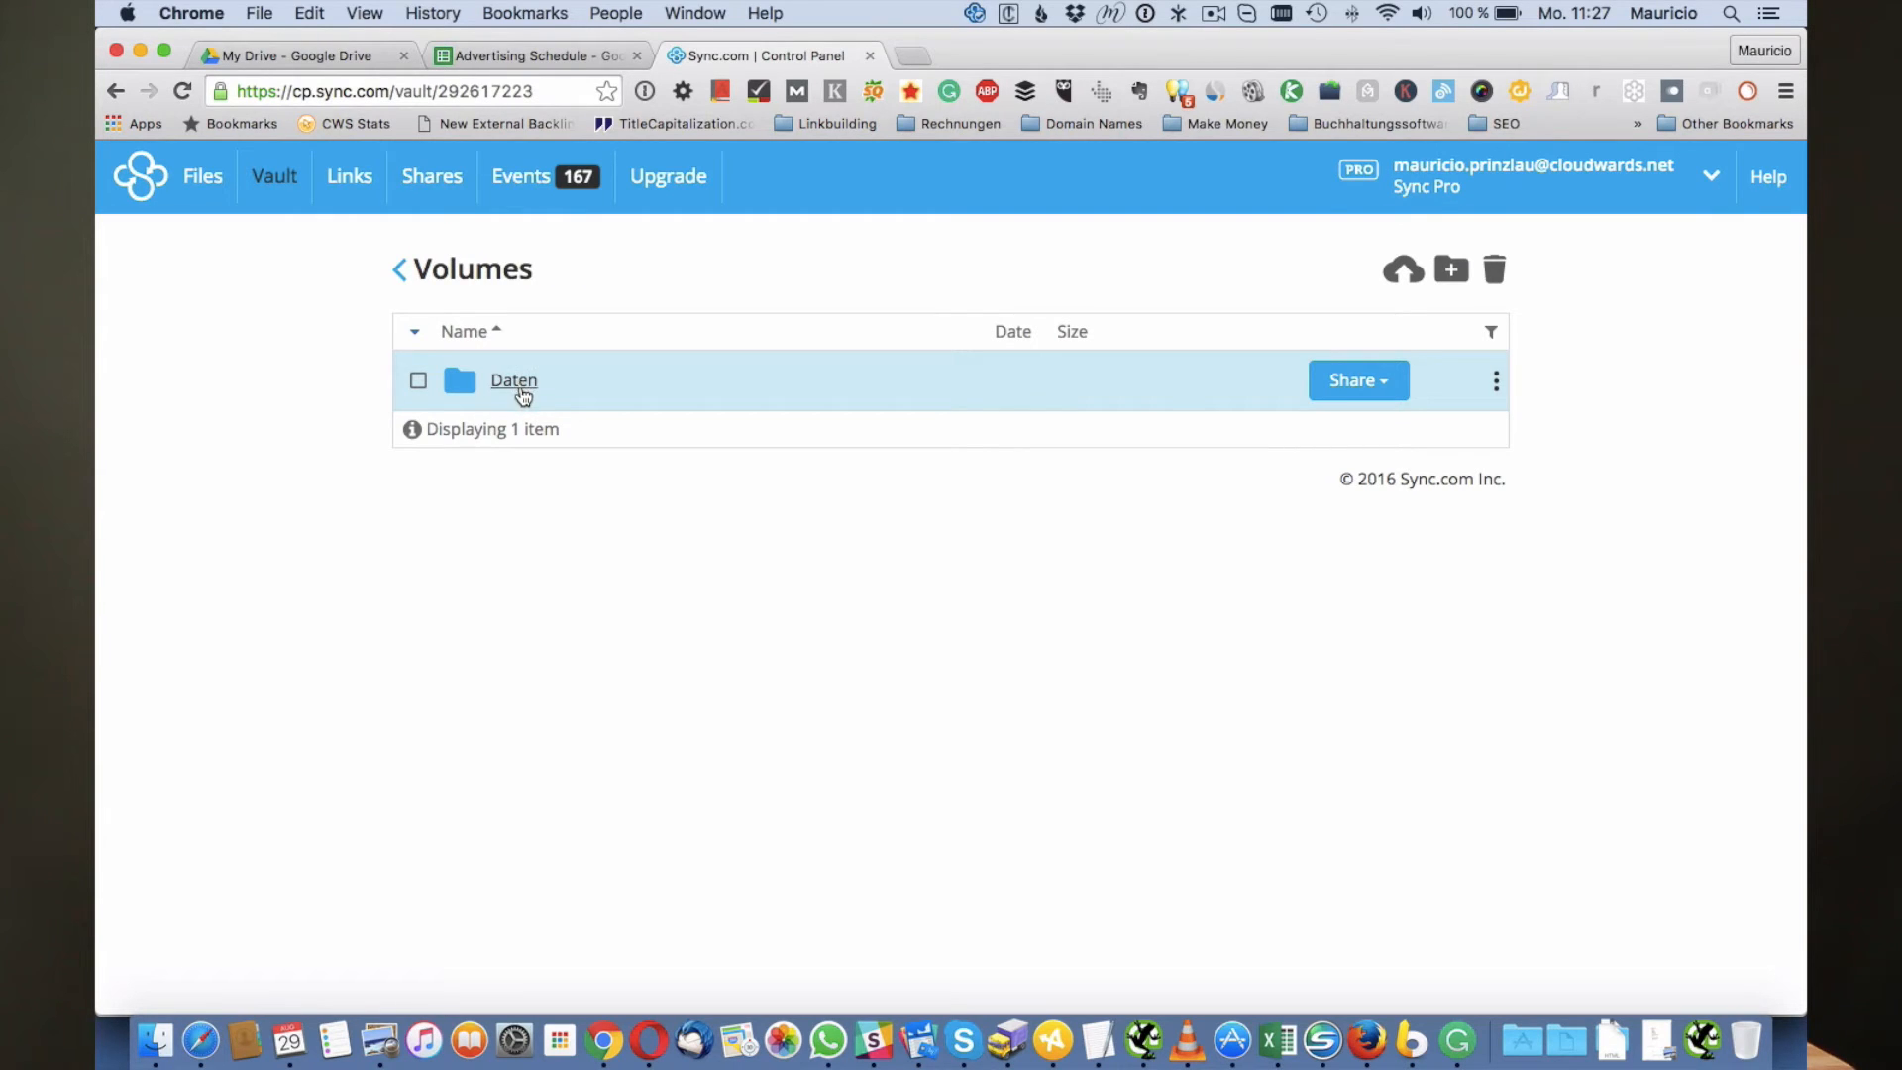
{"action": "mouse_move", "coordinate": [491, 414]}
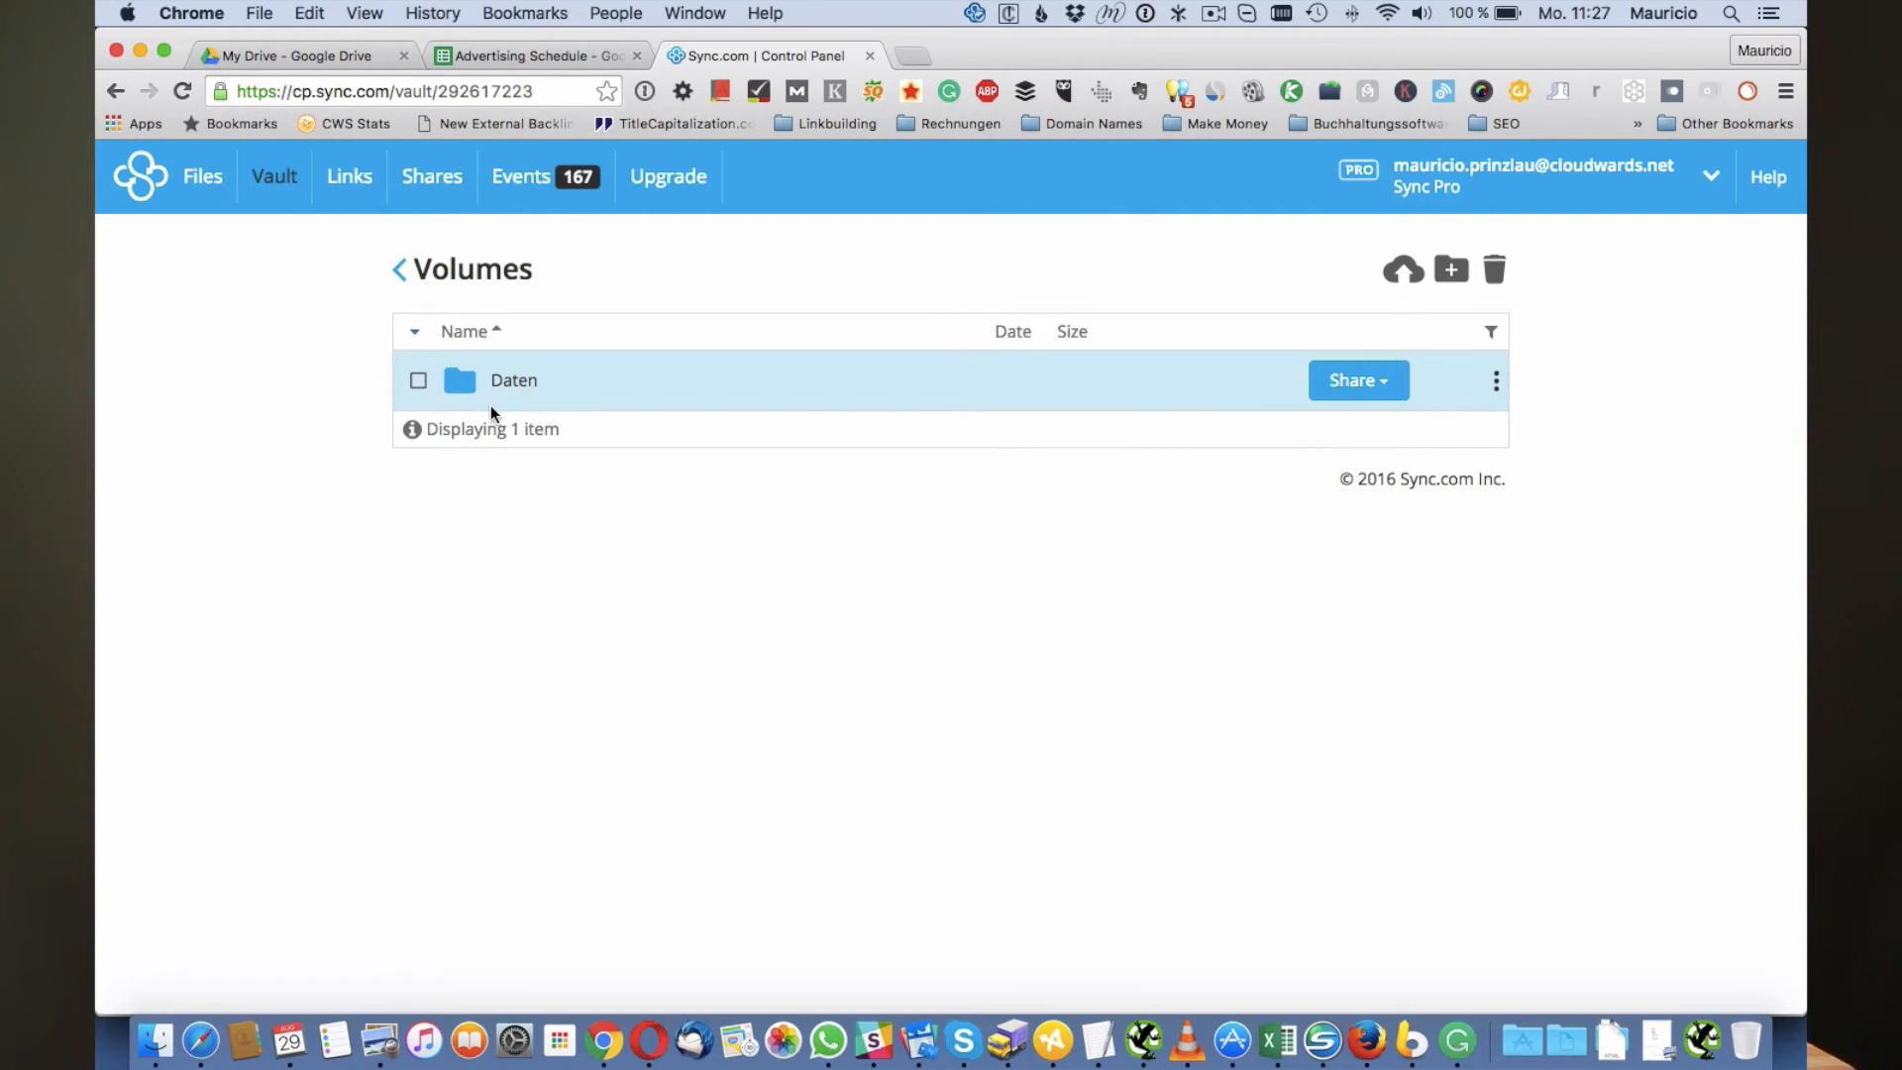
{"action": "mouse_move", "coordinate": [574, 468]}
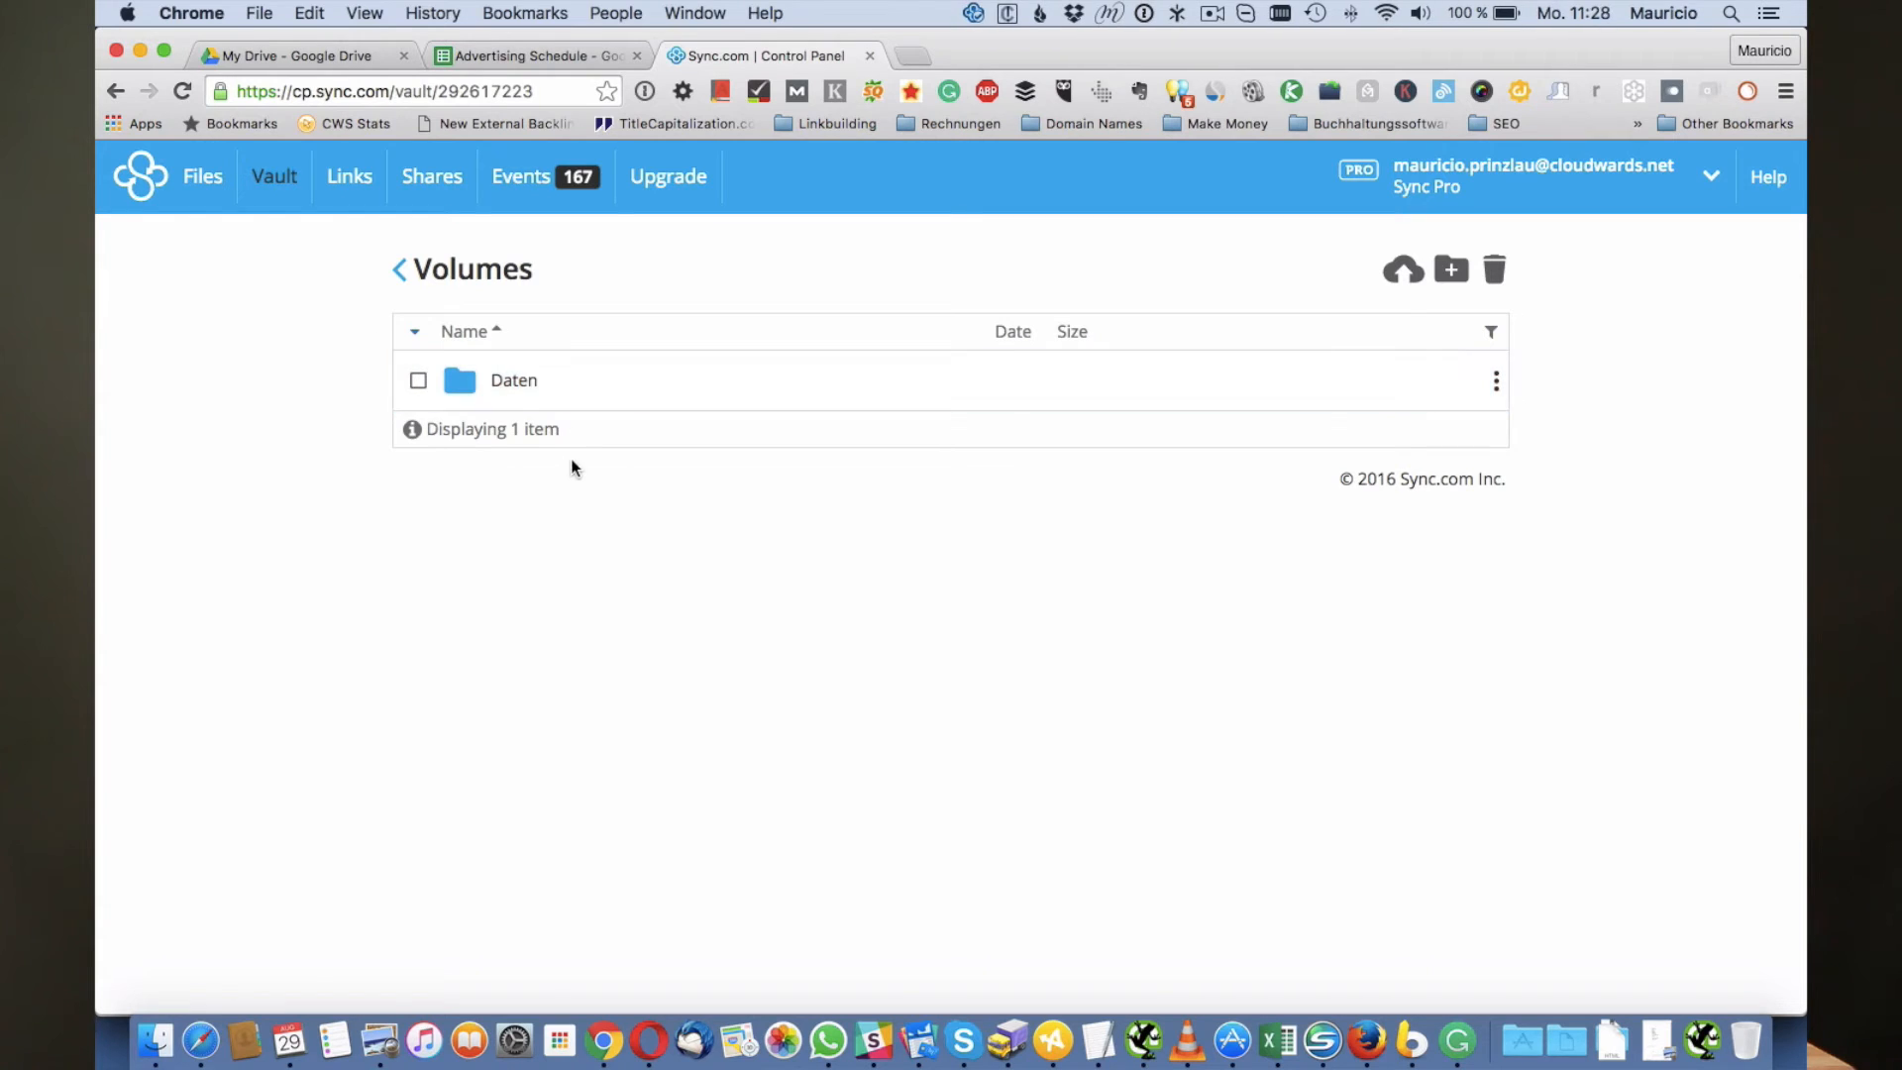
{"action": "mouse_move", "coordinate": [274, 176]}
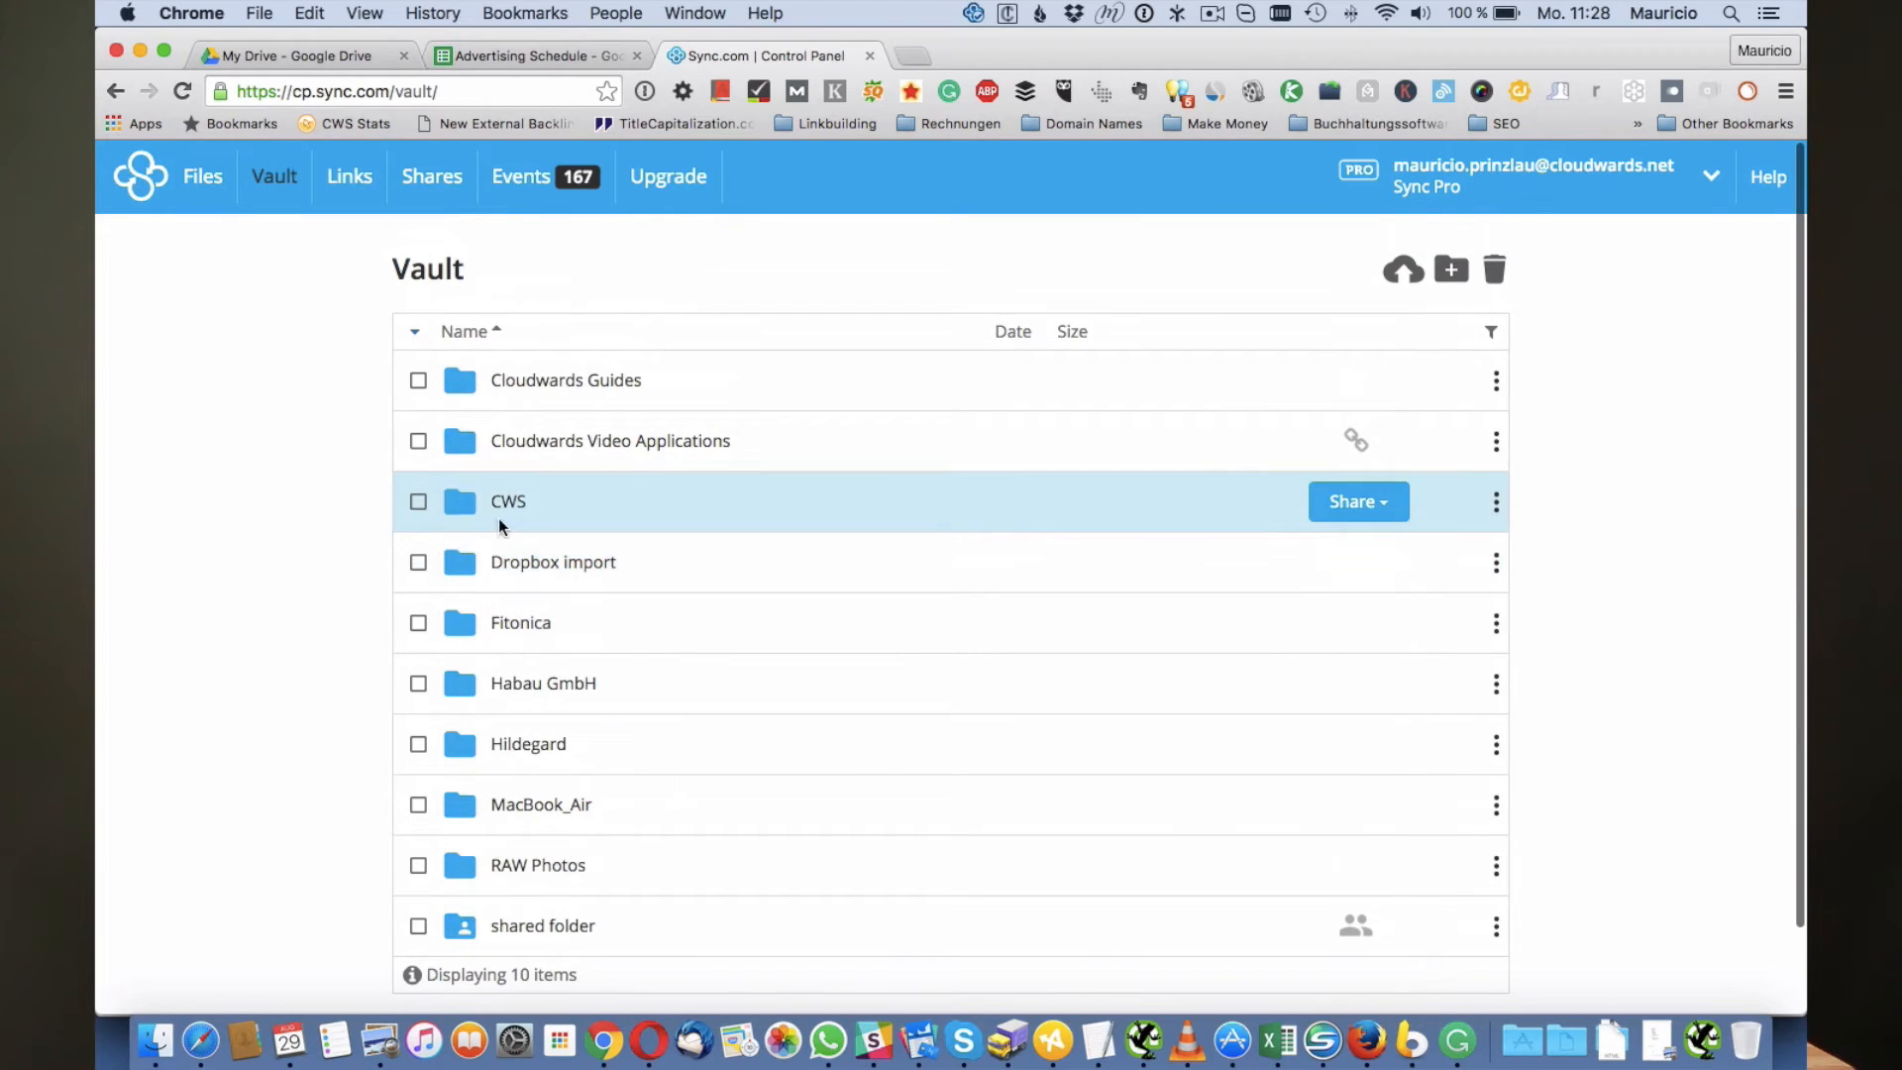
{"action": "mouse_move", "coordinate": [458, 440]}
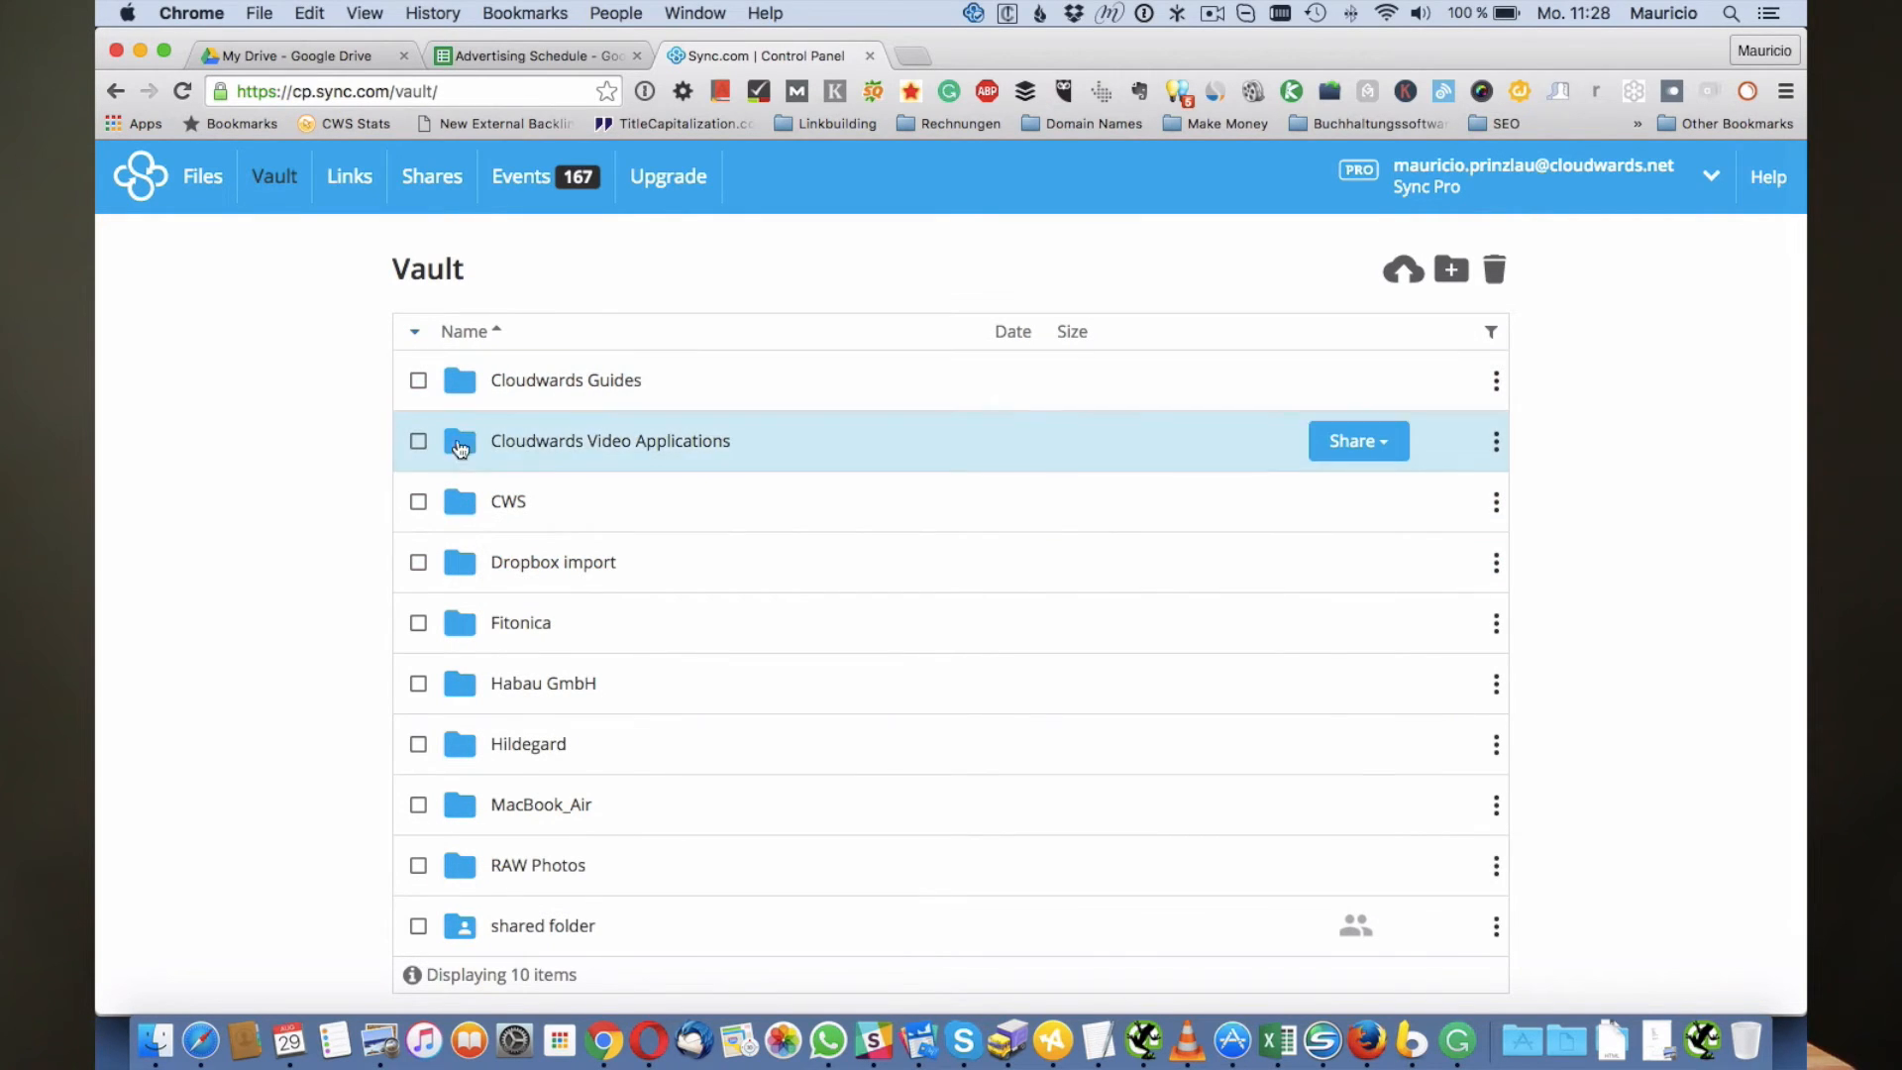
{"action": "left_click", "coordinate": [418, 502]}
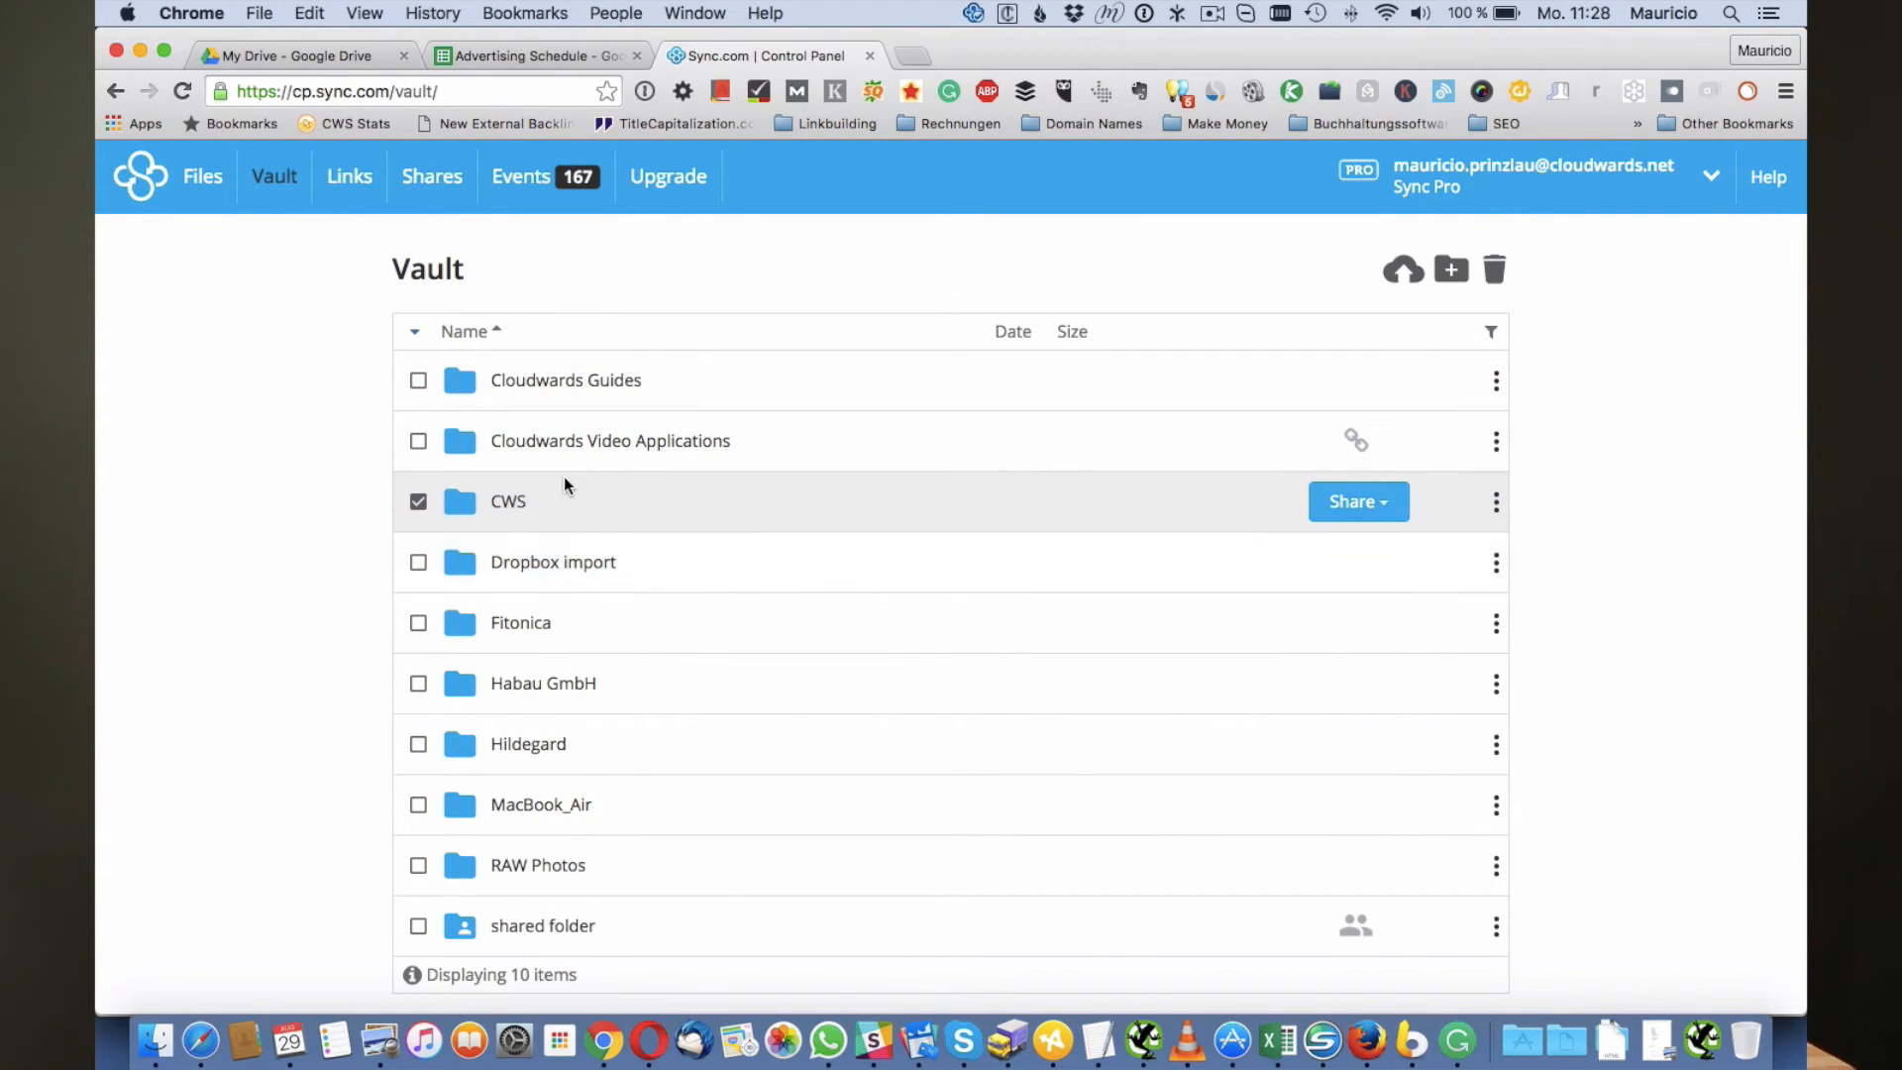
{"action": "left_click", "coordinate": [1494, 501]}
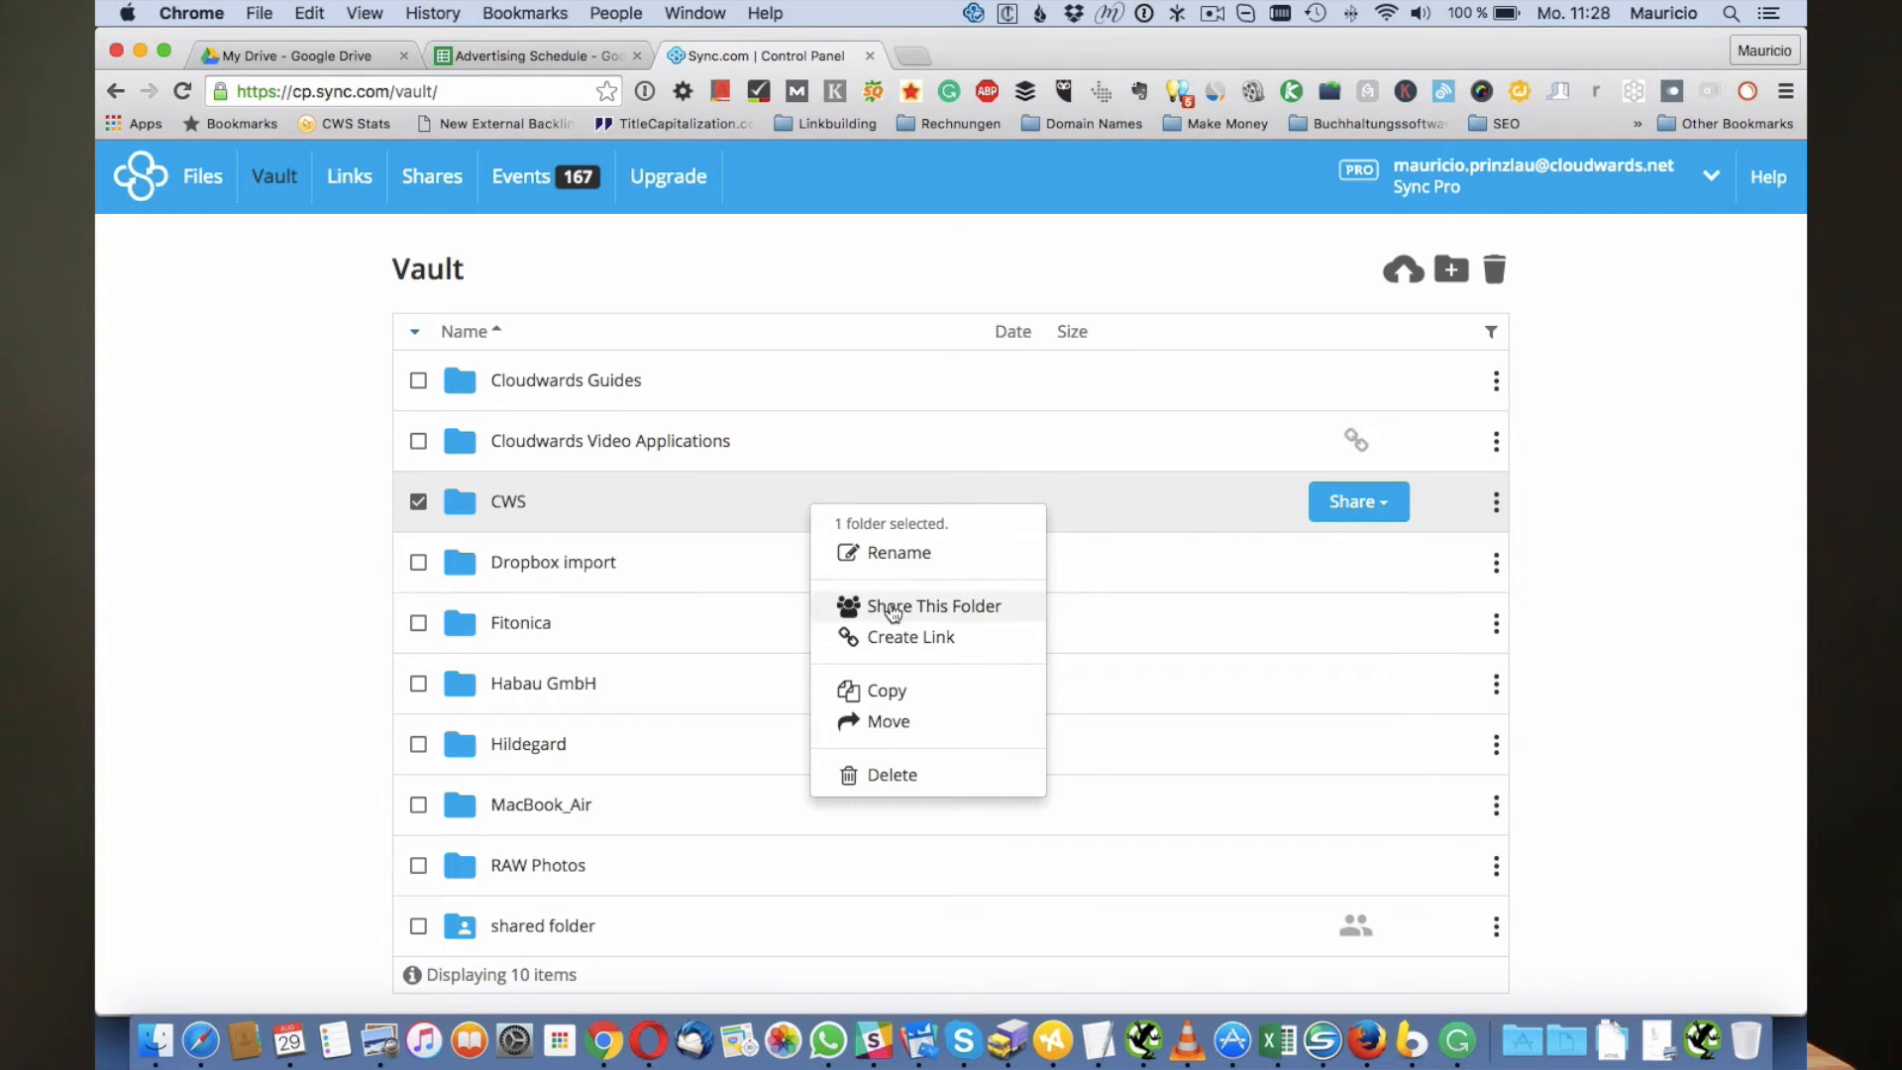
{"action": "mouse_move", "coordinate": [888, 721]}
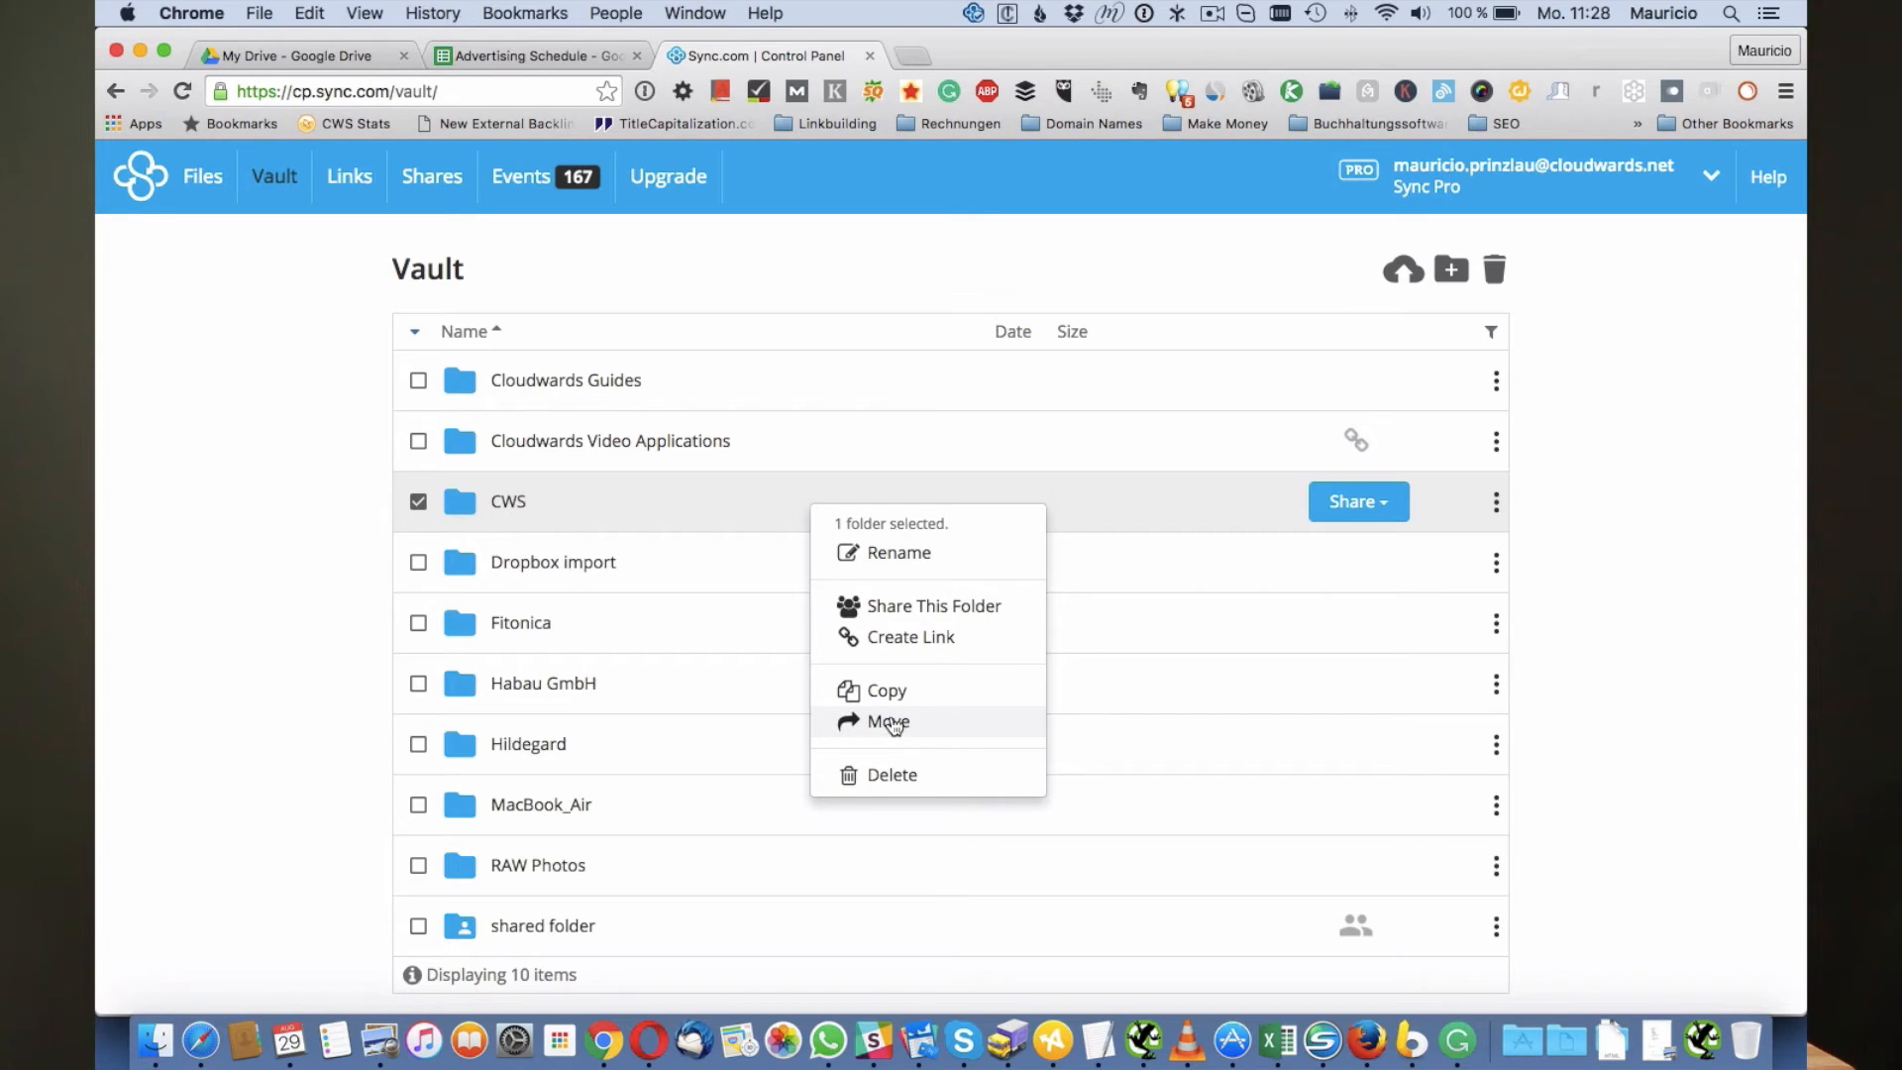
{"action": "mouse_move", "coordinate": [279, 524]}
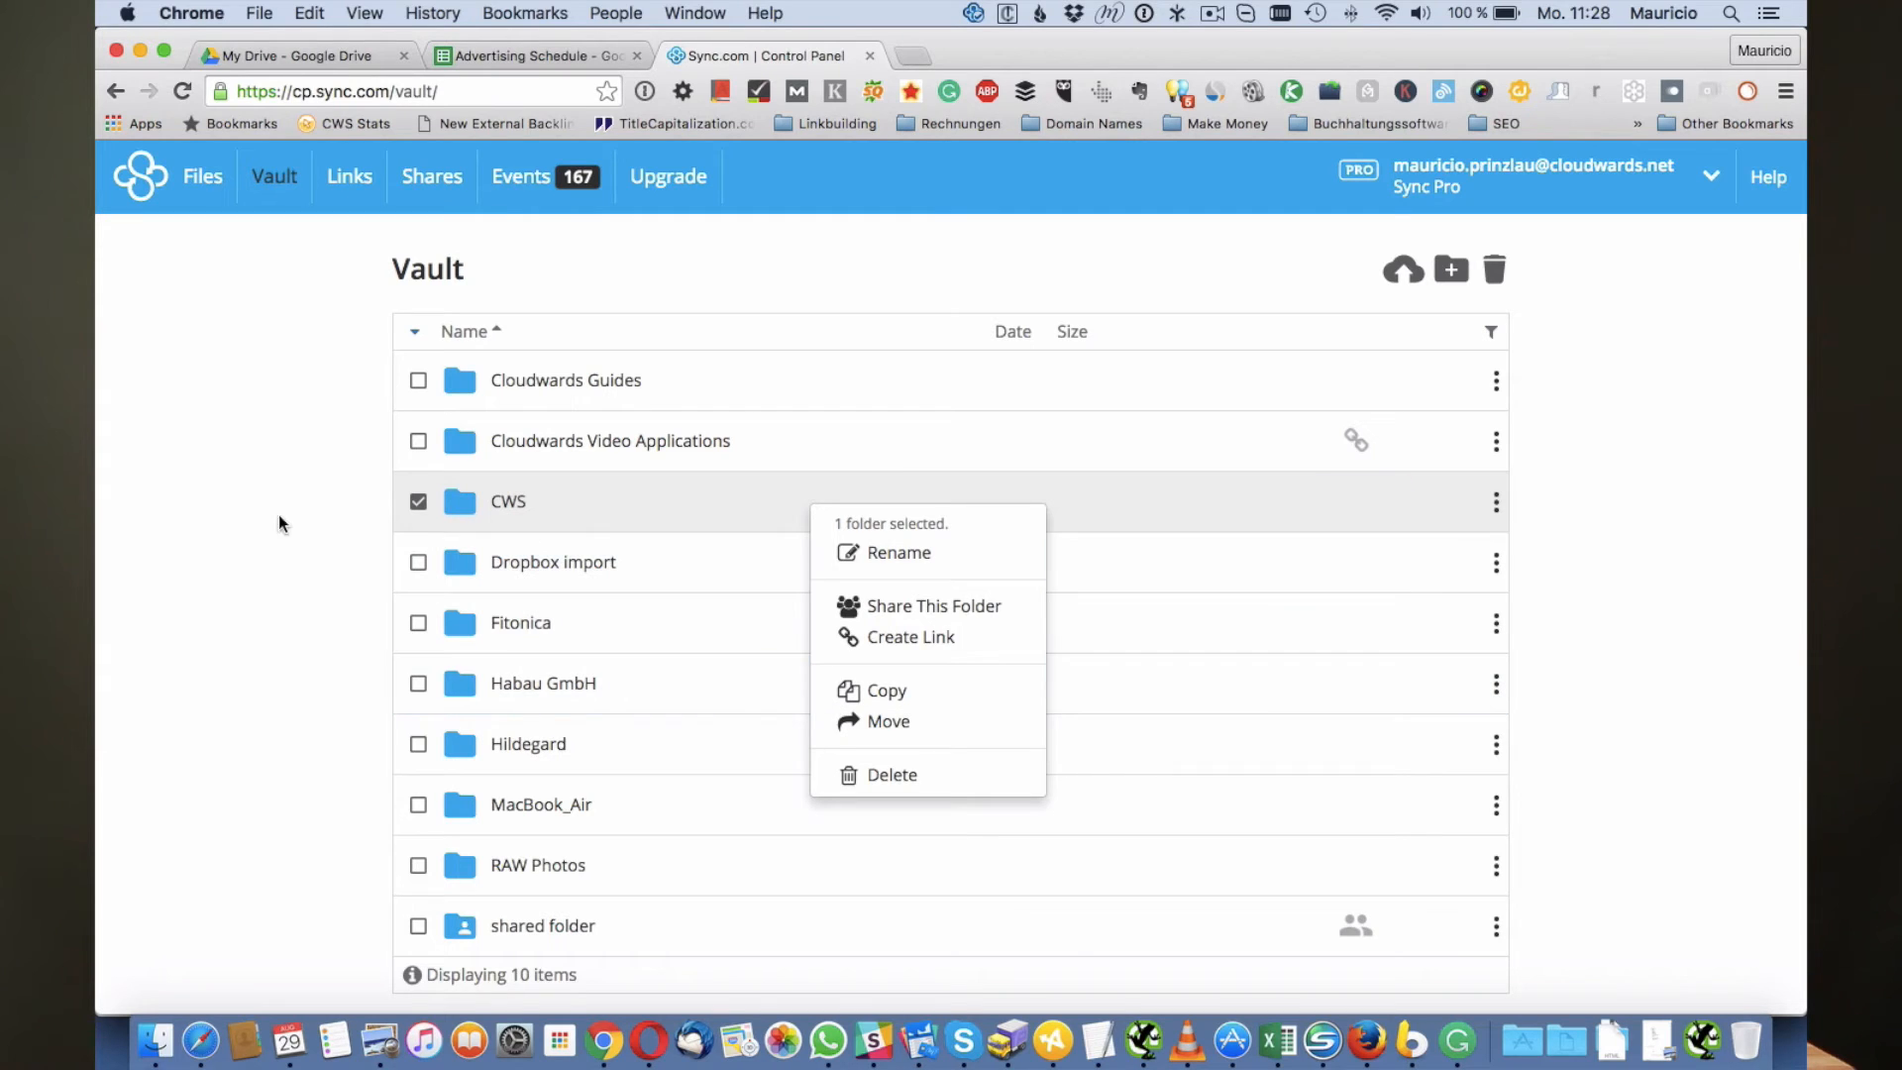
{"action": "left_click", "coordinate": [202, 177]}
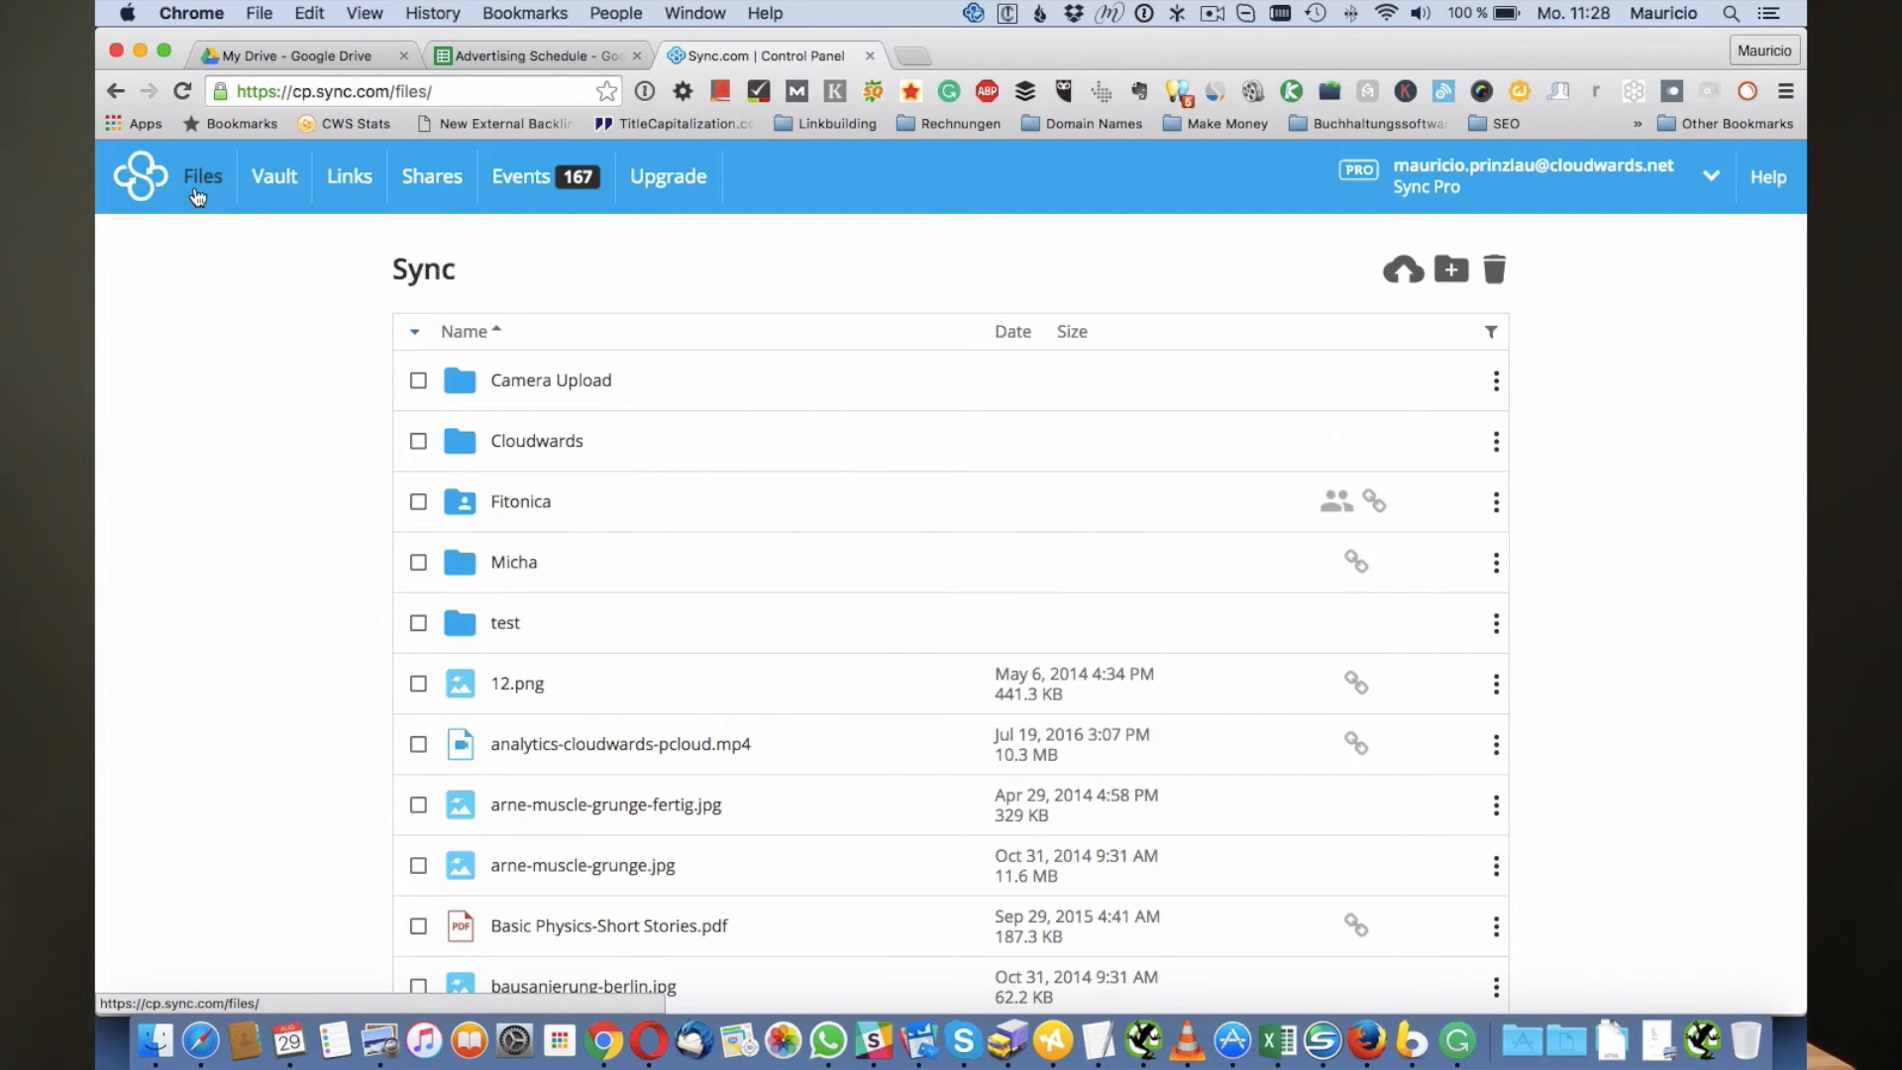
Browse into the shared Fitonica/RAW folder and select 041_descanso_entre_series for sharing actions
{"action": "scroll", "scroll_direction": "down", "scroll_amount": 3}
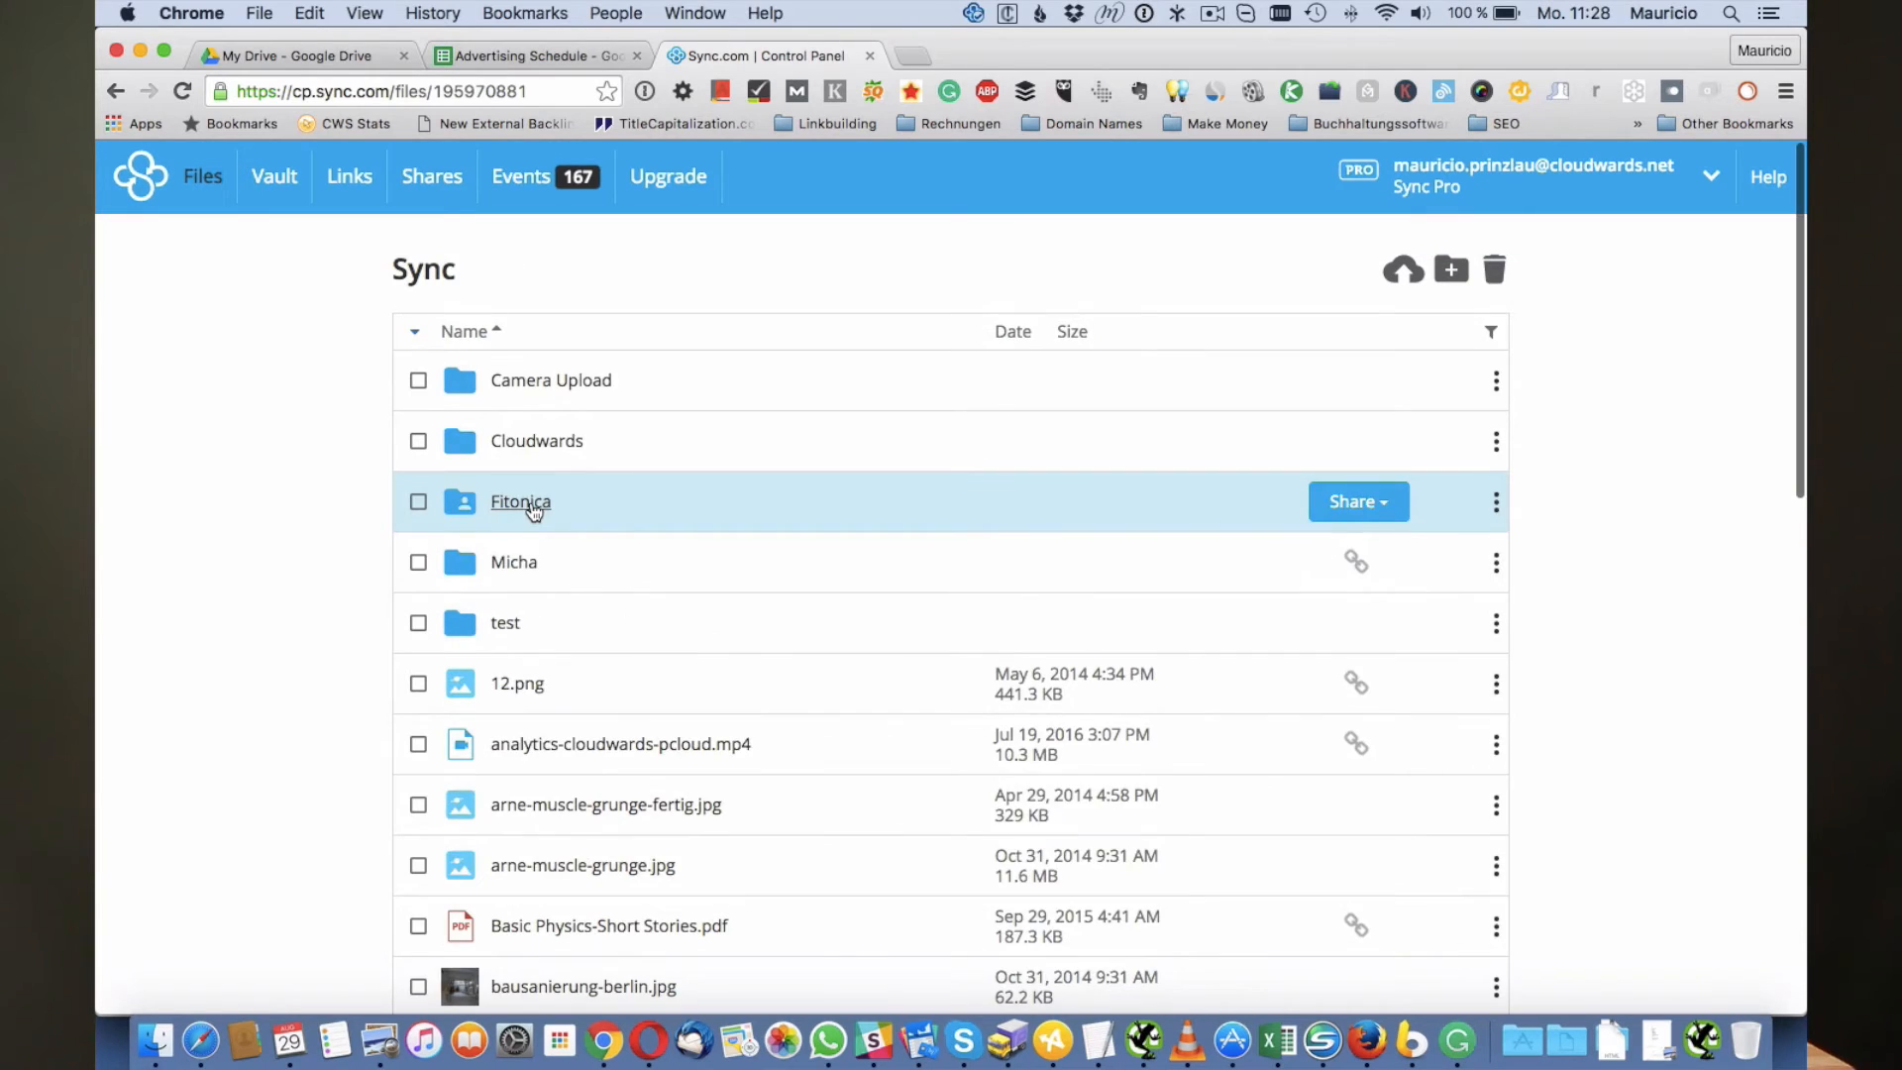
{"action": "left_click", "coordinate": [519, 502]}
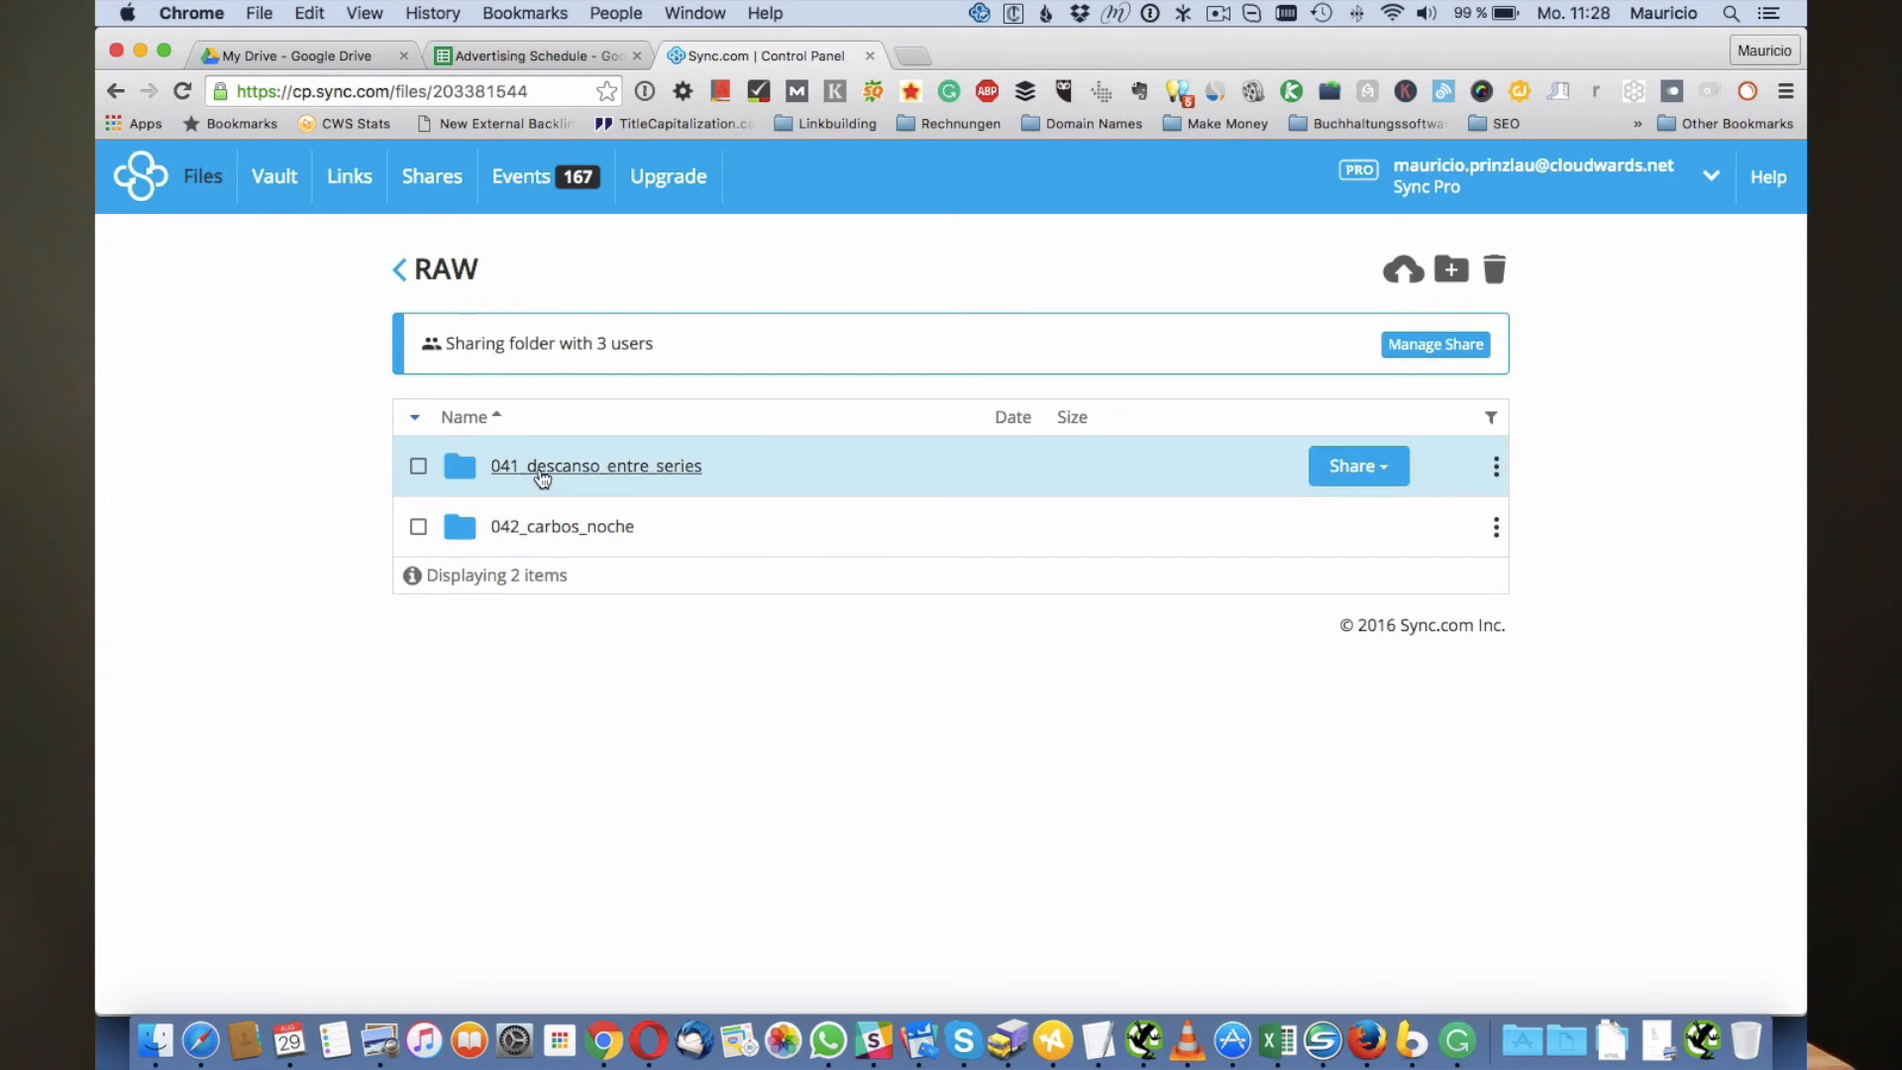
{"action": "left_click", "coordinate": [595, 465]}
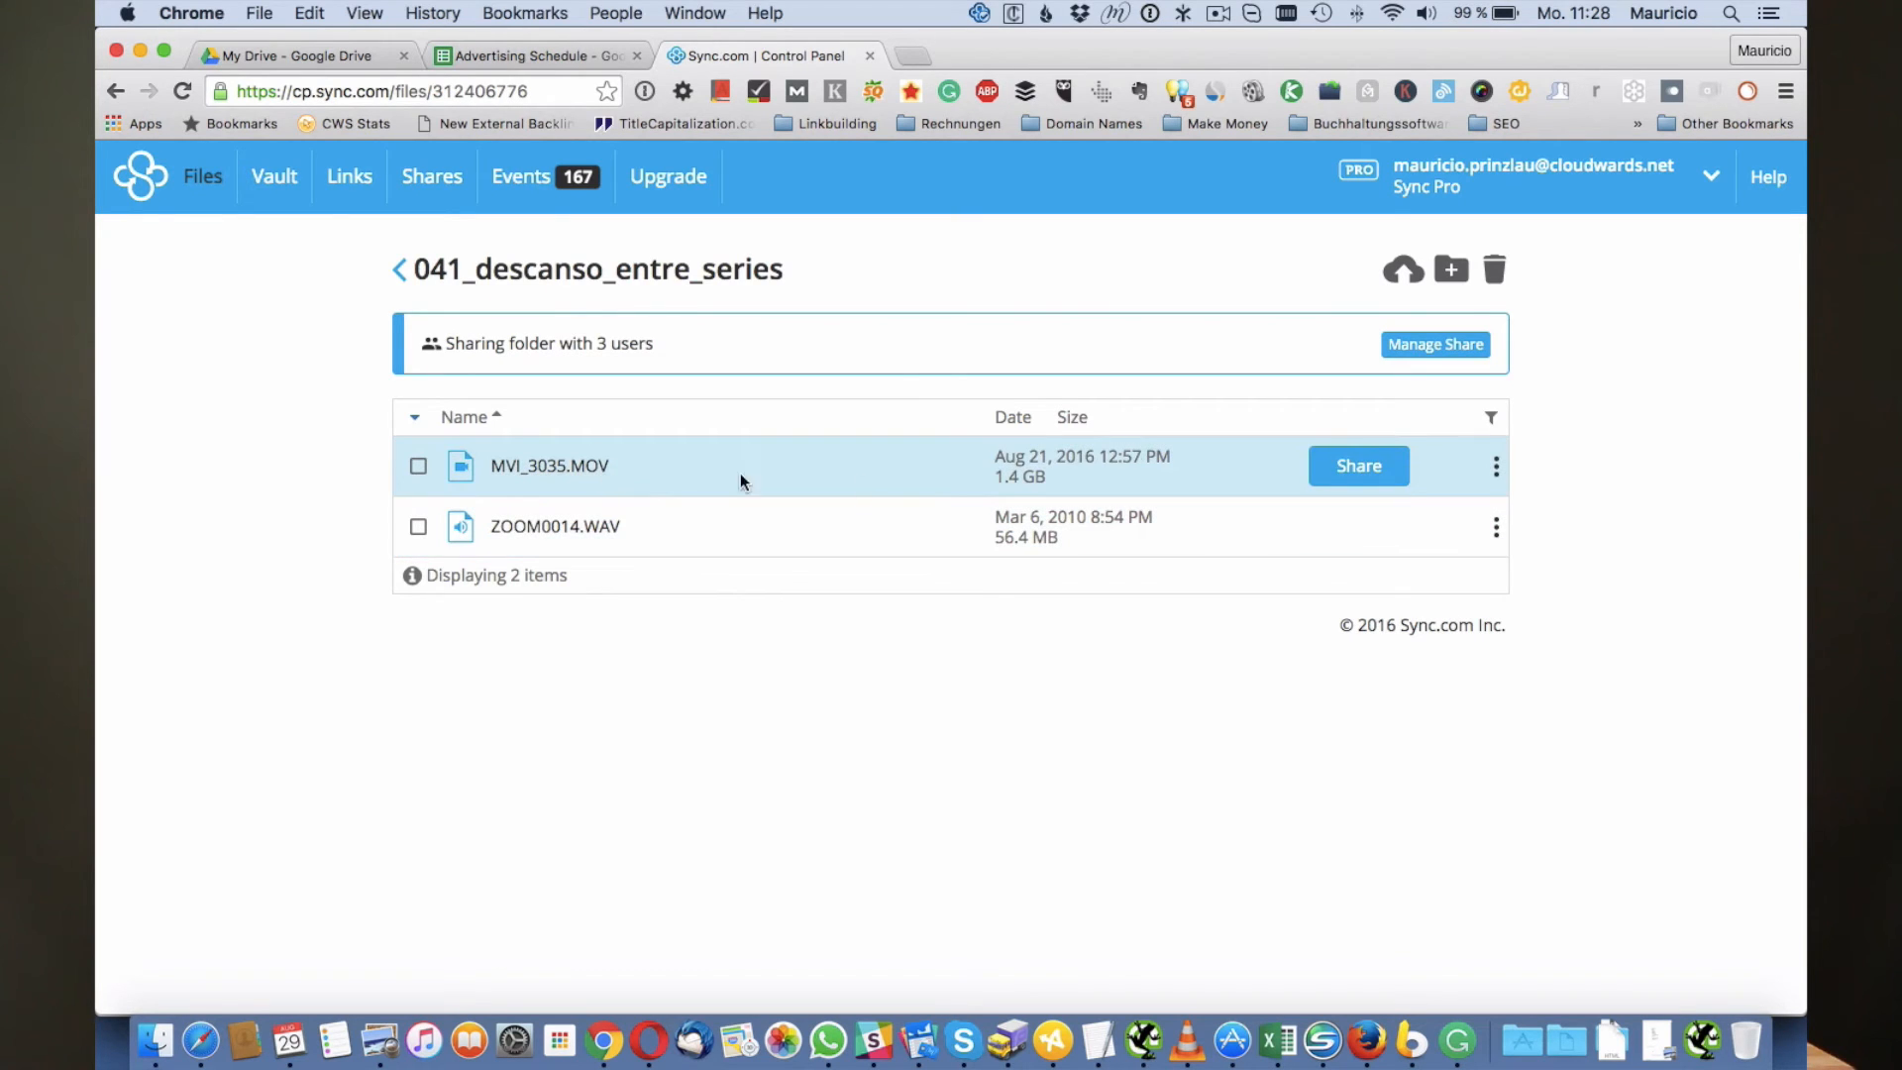
{"action": "mouse_move", "coordinate": [1011, 500]}
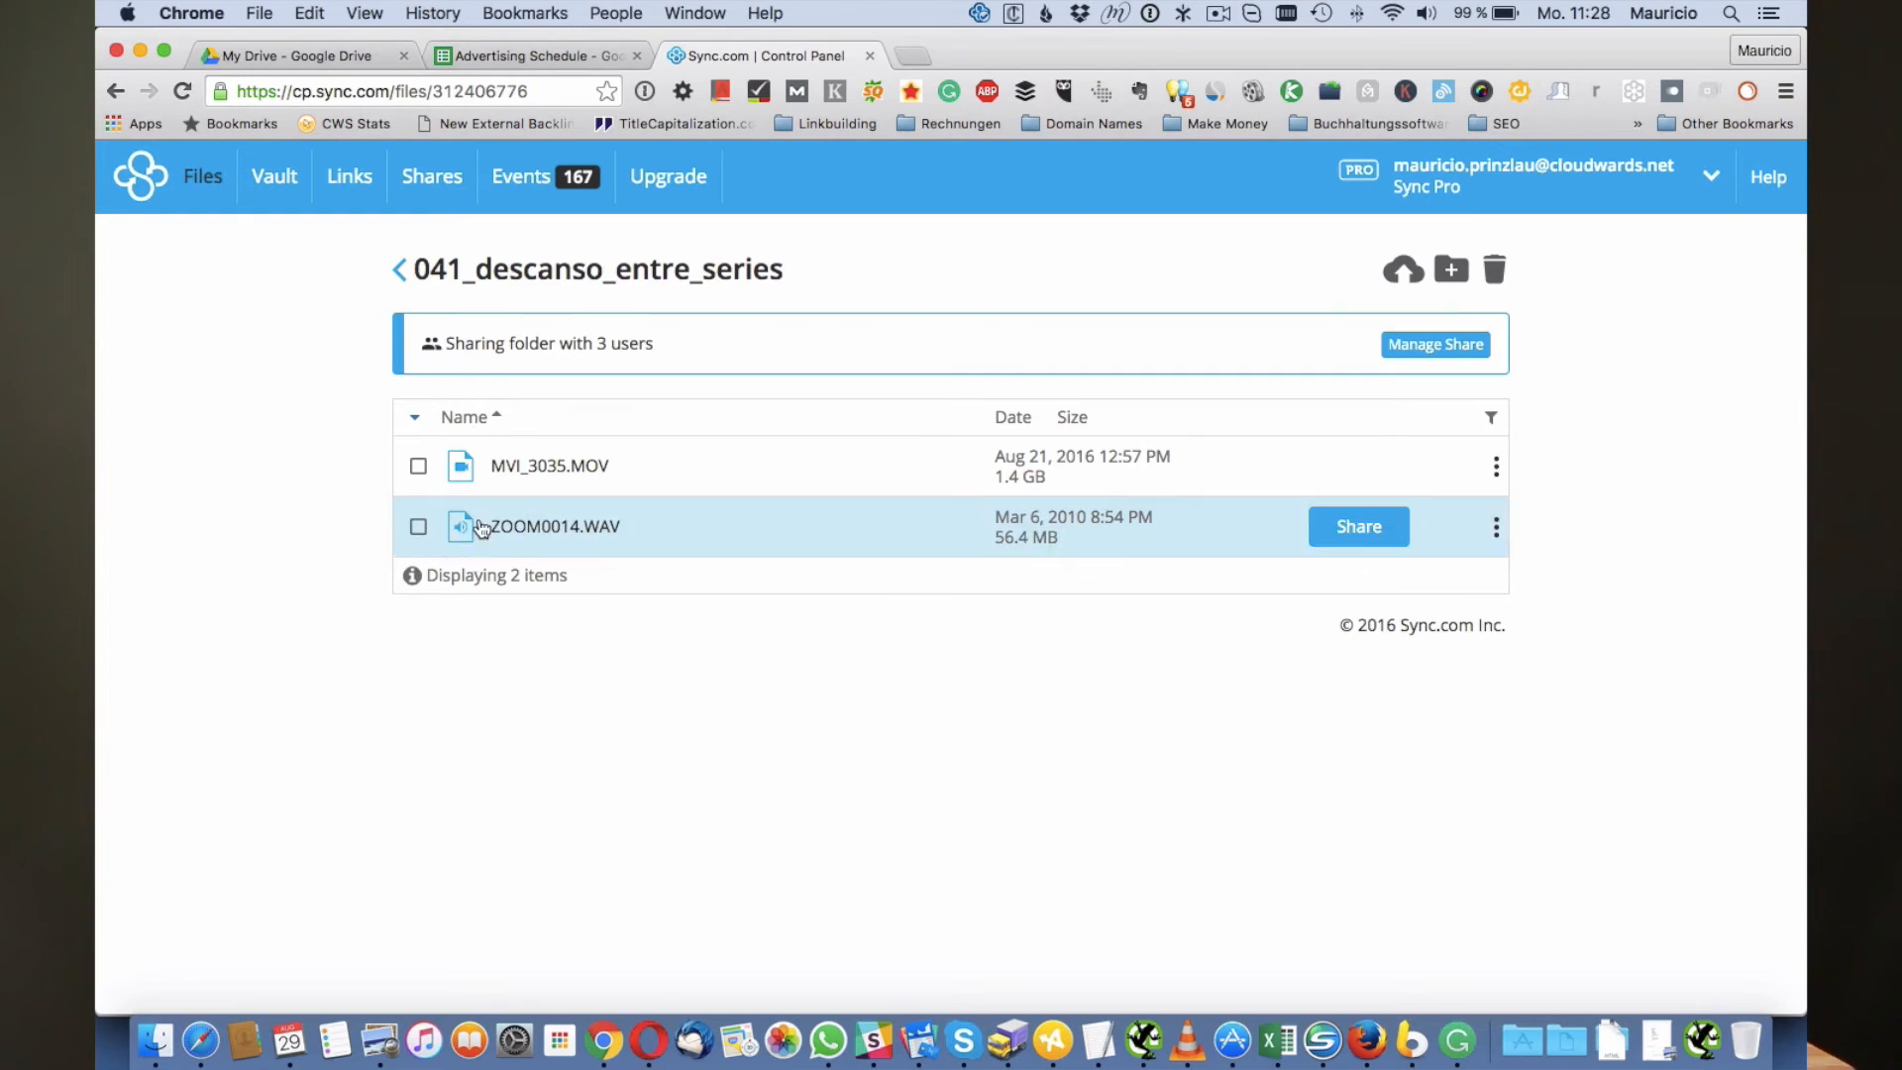
{"action": "left_click", "coordinate": [399, 268]}
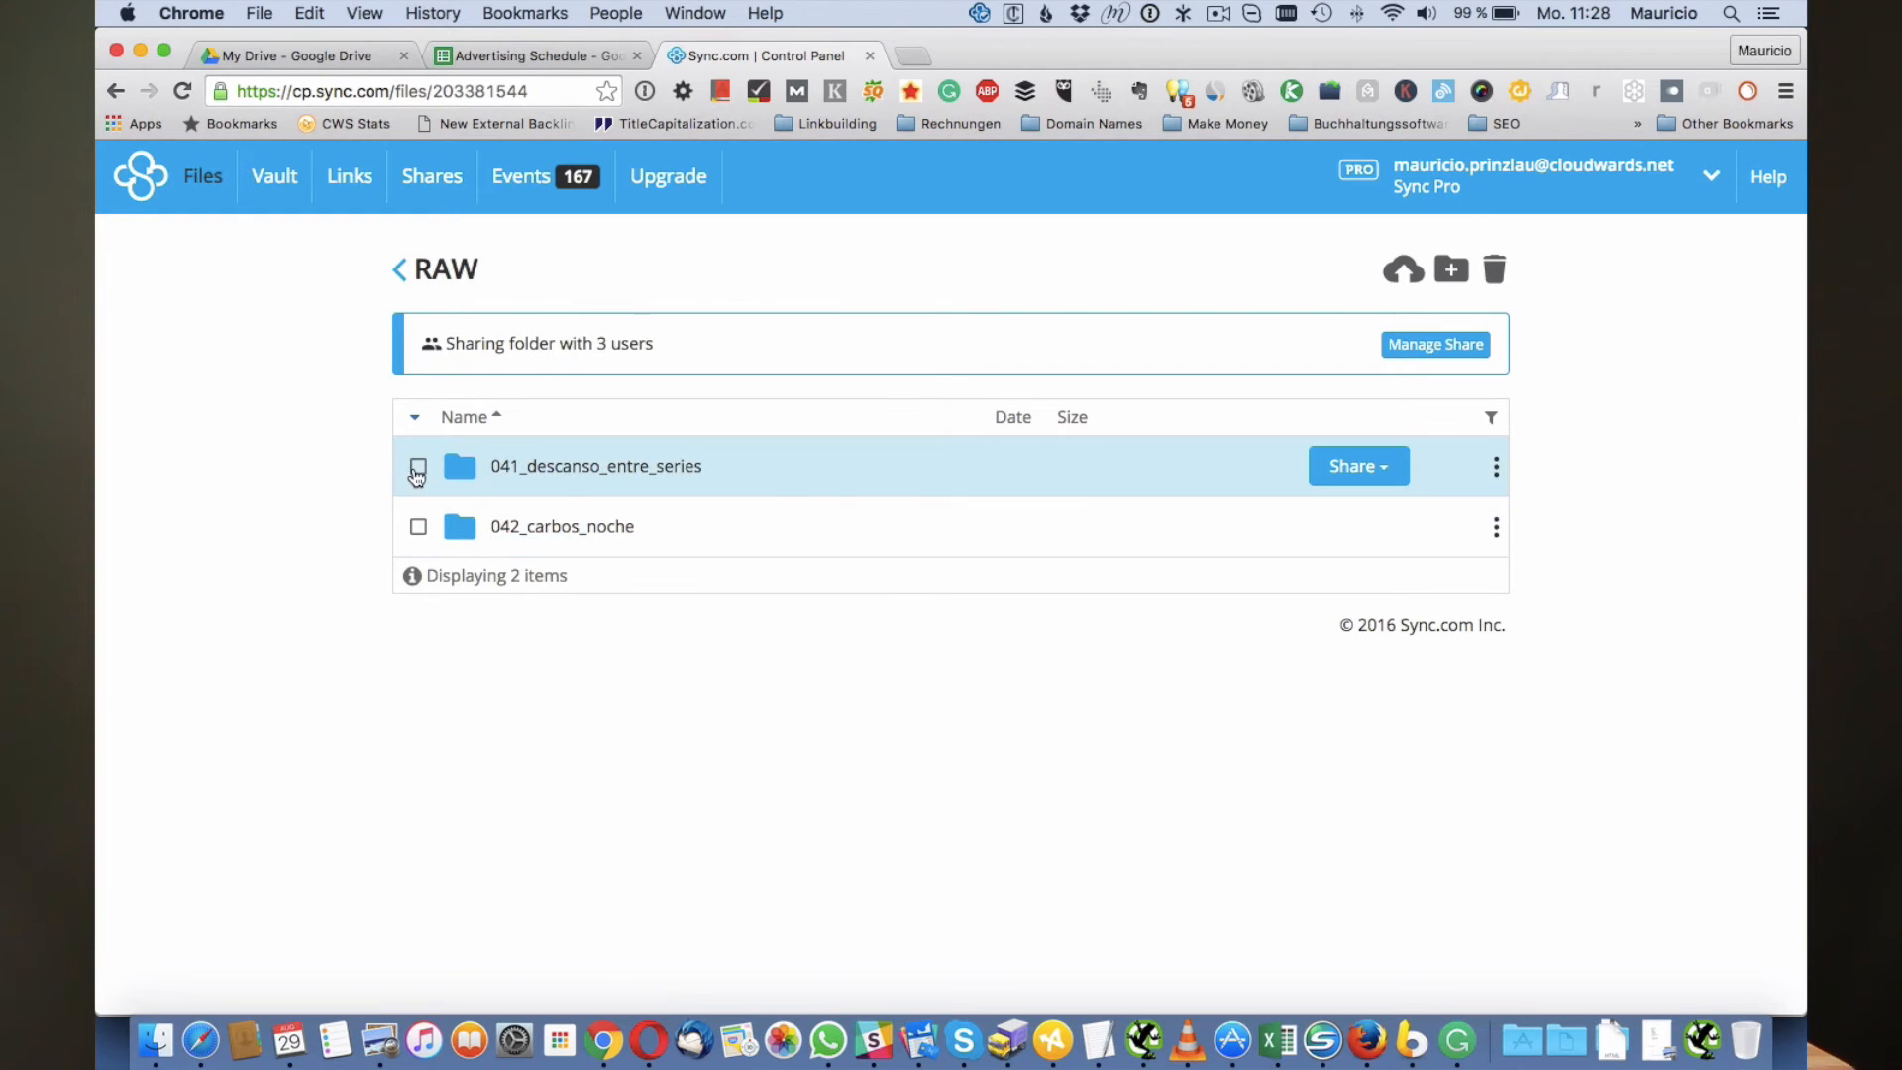
{"action": "left_click", "coordinate": [418, 465]}
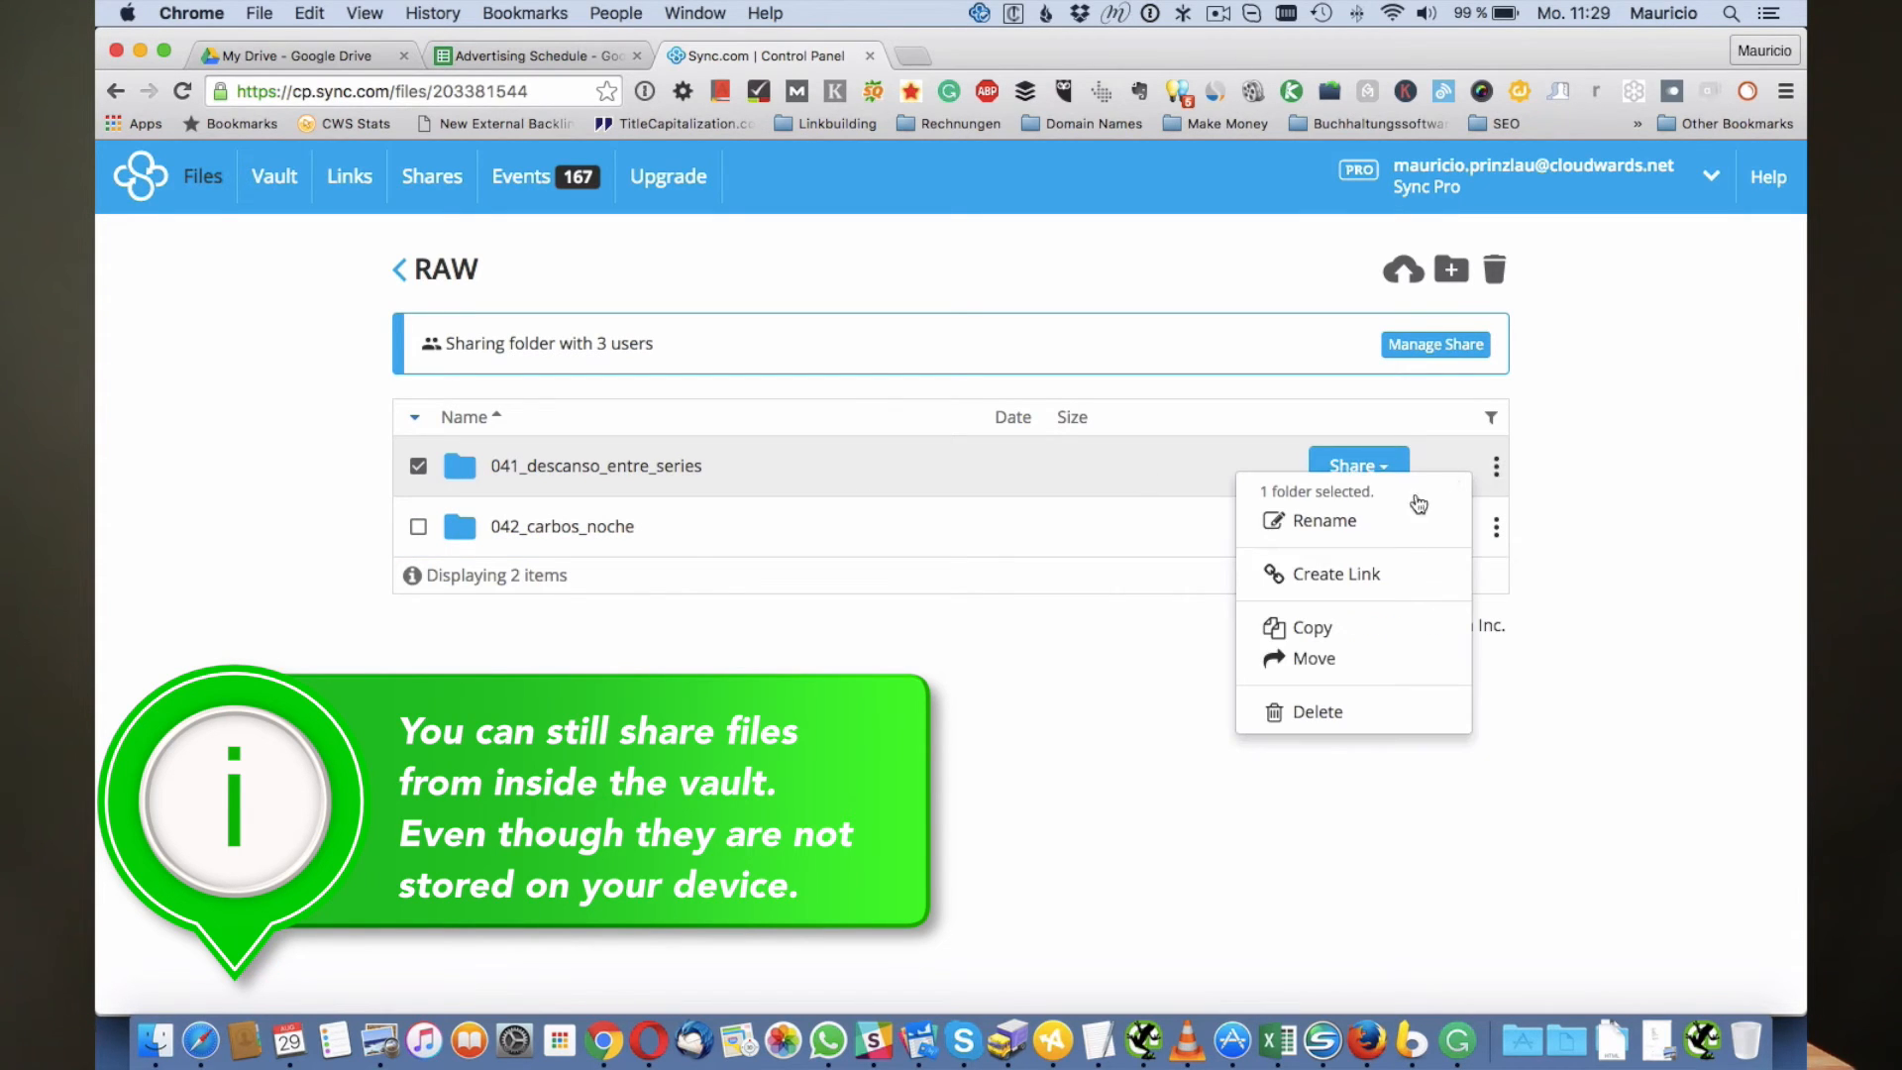
Start moving 041_descanso_entre_series and choose a destination inside the Vault
{"action": "left_click", "coordinate": [1312, 658]}
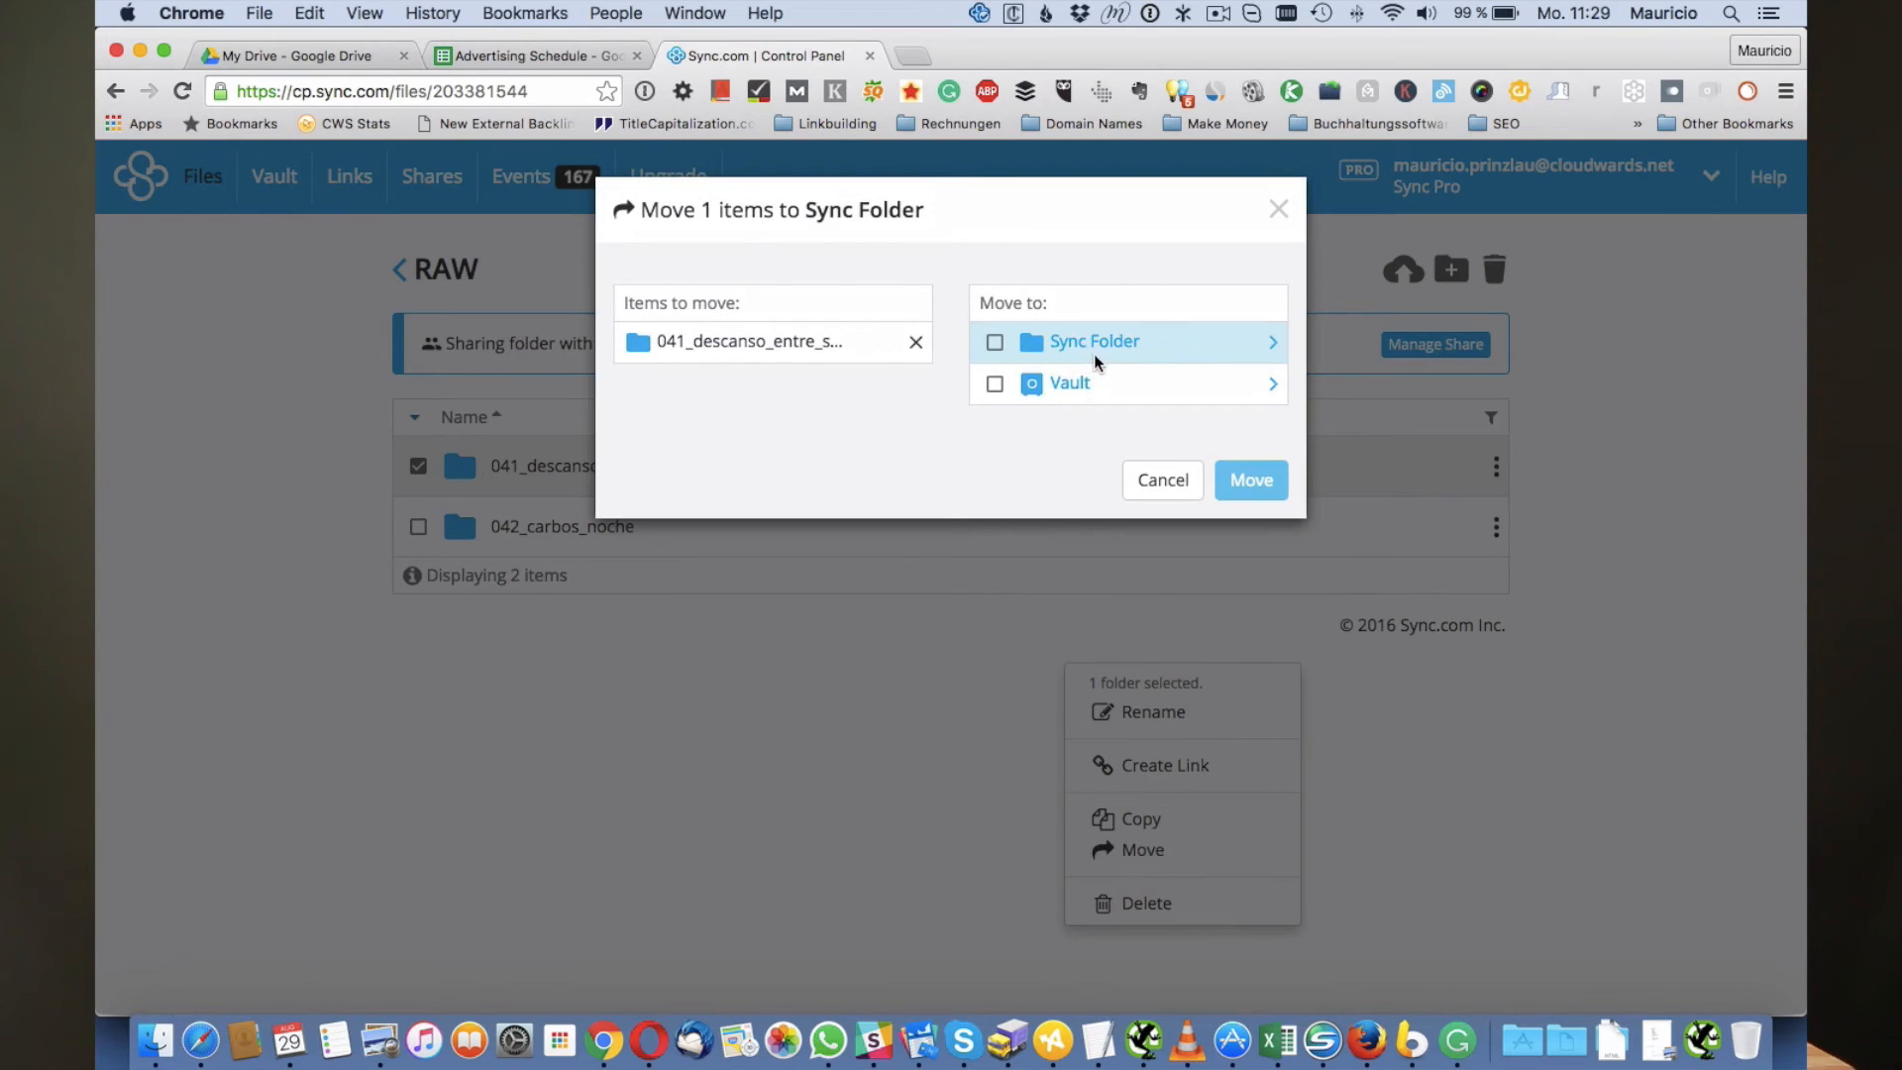
{"action": "mouse_move", "coordinate": [1068, 383]}
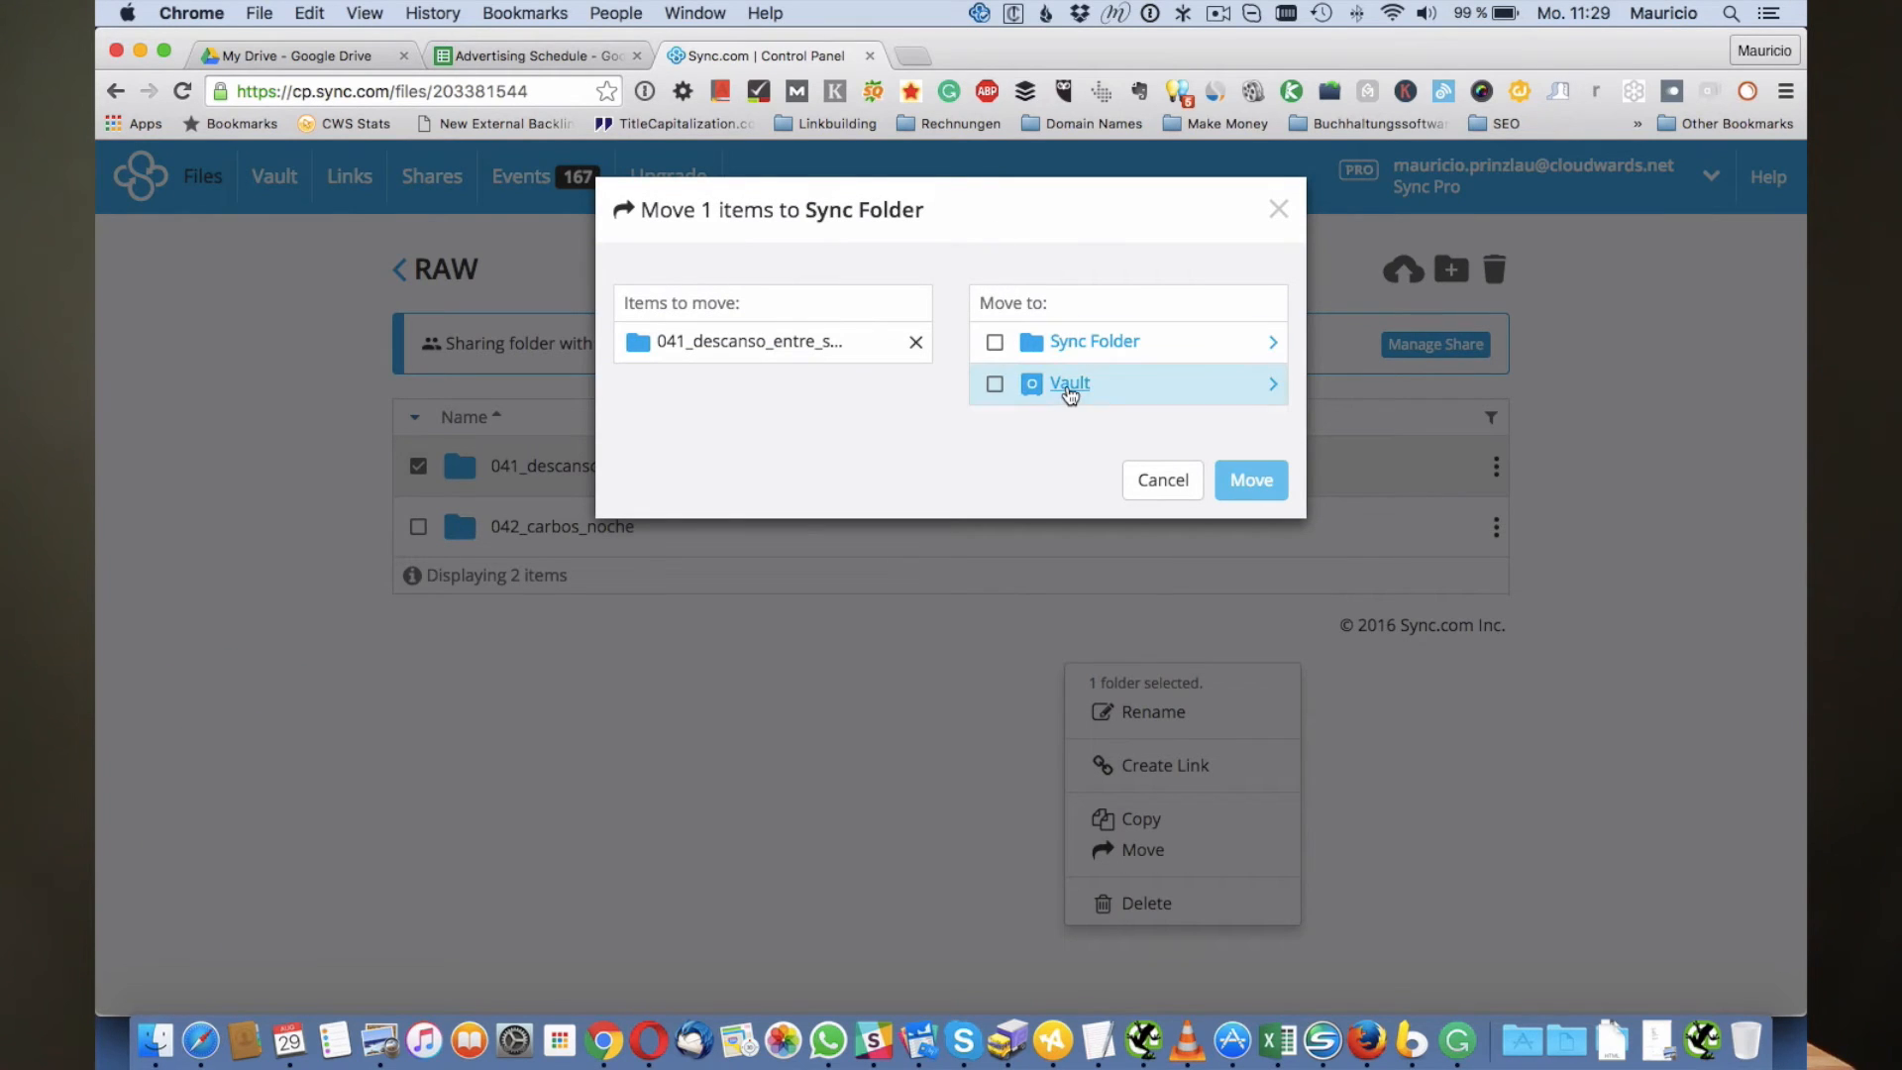
{"action": "left_click", "coordinate": [1270, 383]}
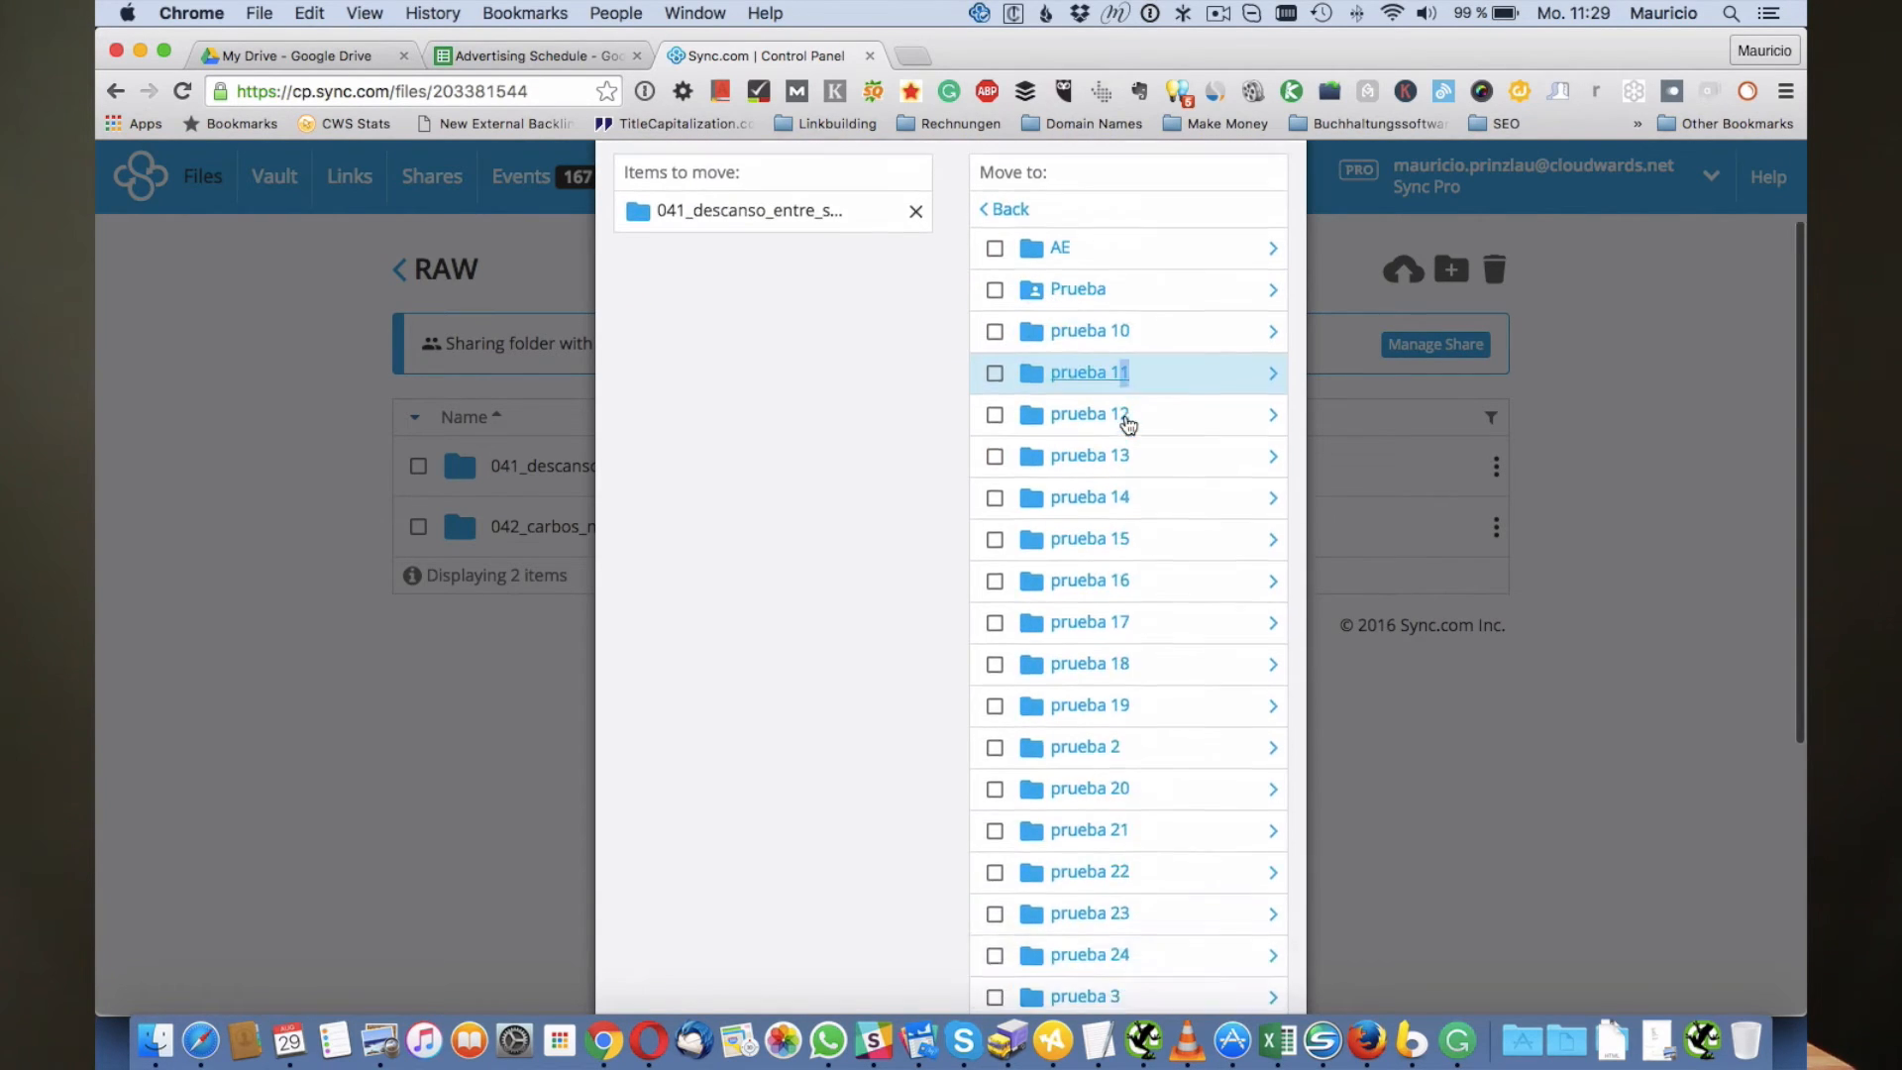
{"action": "left_click", "coordinate": [1088, 373]}
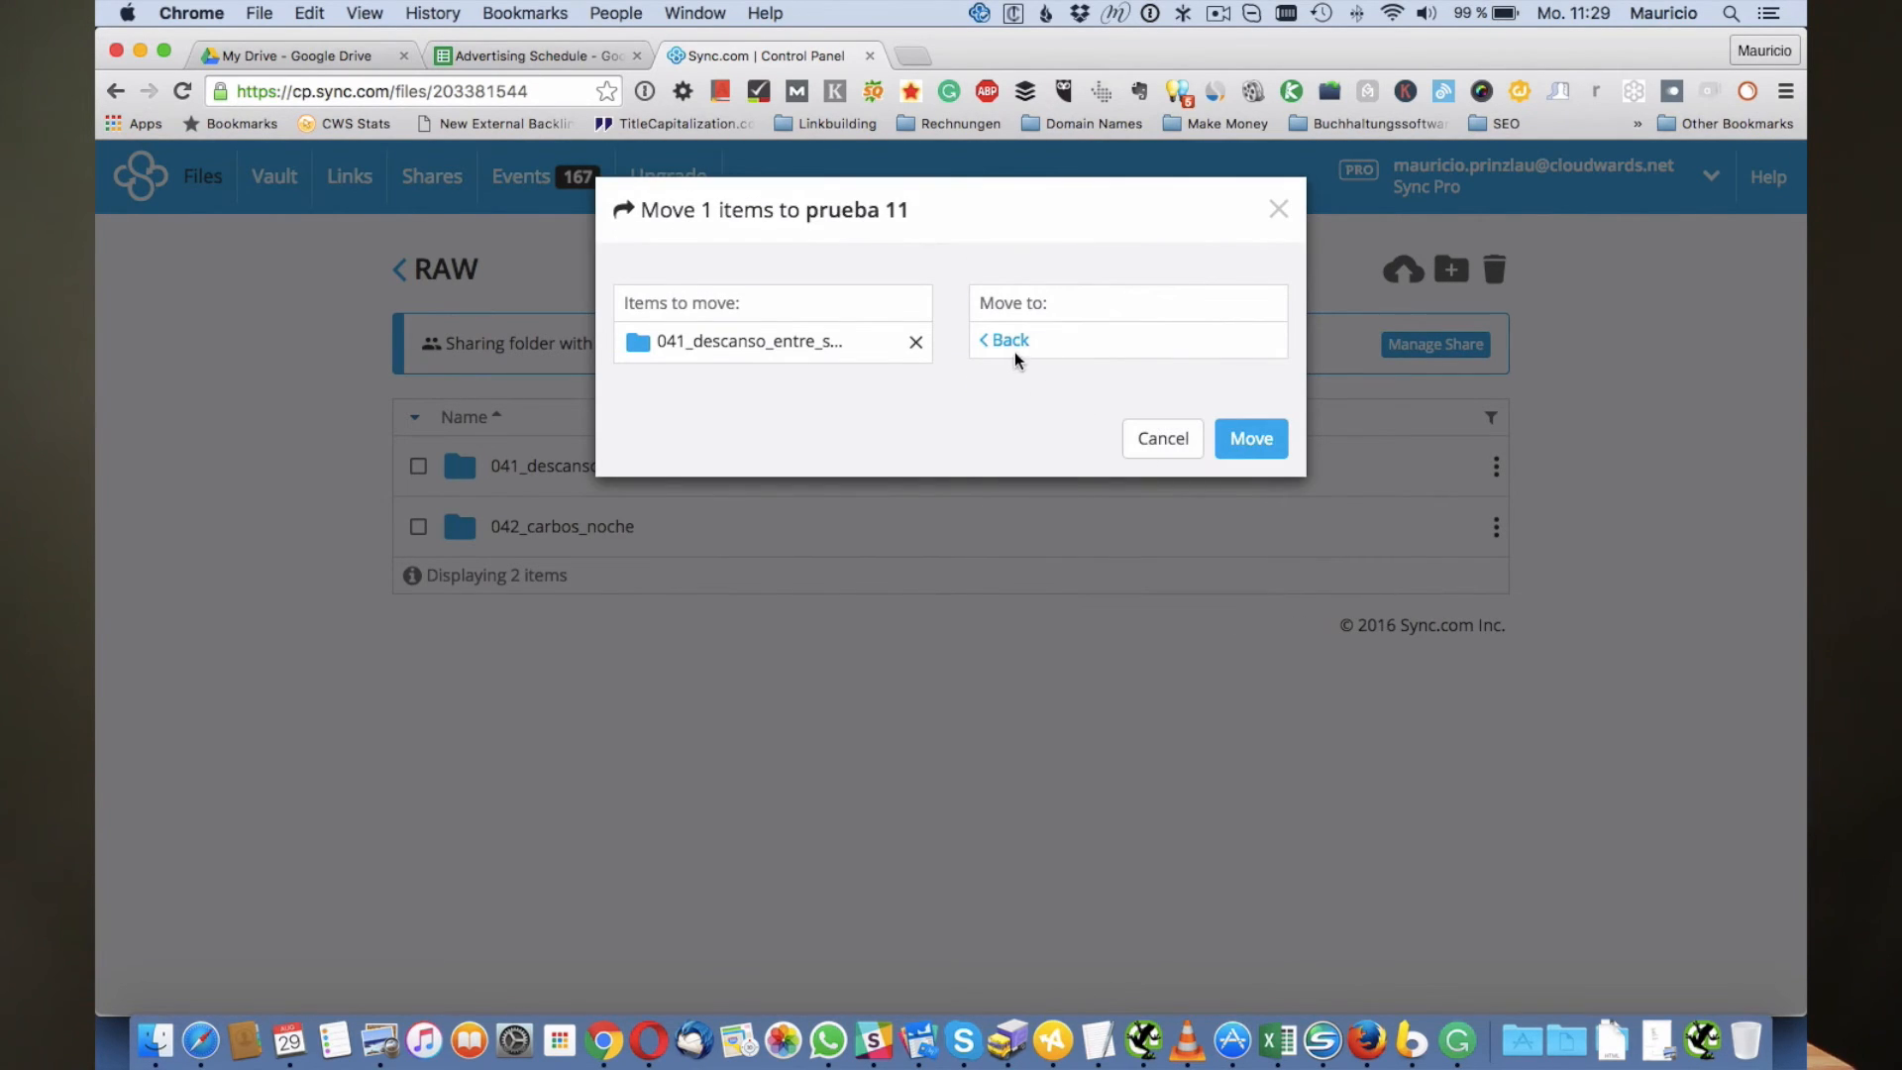
{"action": "left_click", "coordinate": [1002, 339]}
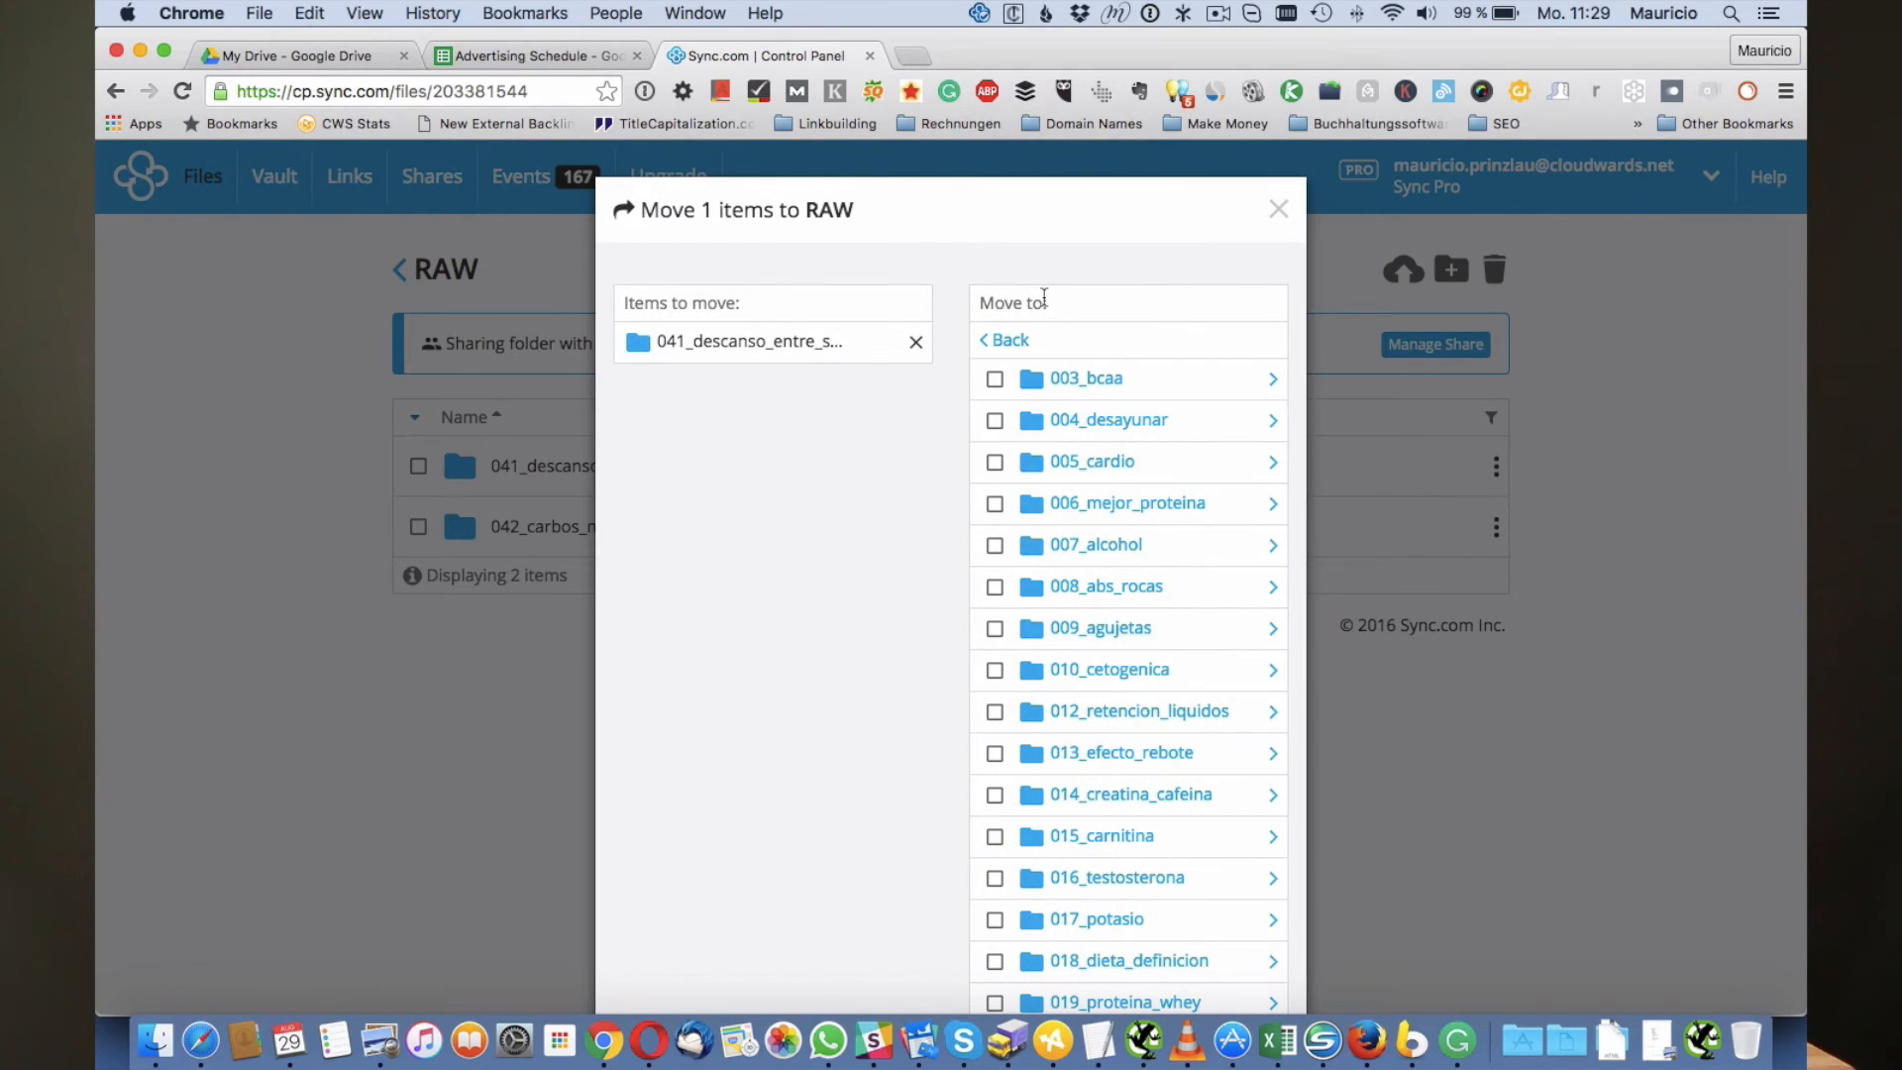
Confirm the move so the folder leaves the synced RAW folder
{"action": "scroll", "scroll_direction": "down", "scroll_amount": 3}
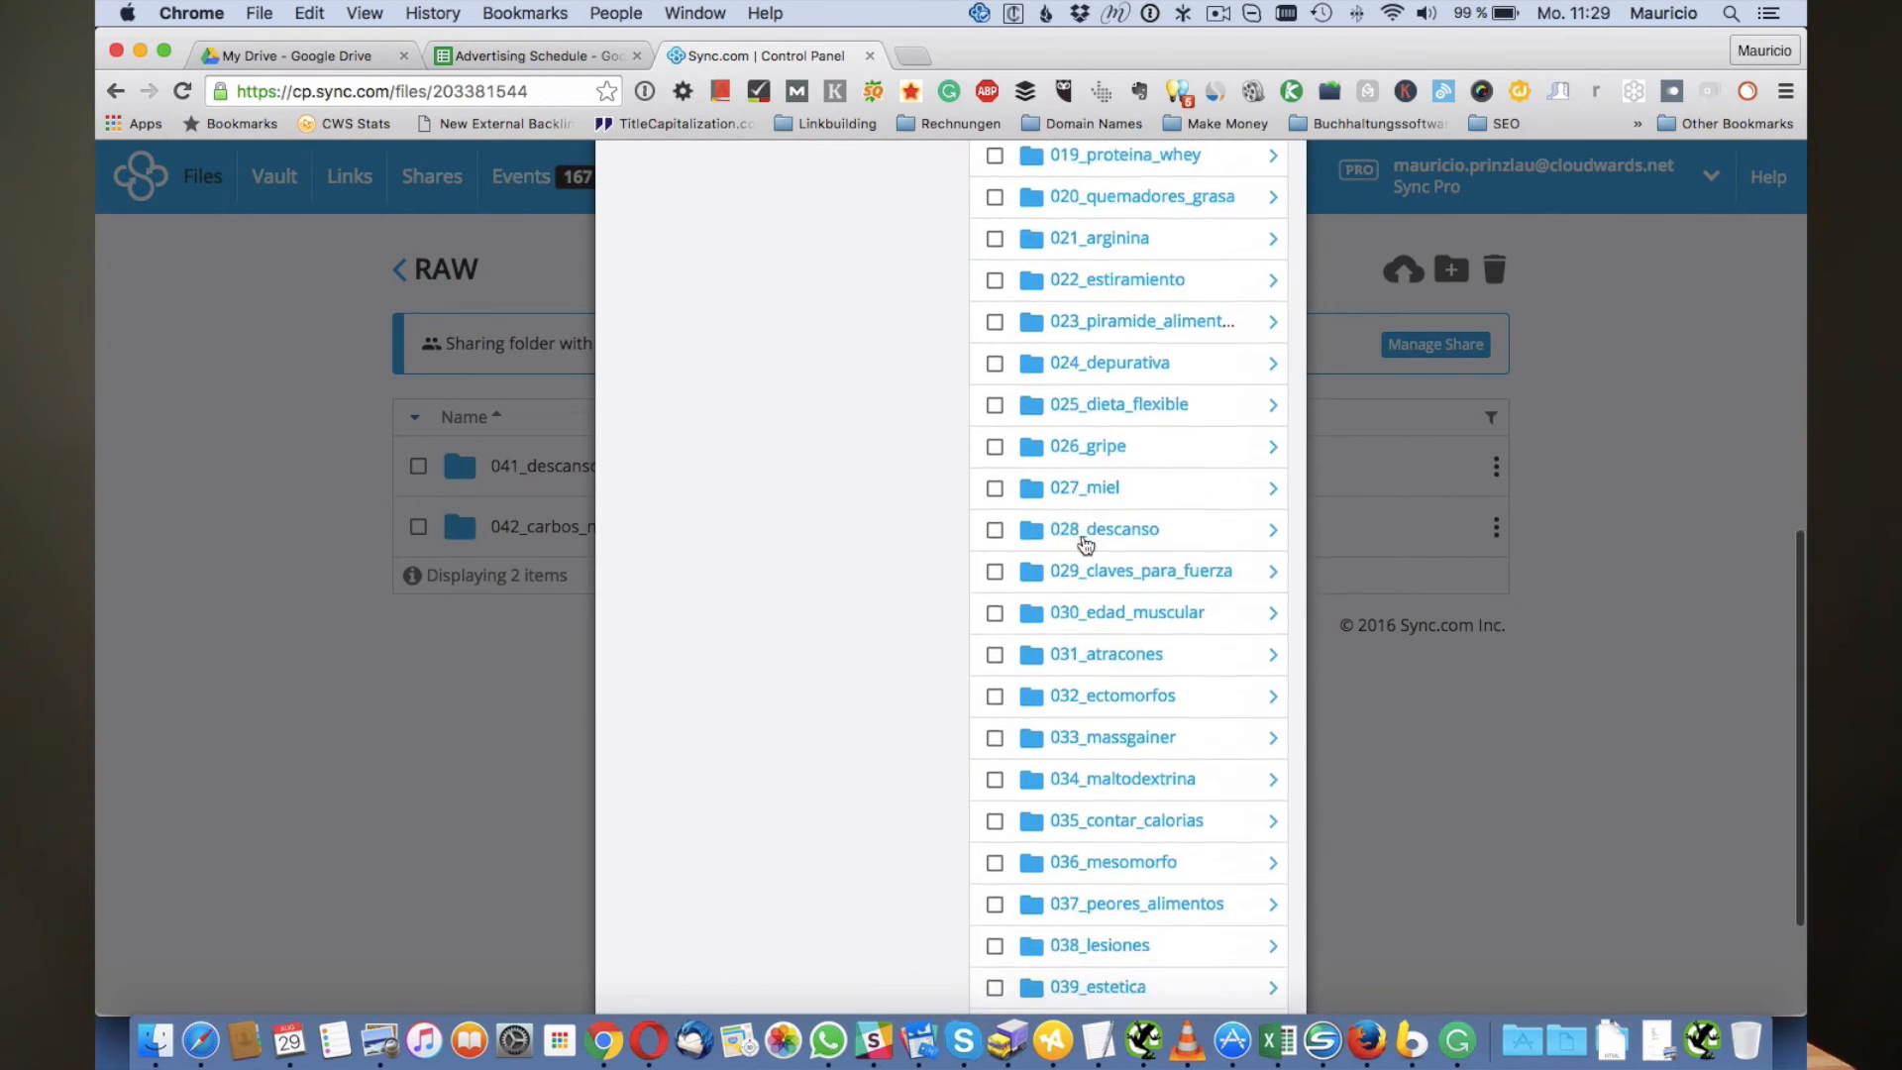
{"action": "scroll", "scroll_direction": "down", "scroll_amount": 3}
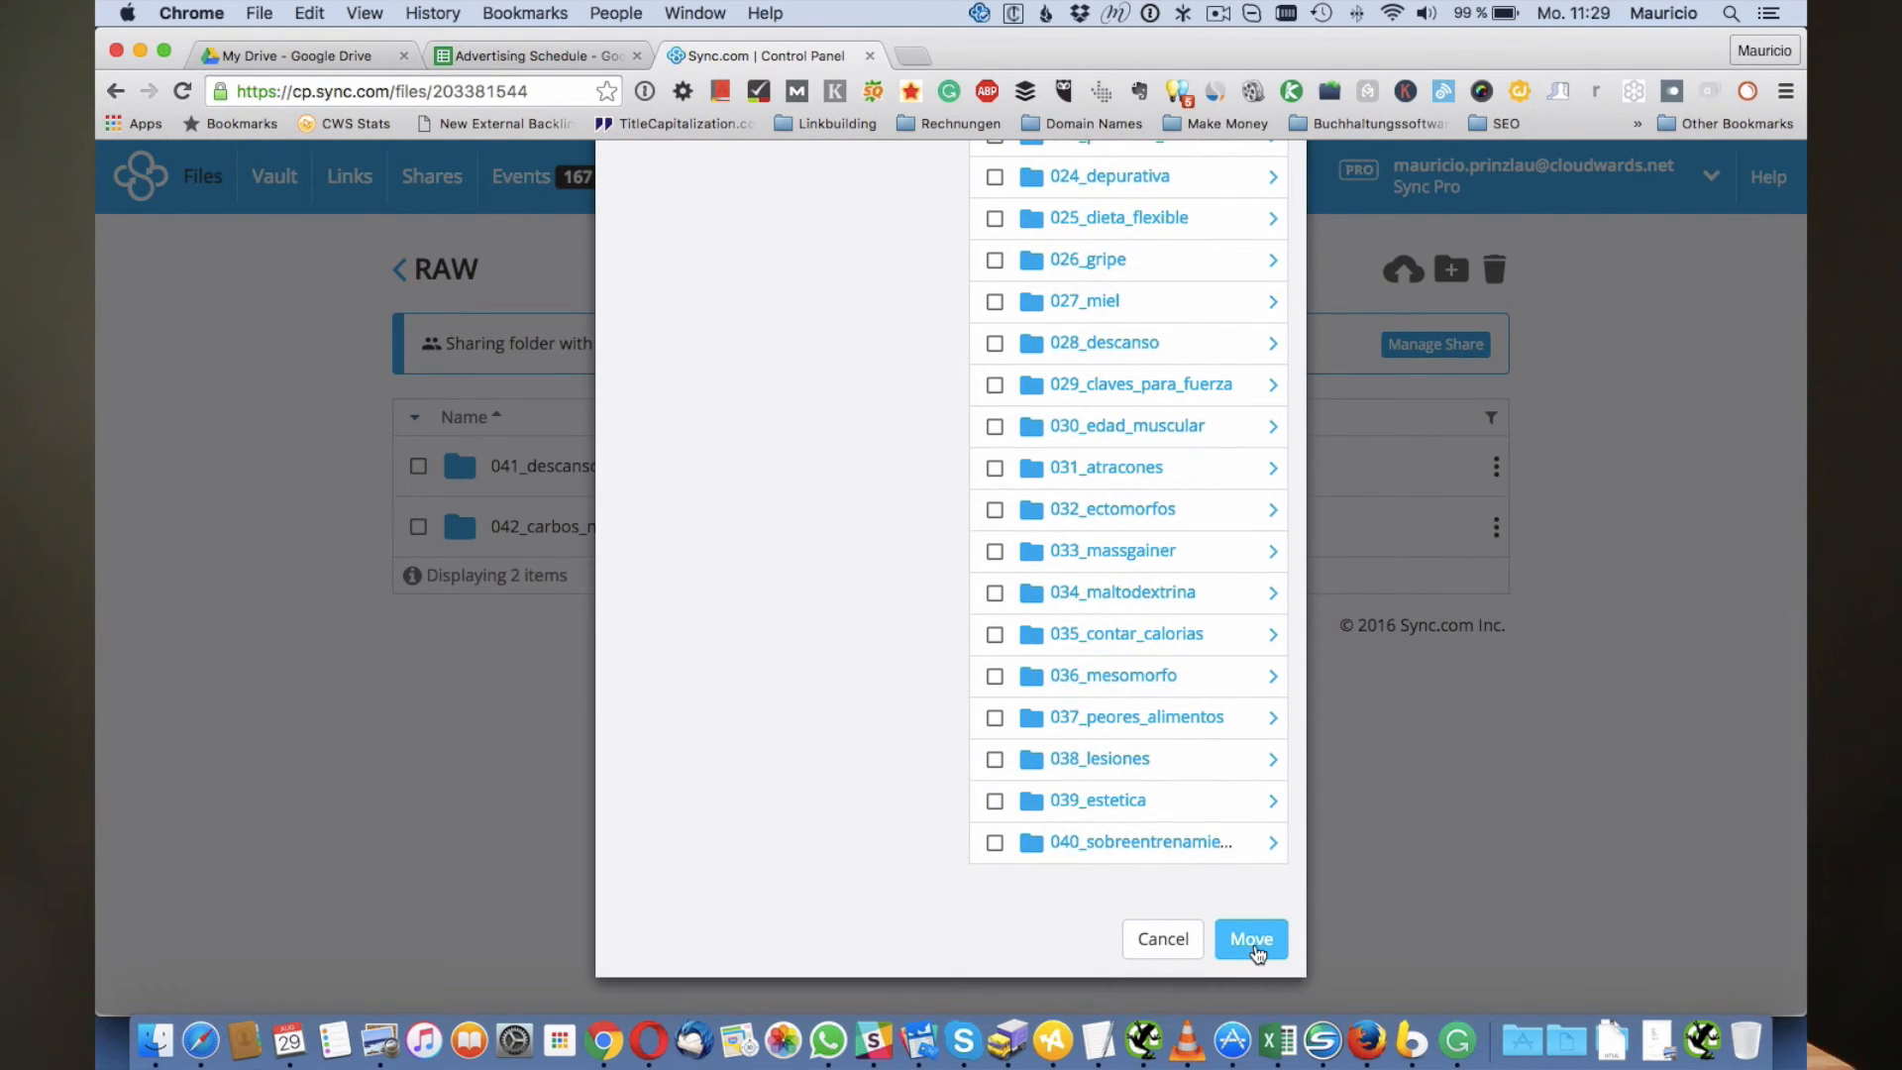
{"action": "left_click", "coordinate": [1250, 938]}
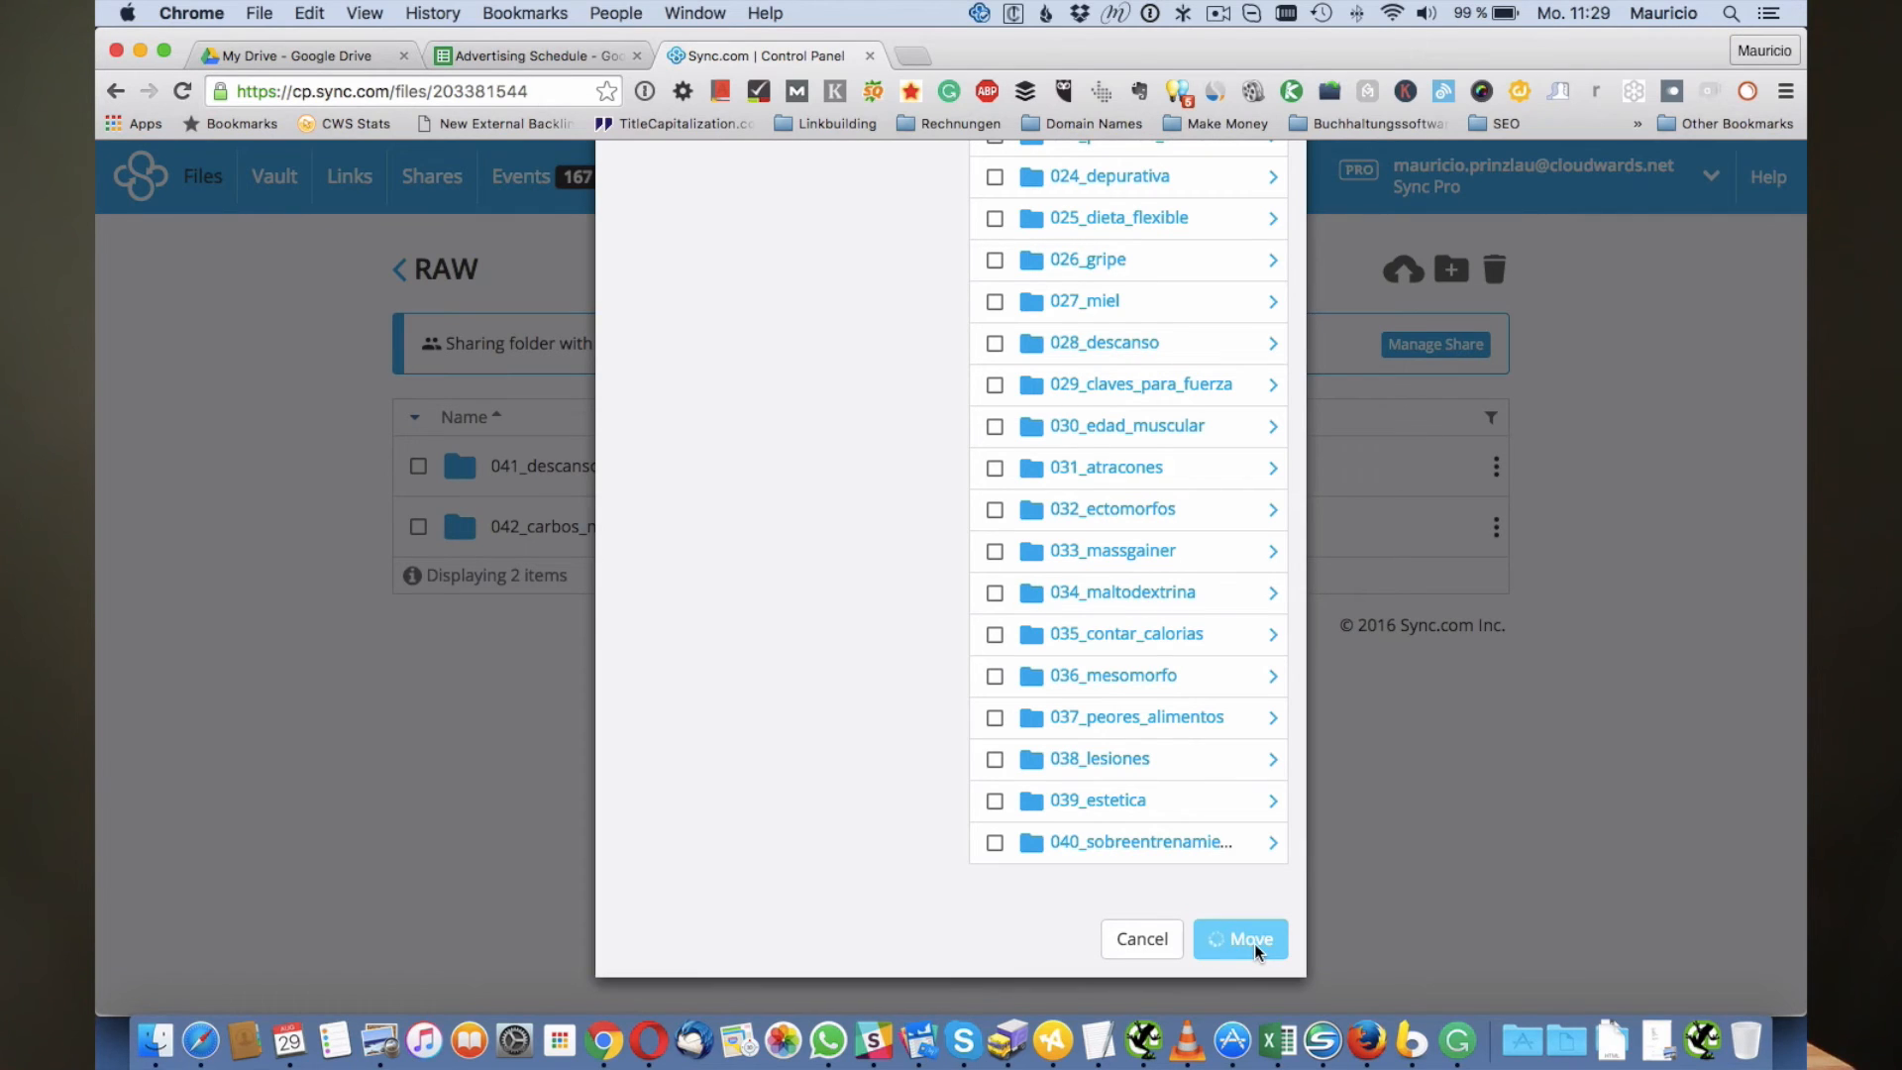
{"action": "left_click", "coordinate": [1240, 937]}
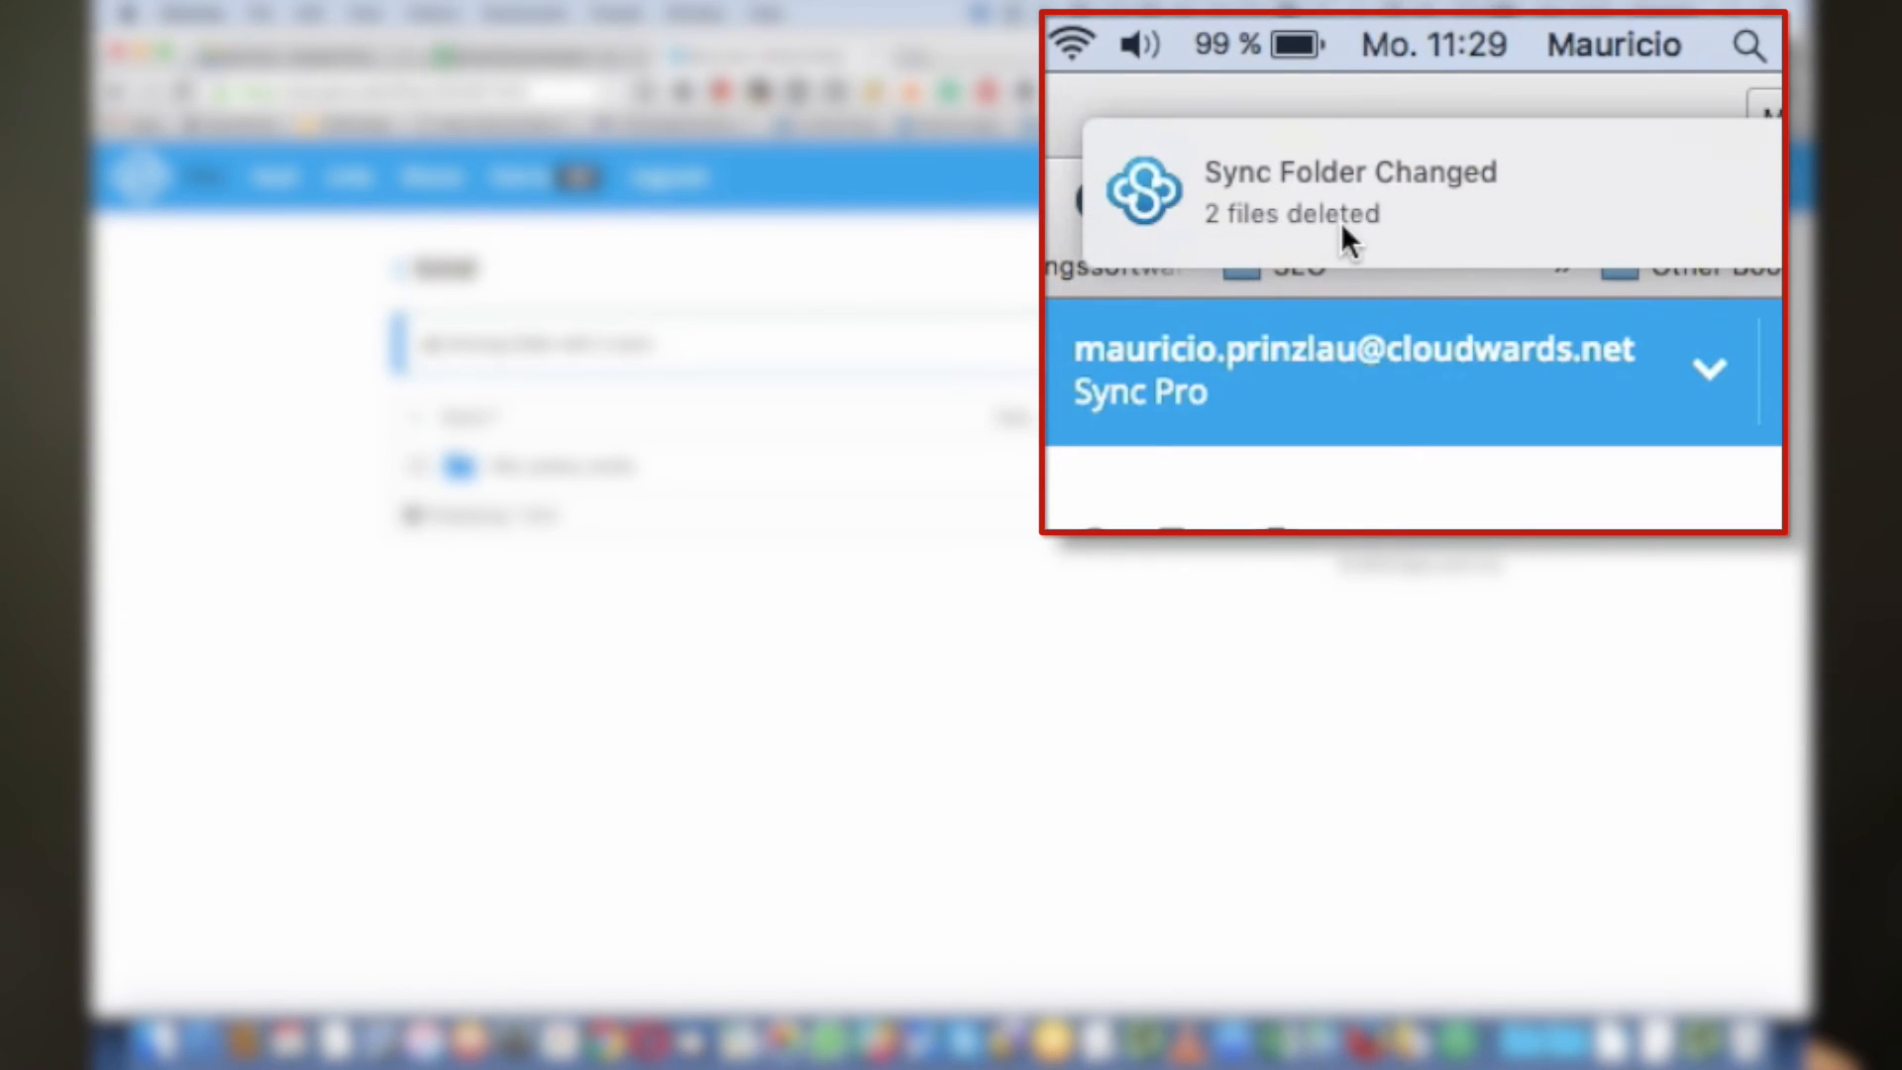
{"action": "mouse_move", "coordinate": [1207, 241]}
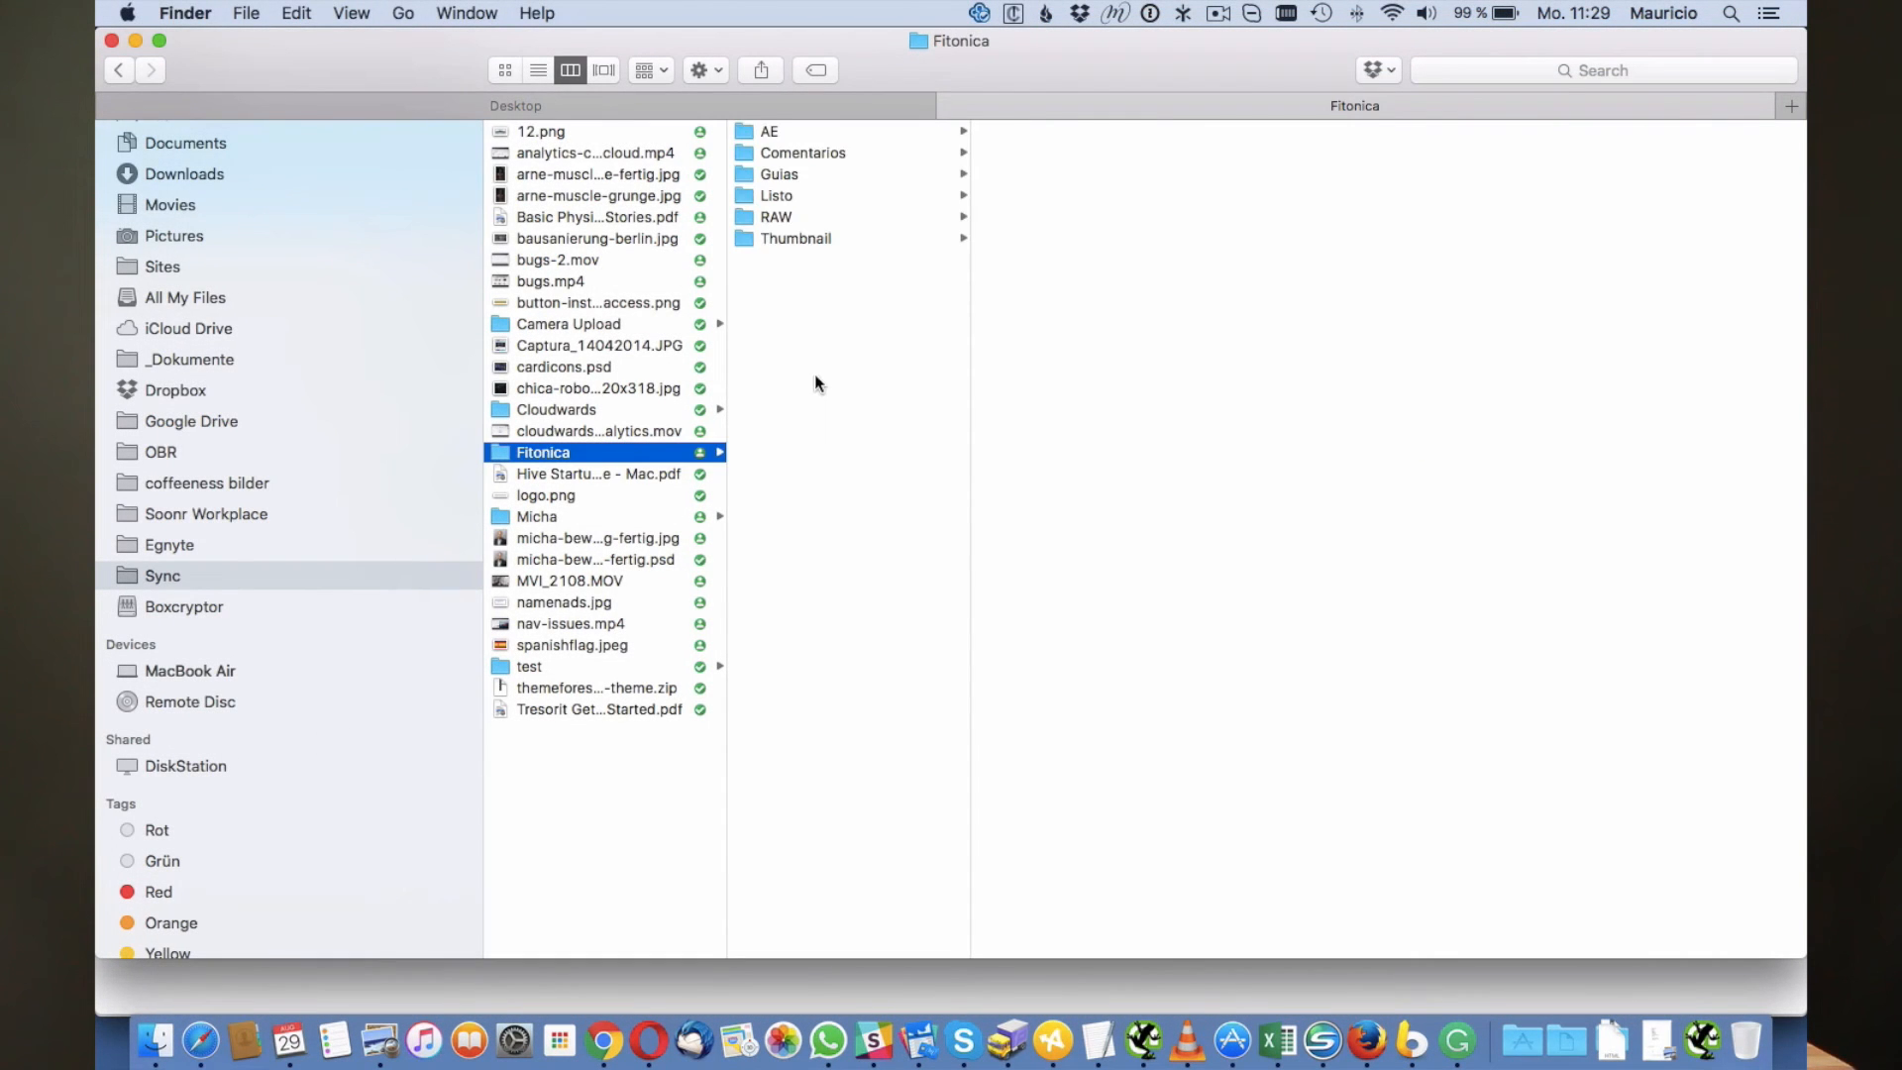
Check that RAW now holds only 042_carbos_noche, then switch to Chrome
{"action": "left_click", "coordinate": [776, 218]}
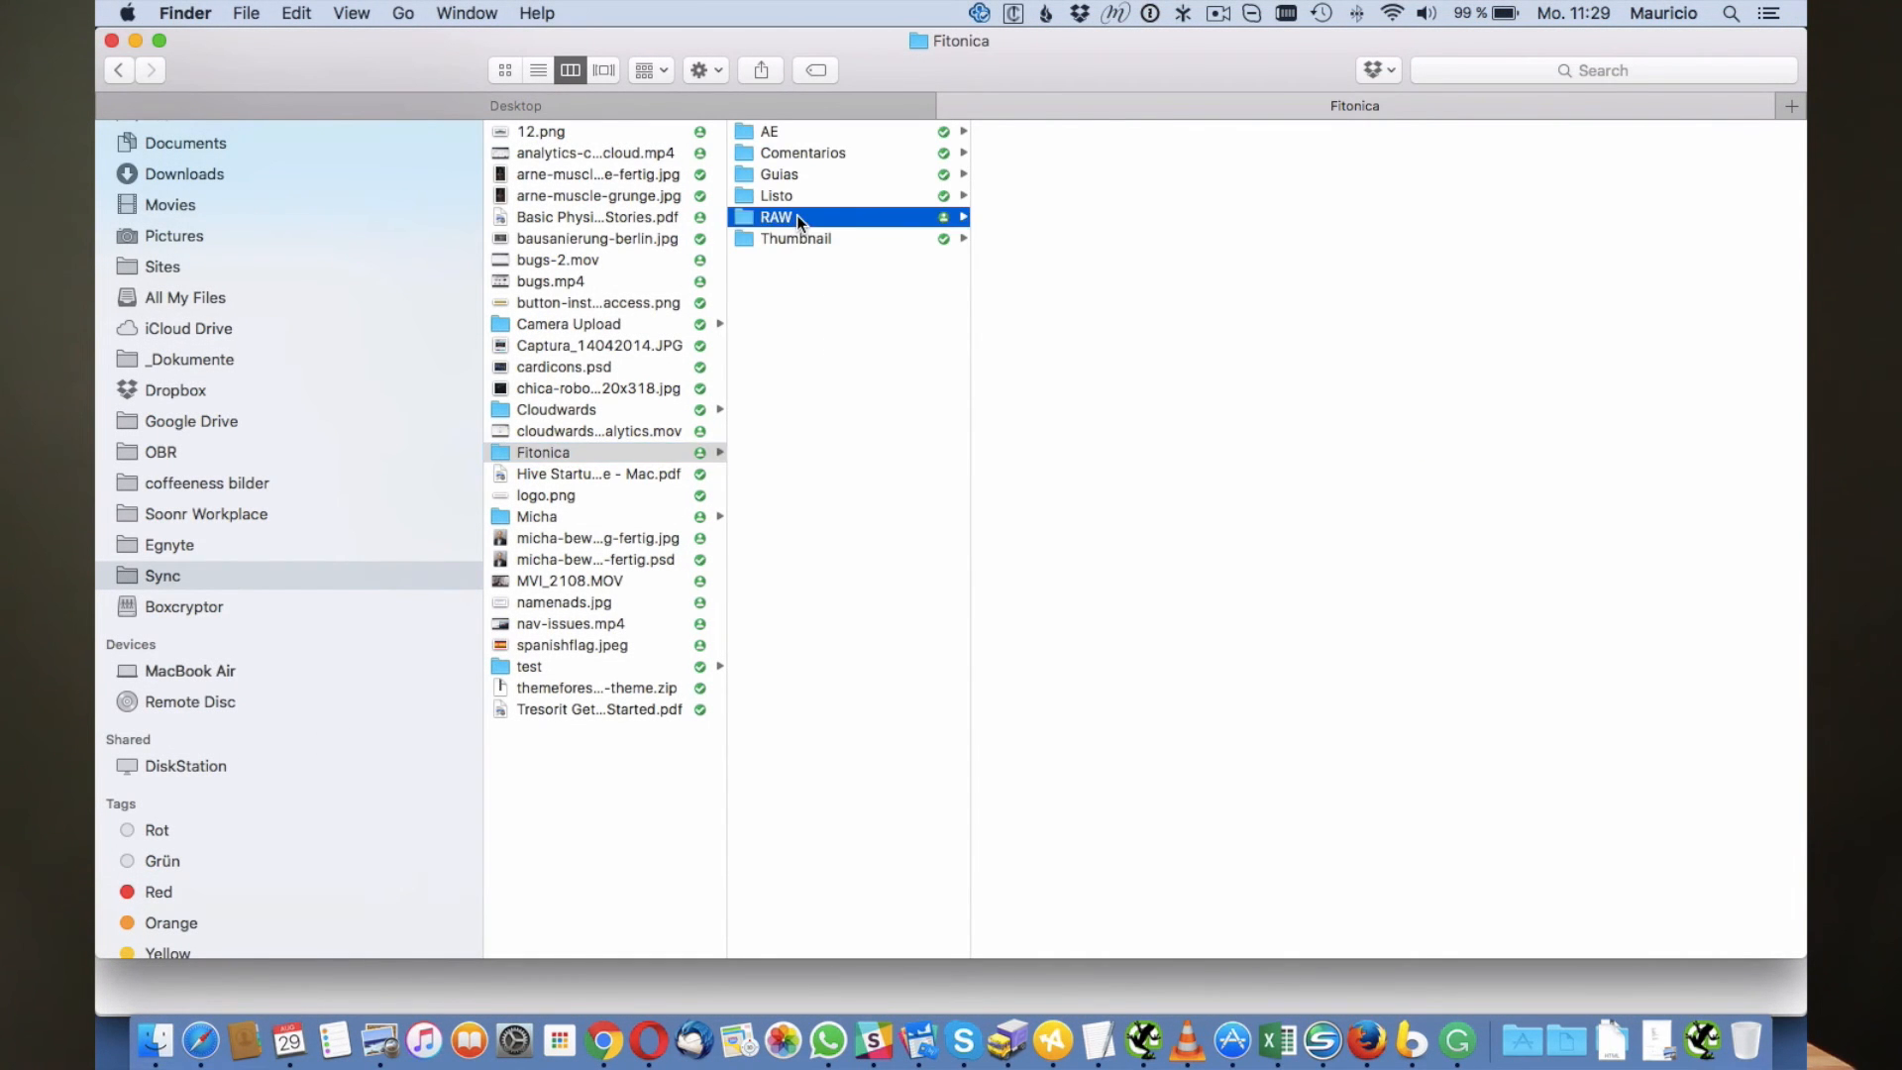
{"action": "left_click", "coordinate": [777, 216]}
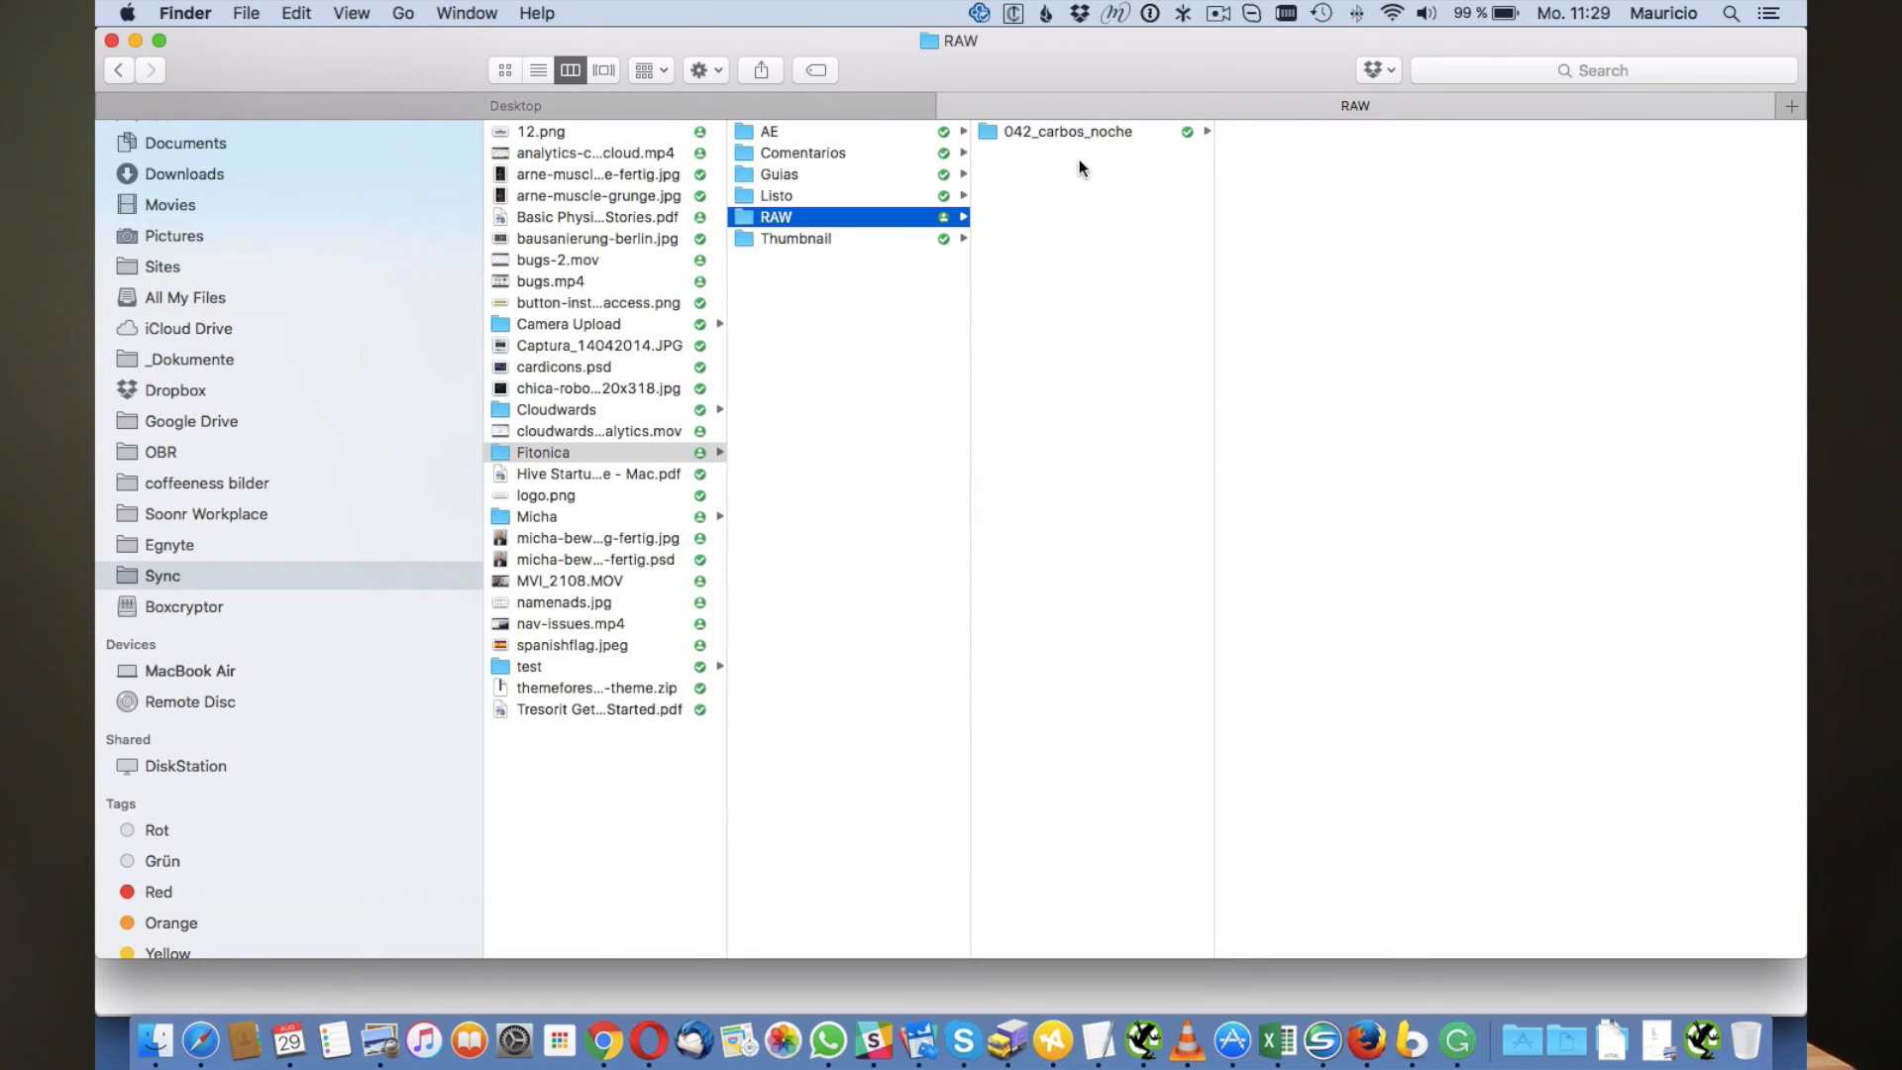
{"action": "mouse_move", "coordinate": [1040, 165]}
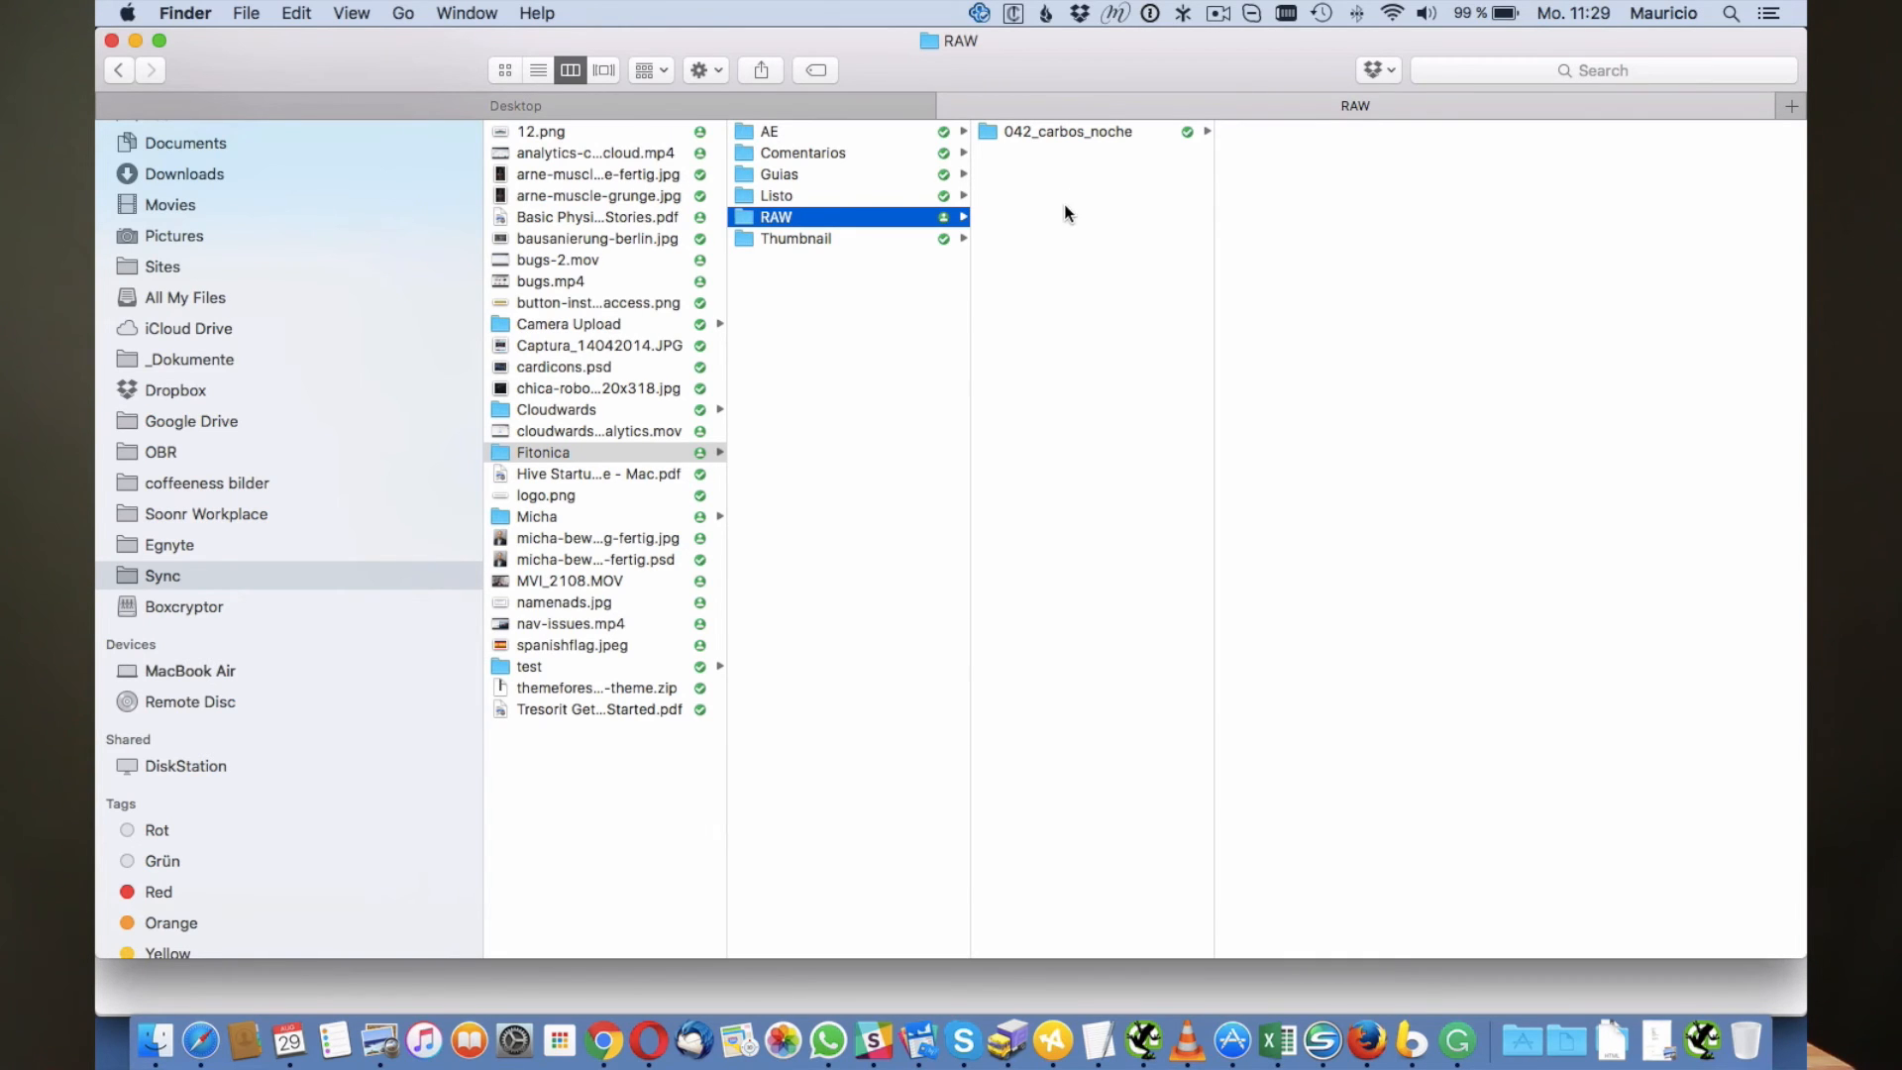
{"action": "mouse_move", "coordinate": [1085, 224]}
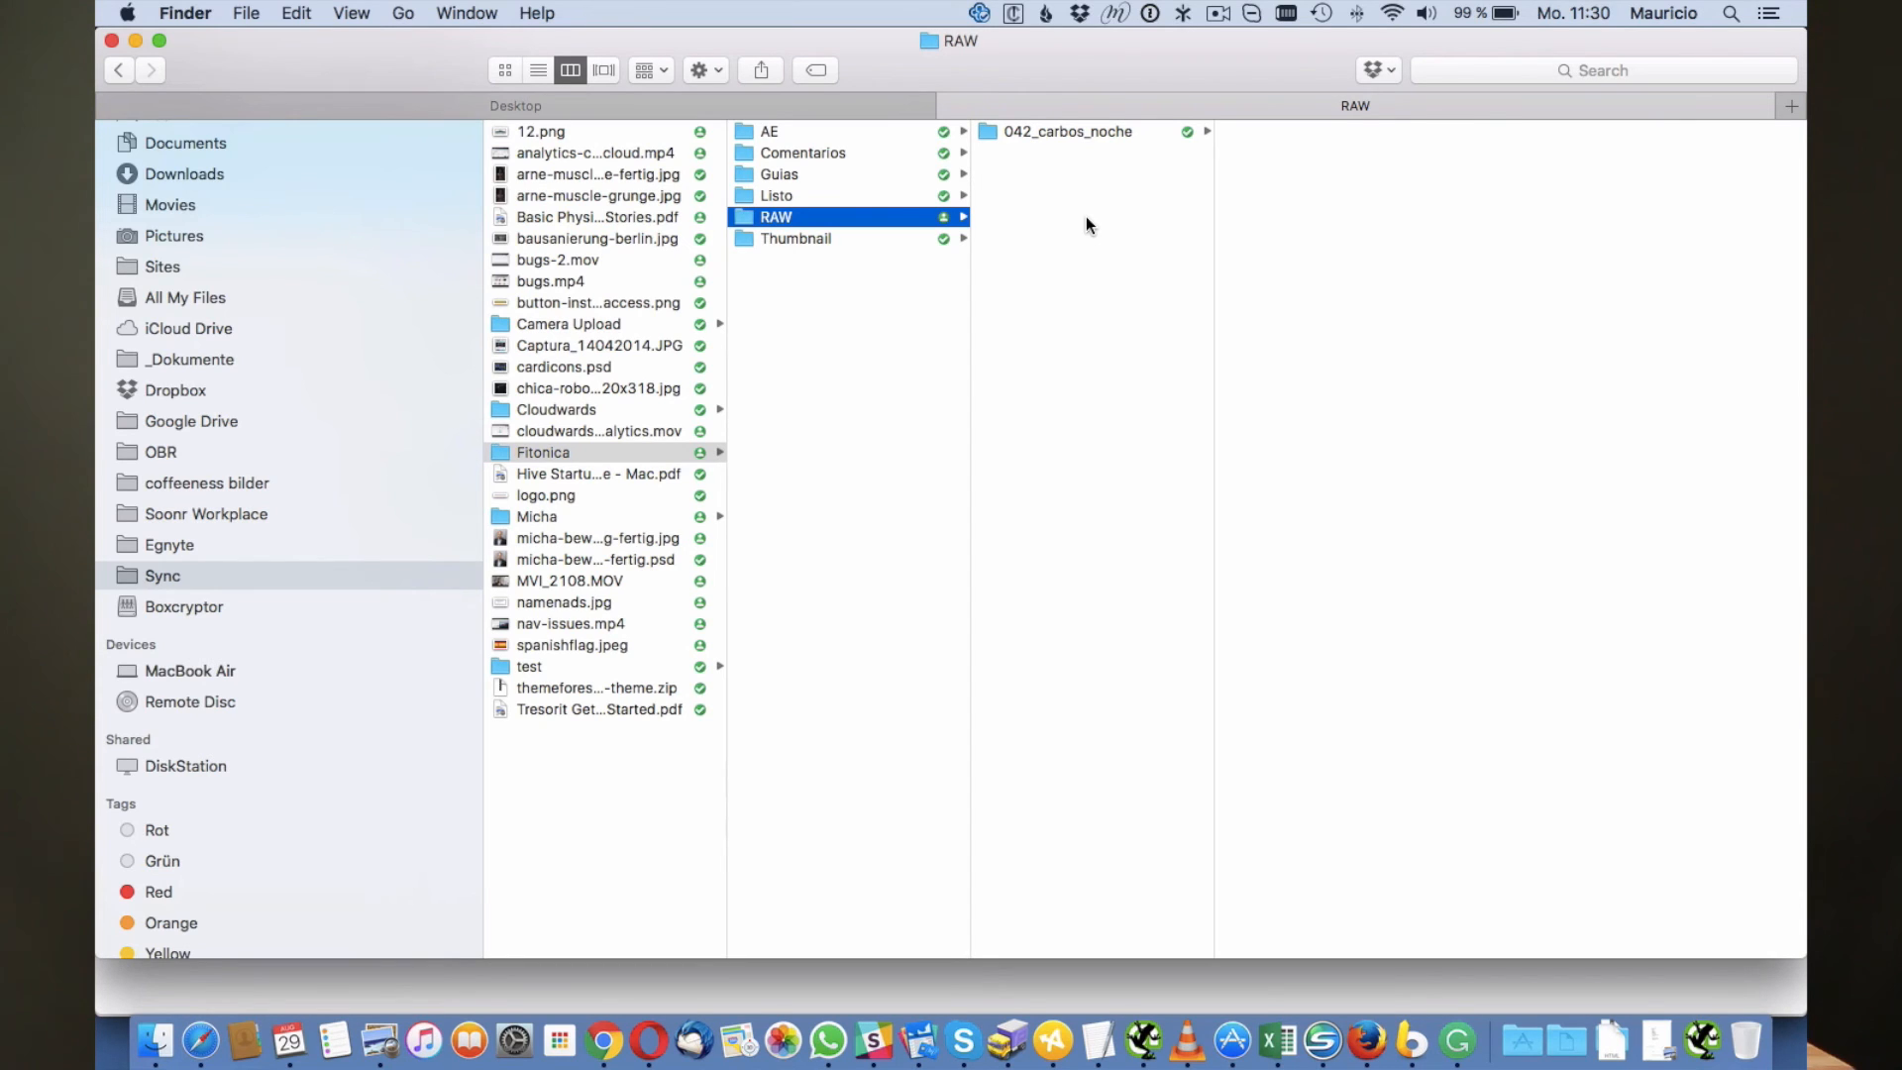
{"action": "mouse_move", "coordinate": [1110, 271]}
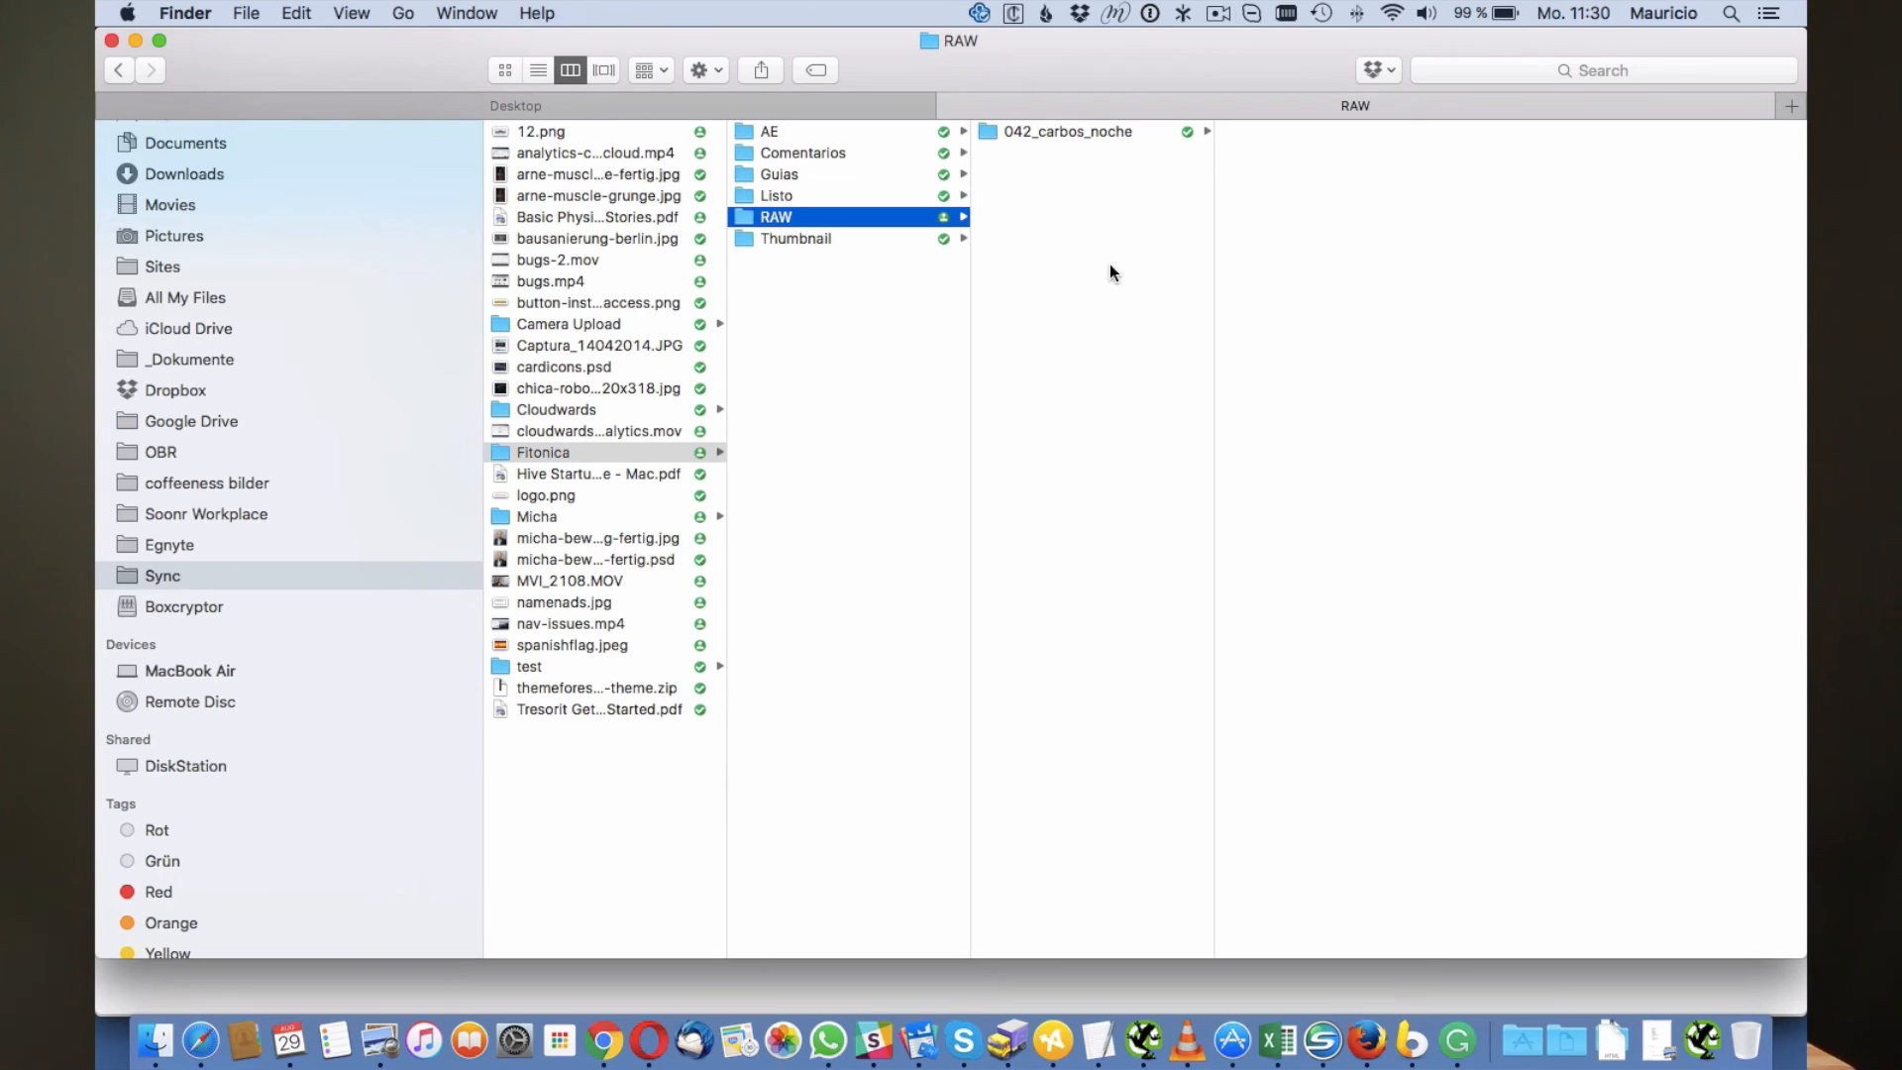
{"action": "mouse_move", "coordinate": [864, 981]}
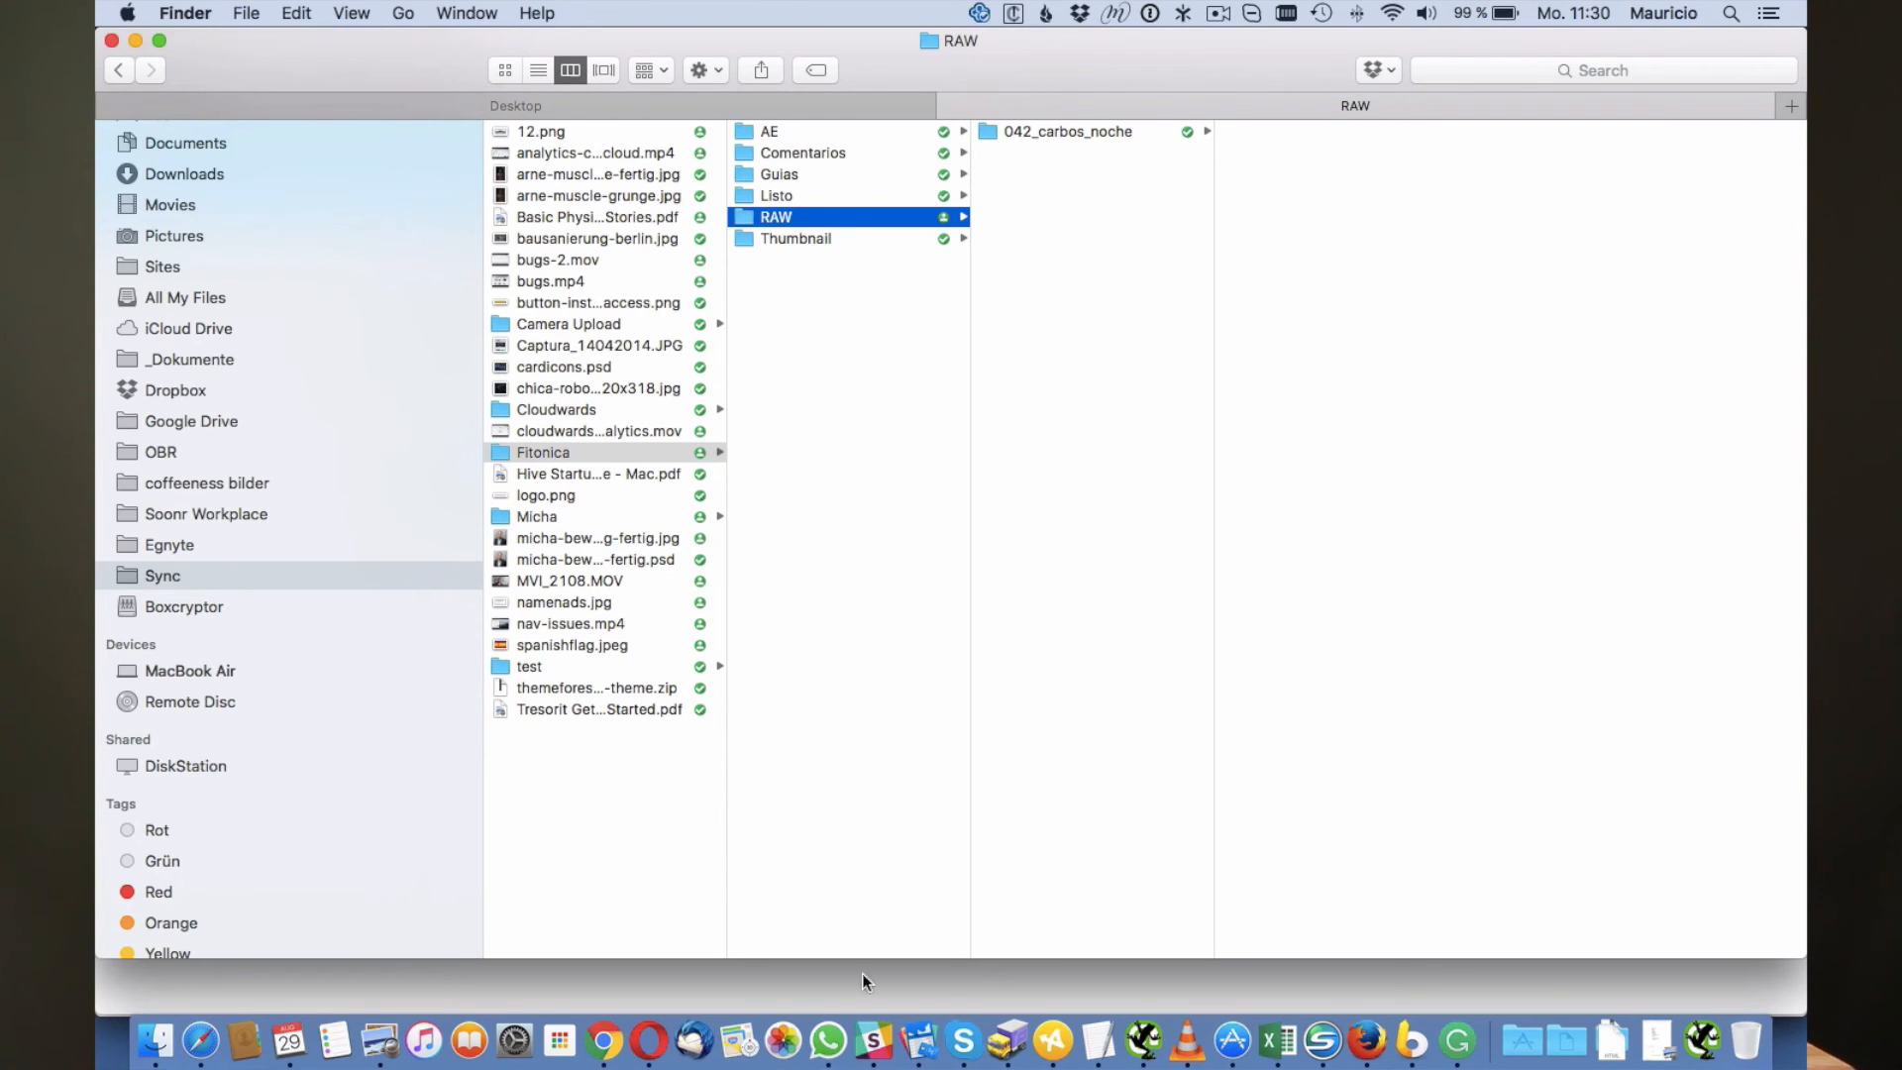
{"action": "mouse_move", "coordinate": [1038, 377]}
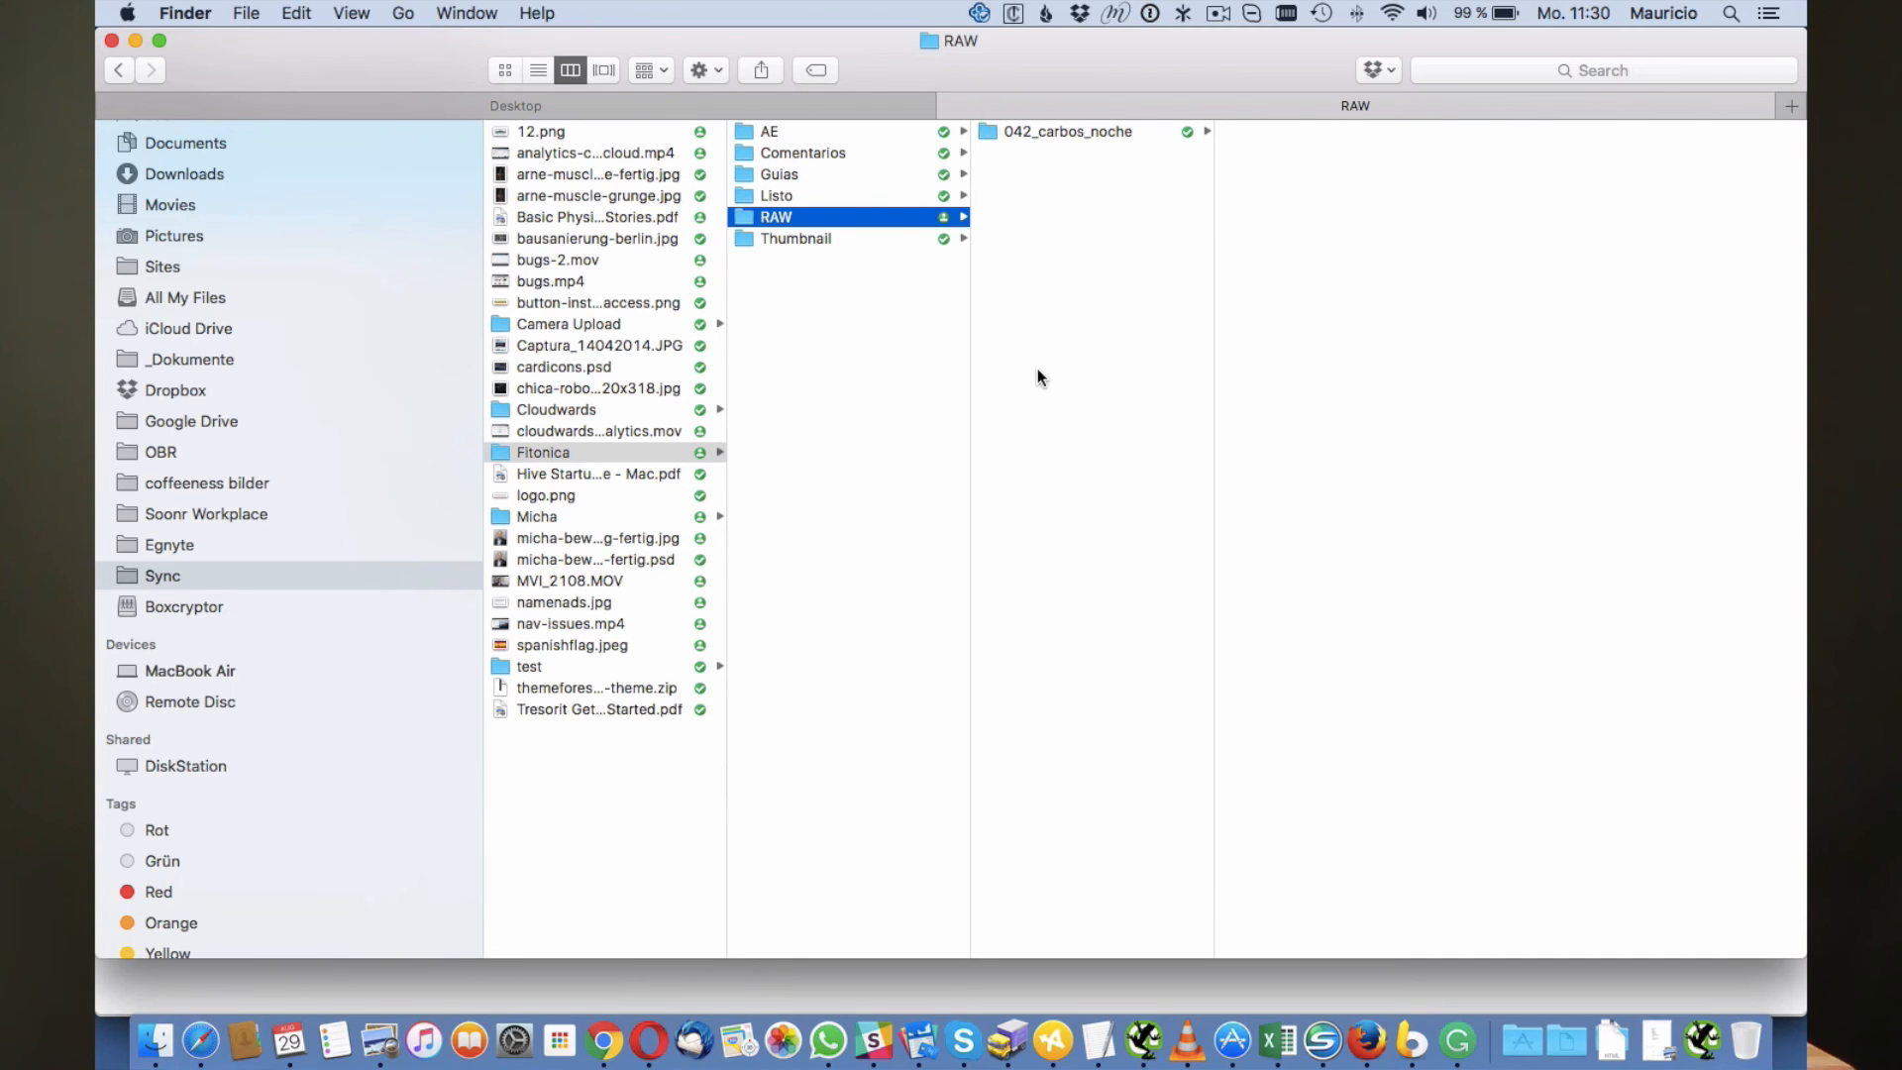
{"action": "mouse_move", "coordinate": [603, 1040]}
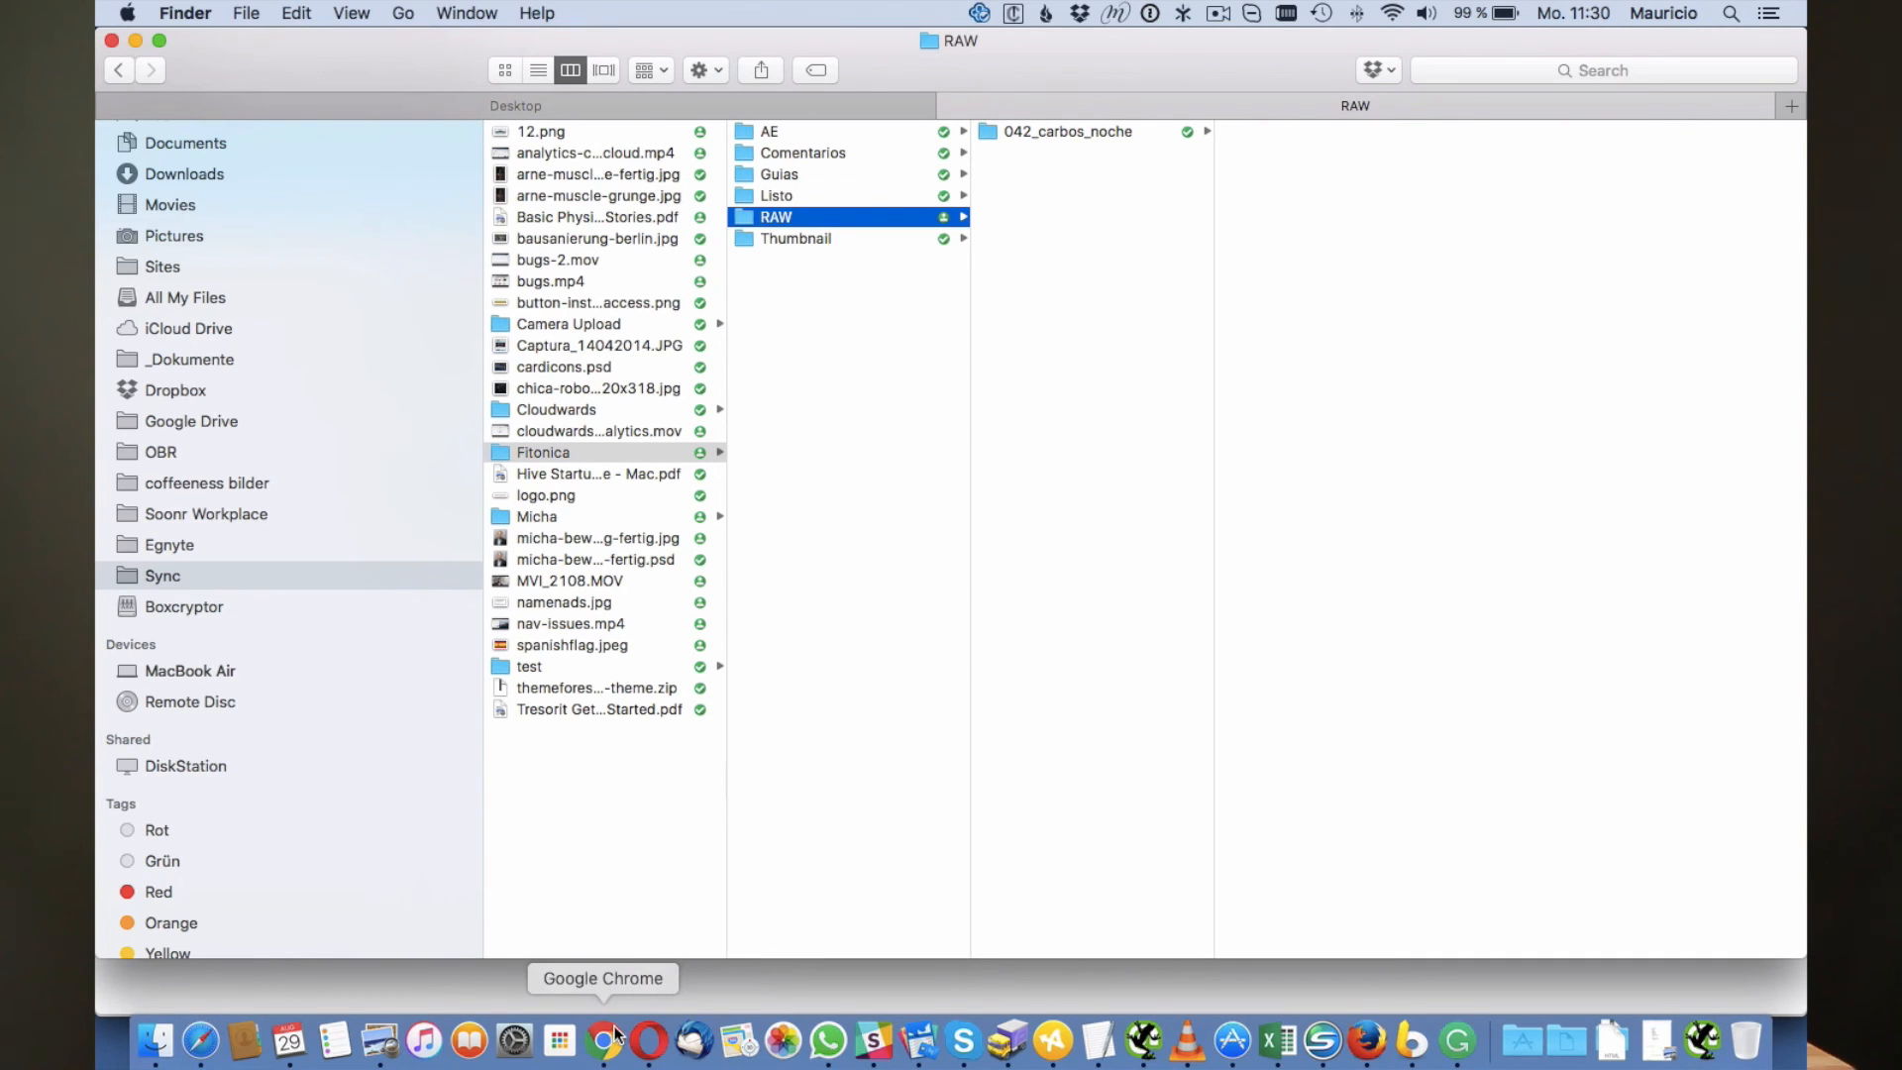
{"action": "left_click", "coordinate": [602, 1040]}
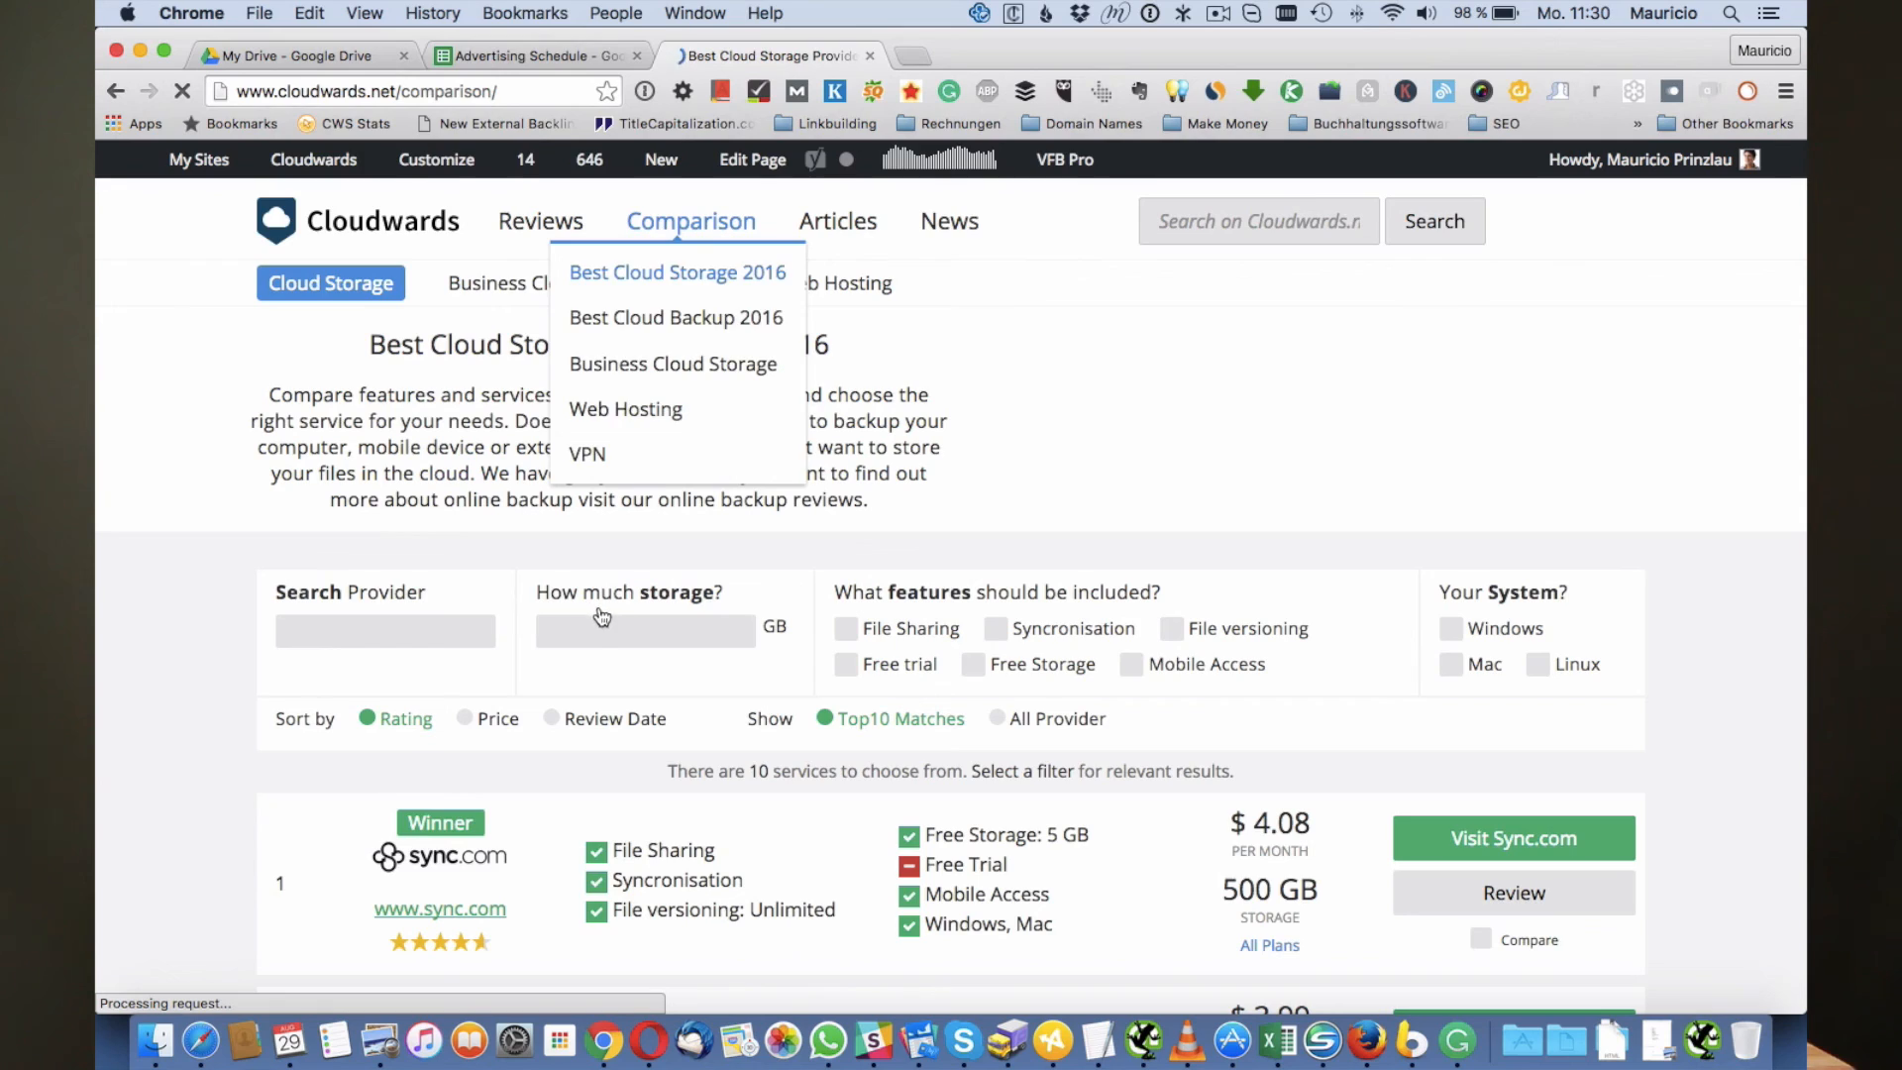
View Sync.com's Starter, Business Pro and Business Pro 2TB plans on Cloudwards, then close the list
{"action": "scroll", "scroll_direction": "down", "scroll_amount": 3}
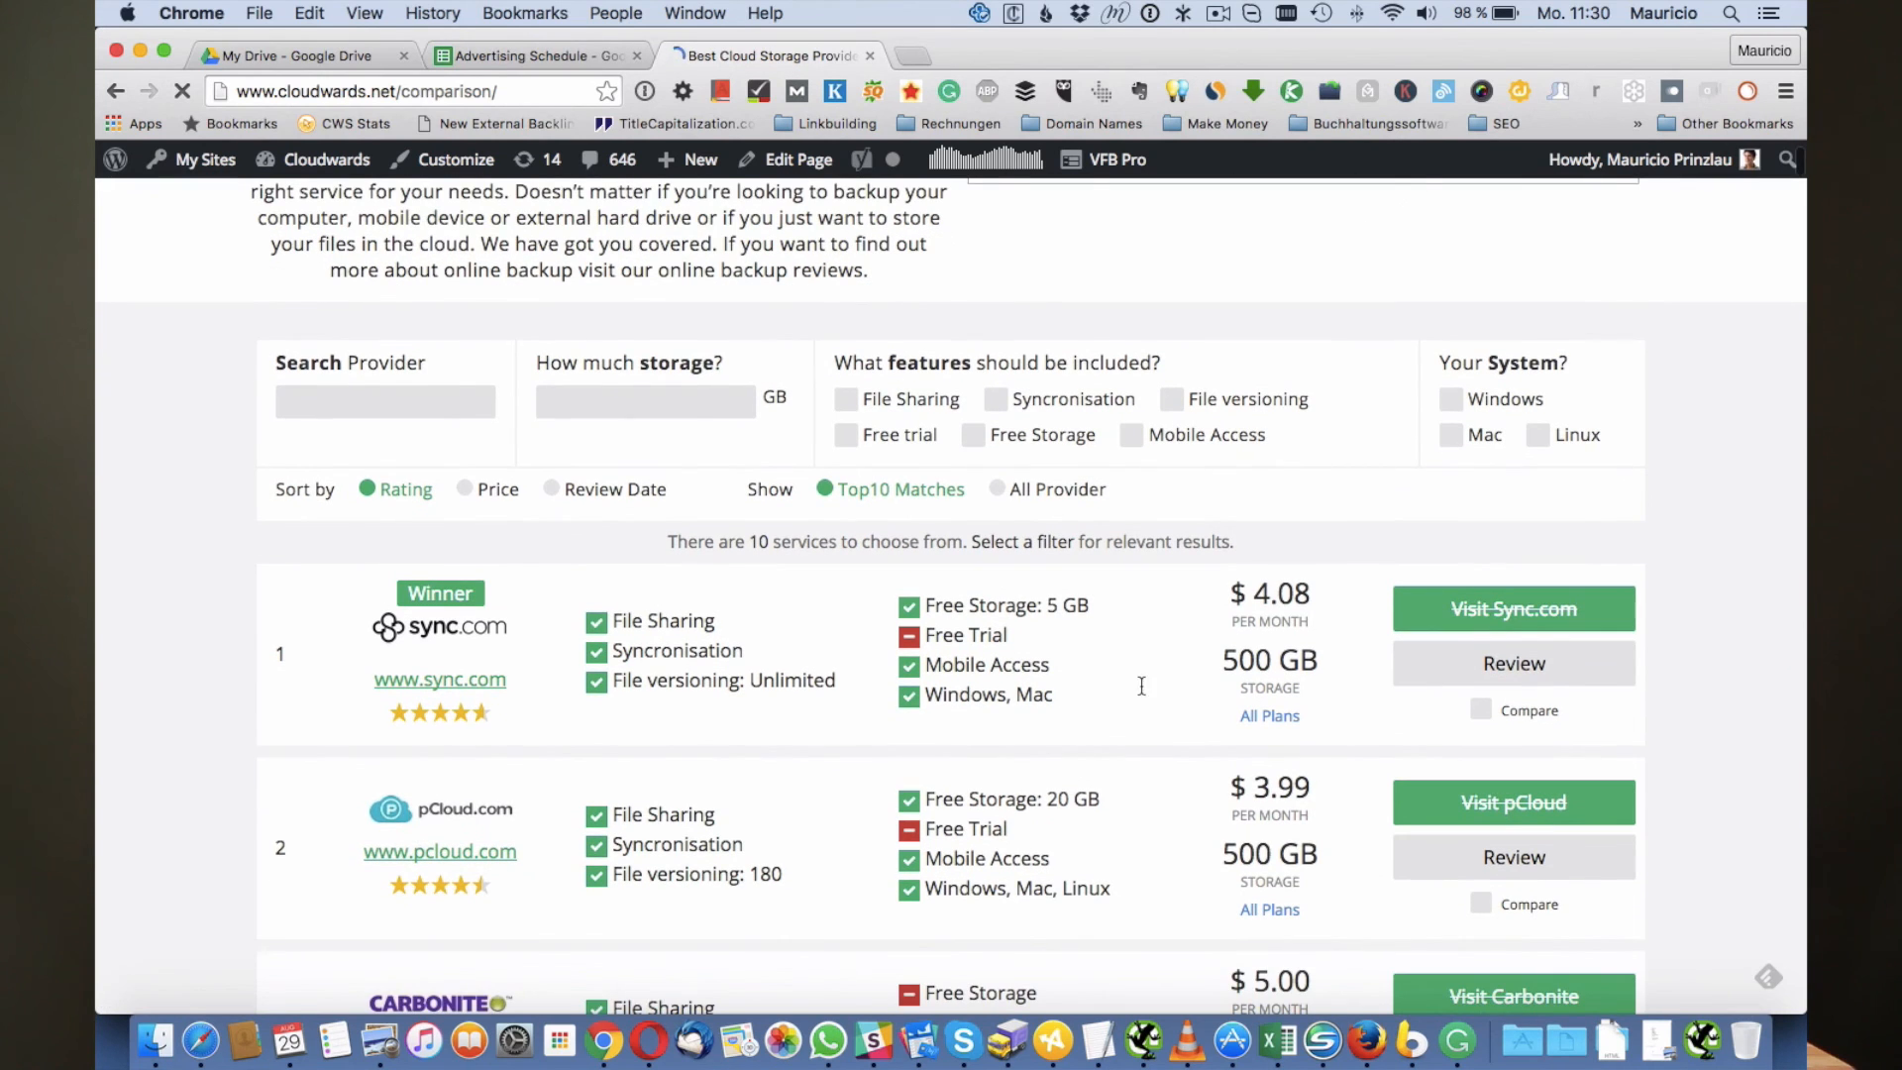
{"action": "left_click", "coordinate": [1268, 715]}
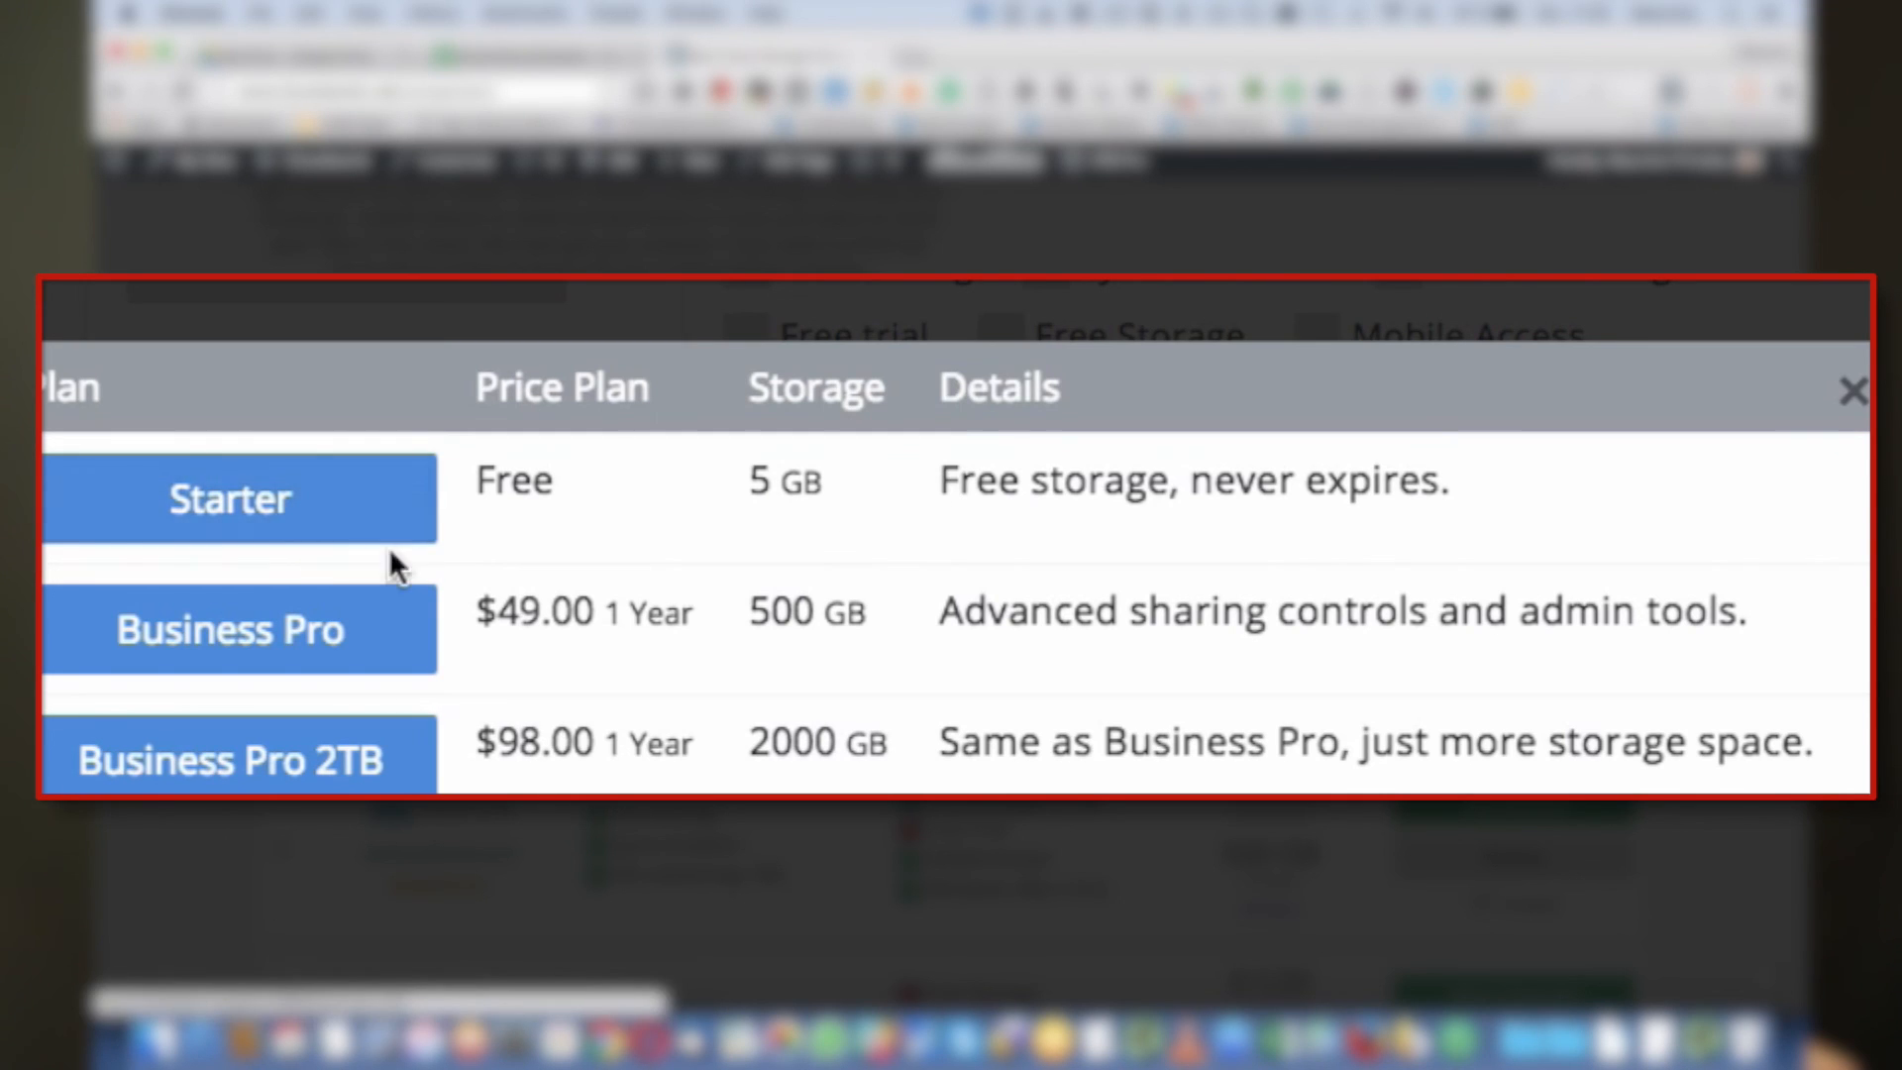
{"action": "mouse_move", "coordinate": [818, 624]}
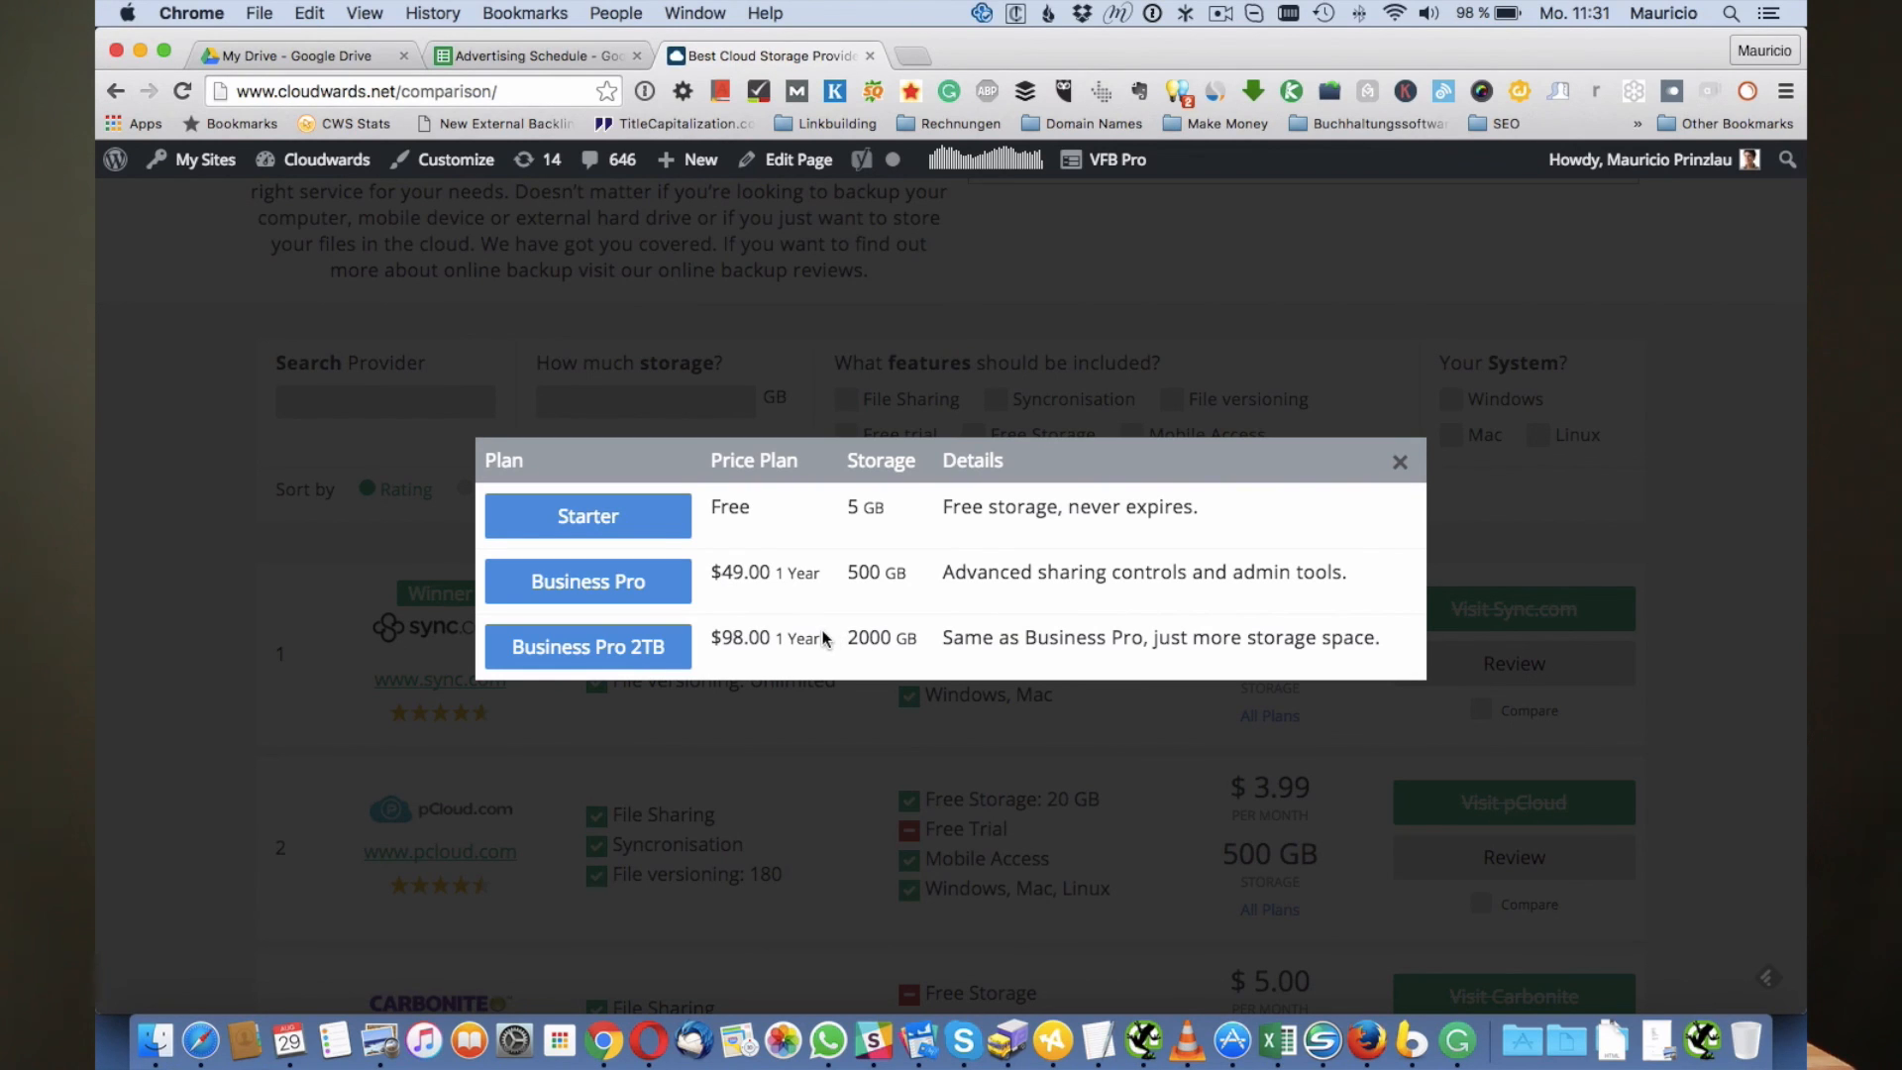
{"action": "mouse_move", "coordinate": [840, 640]}
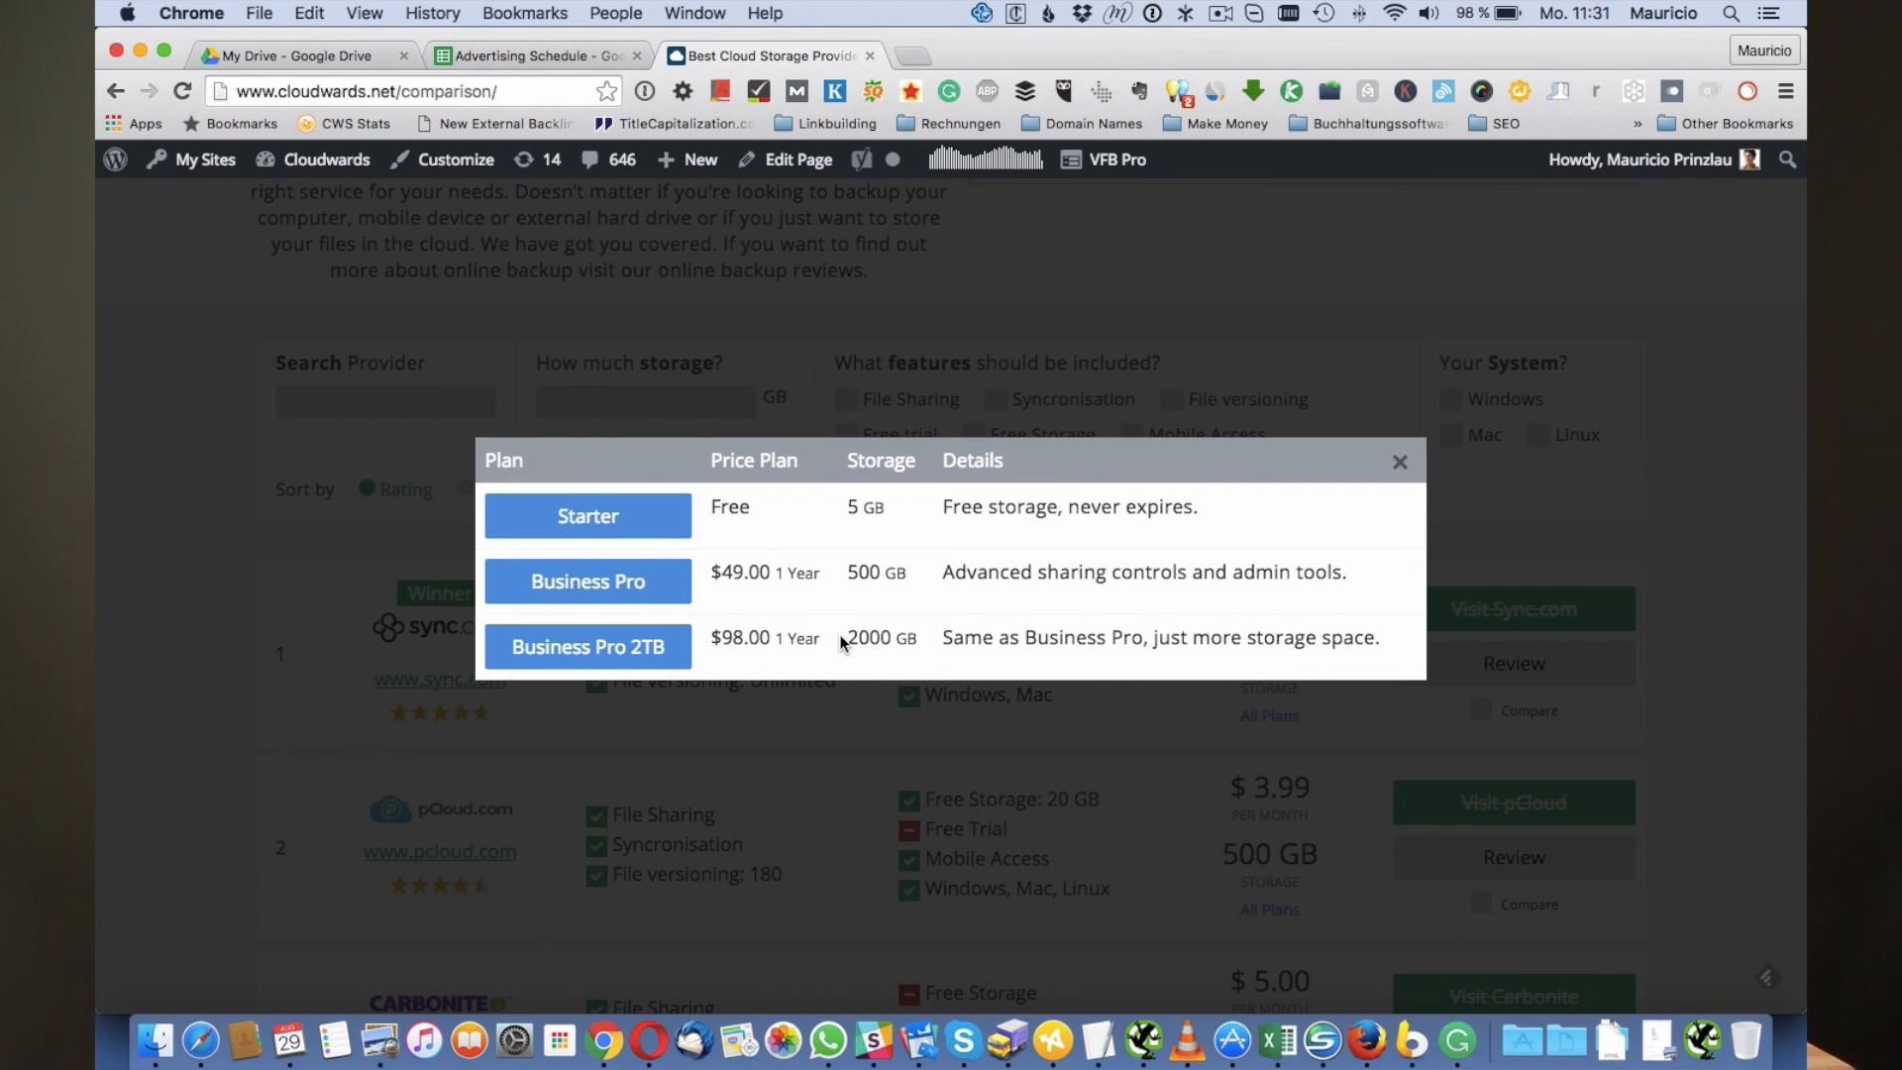
{"action": "left_click", "coordinate": [1399, 462]}
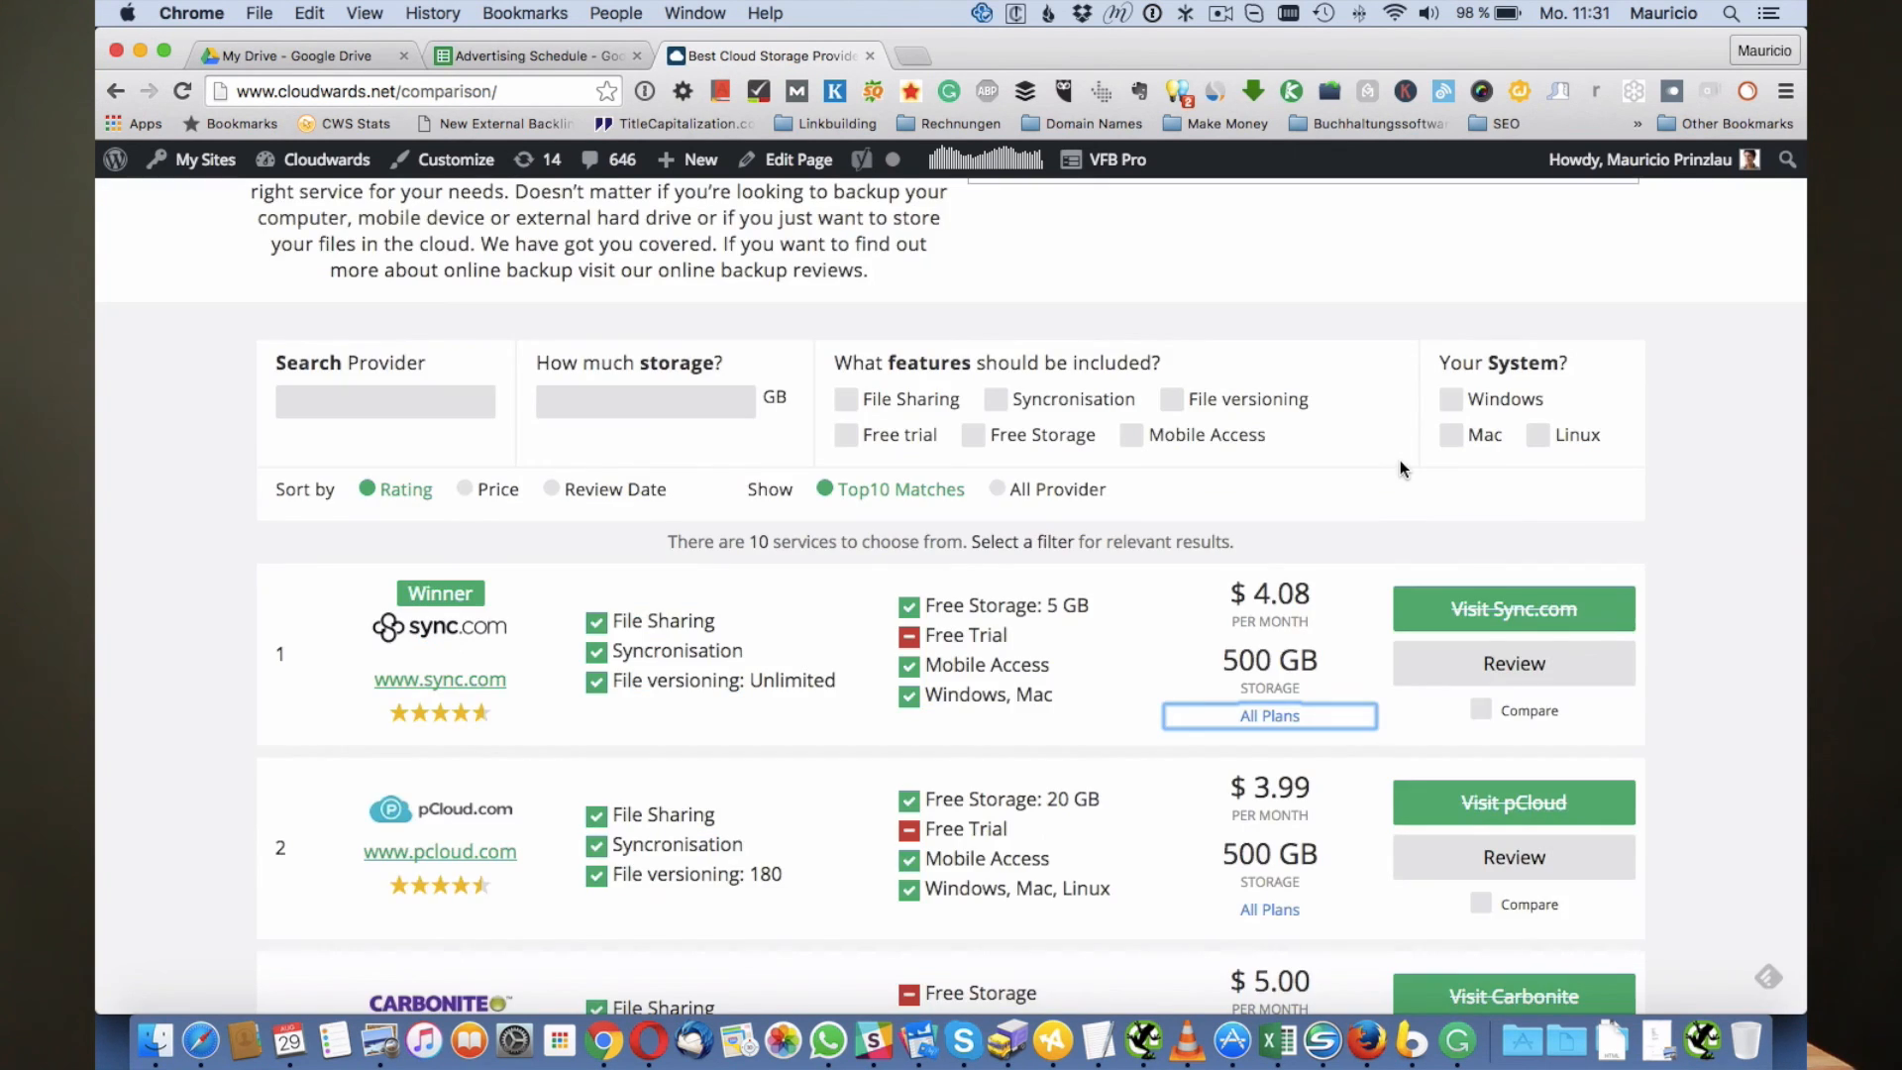